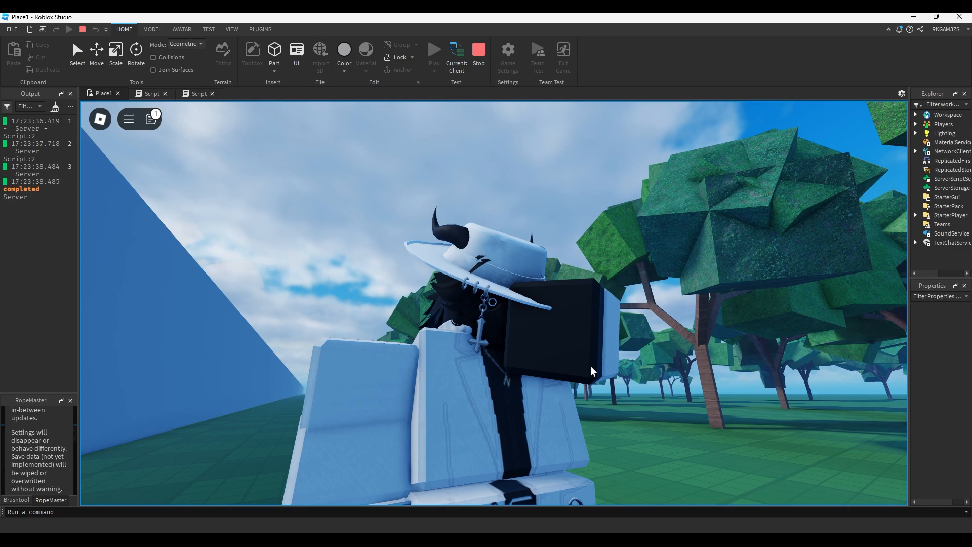
Stop the running playtest to return to edit mode
click(478, 54)
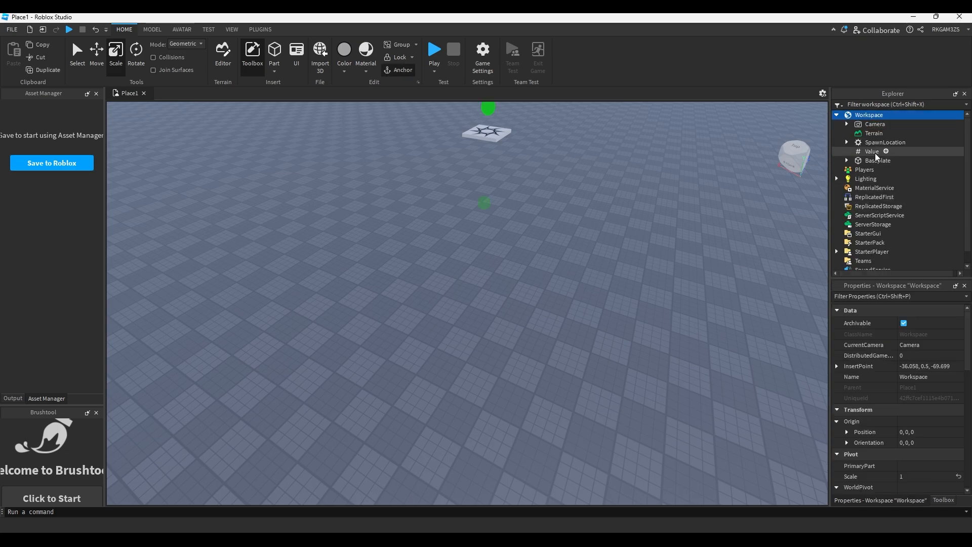
click(871, 152)
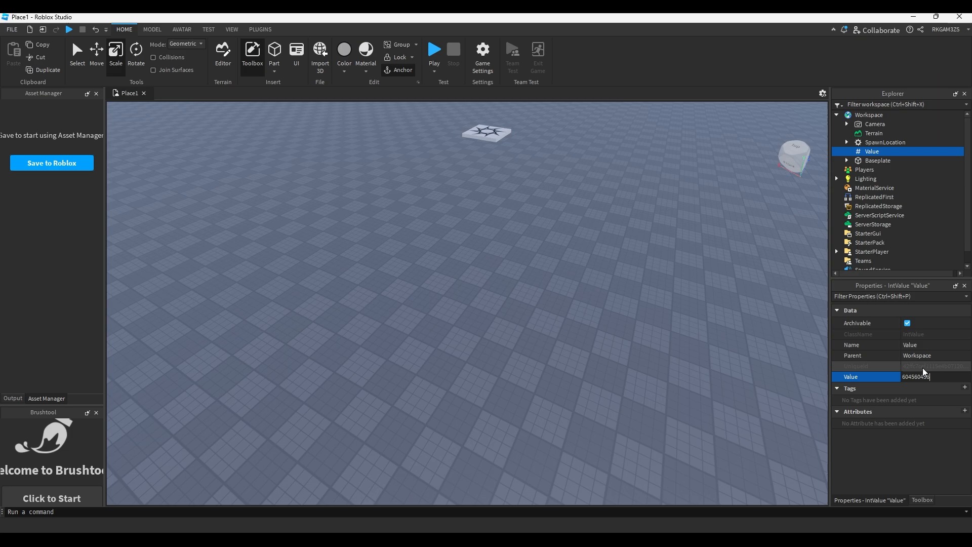
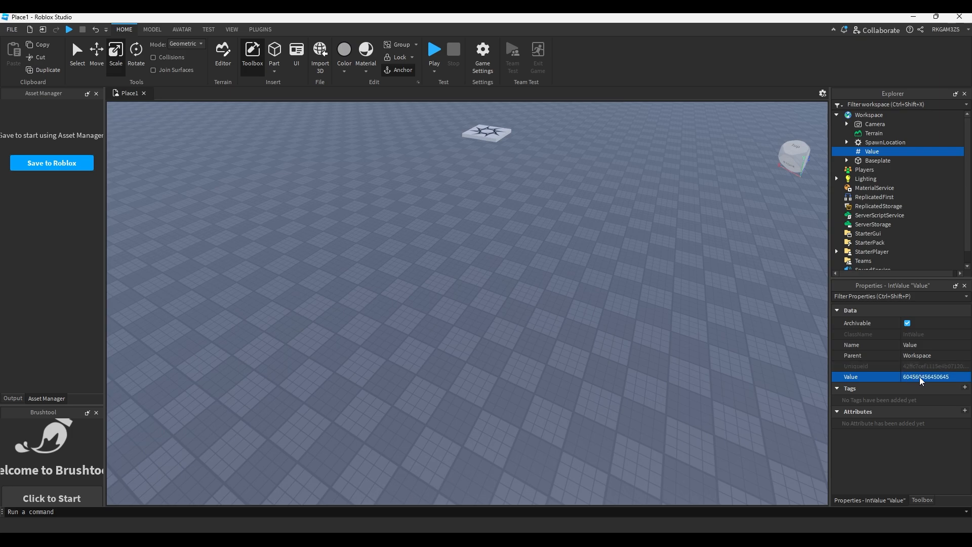
mouse_move(923, 384)
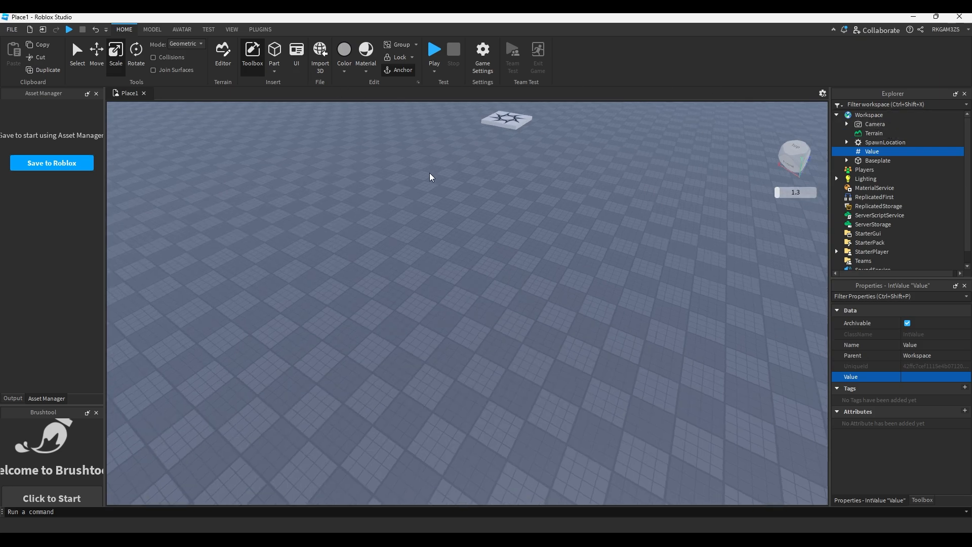
Insert a Part whose script adds 1 to Workspace.Value when a Humanoid touches it
click(274, 53)
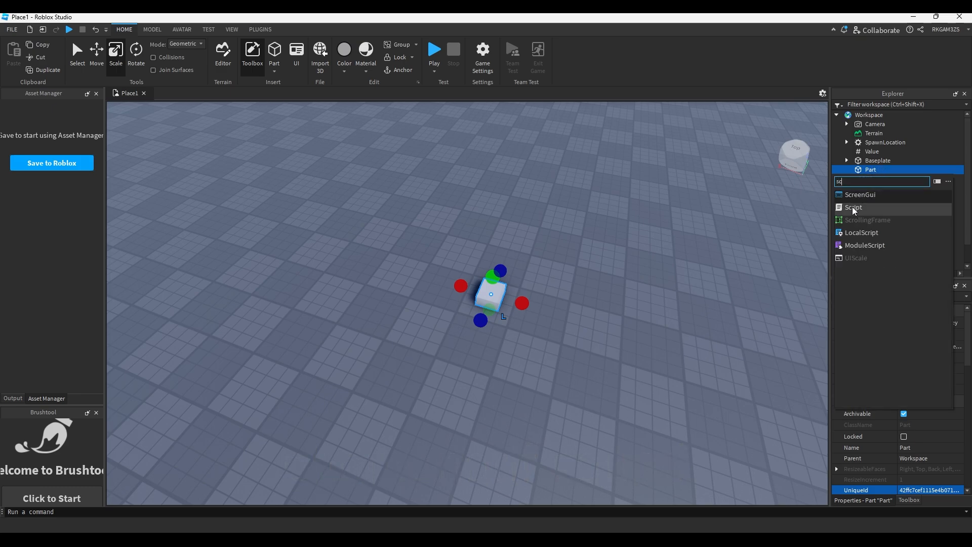
click(853, 207)
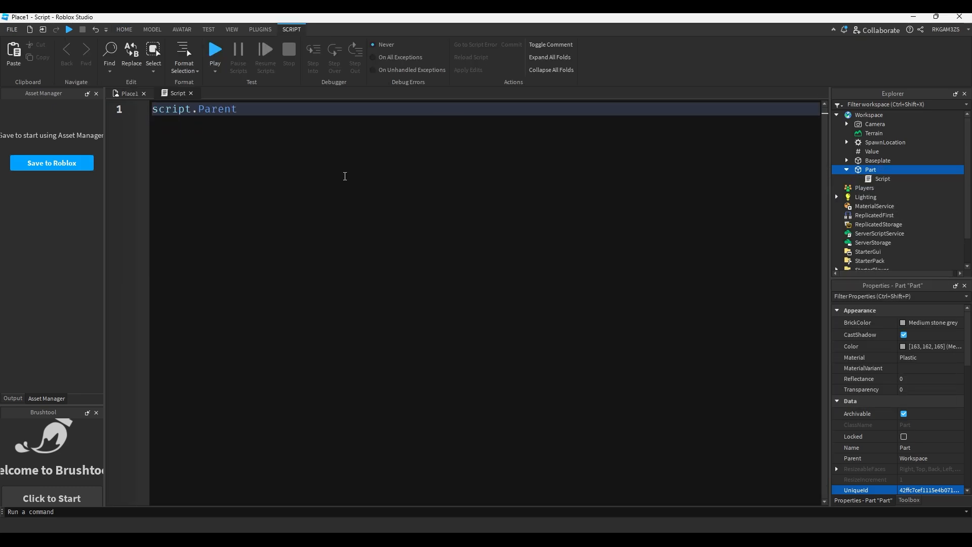
text(.Touched:Connect(function()
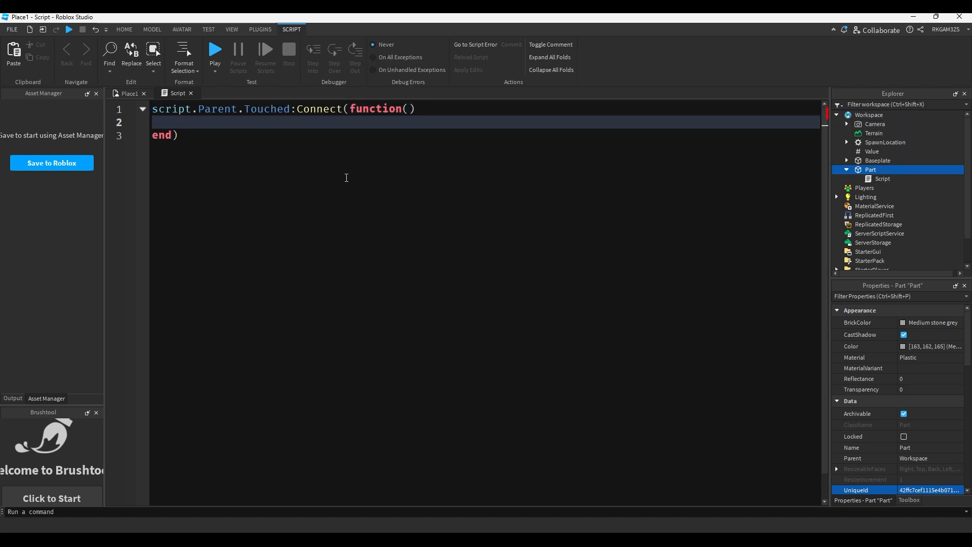
text(hit)
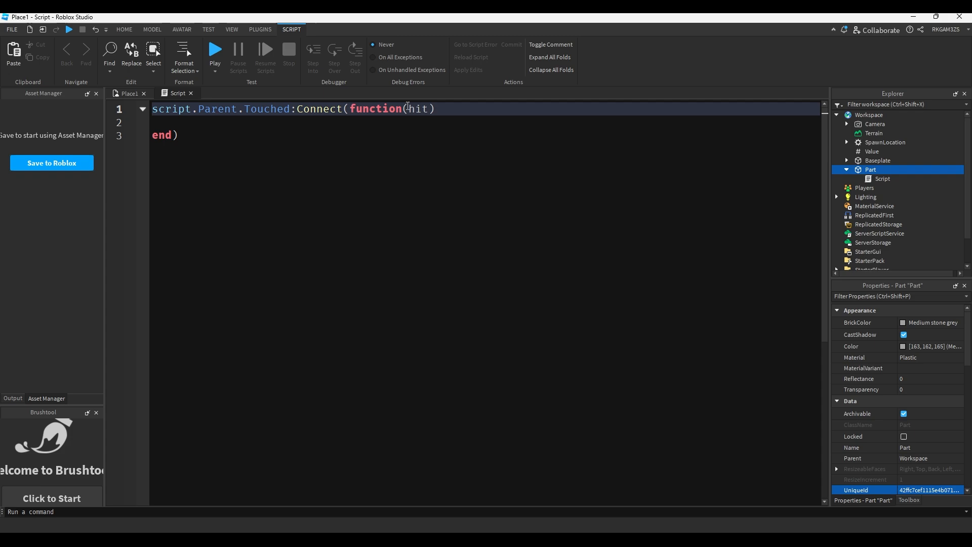
text(if hit.Parent:)
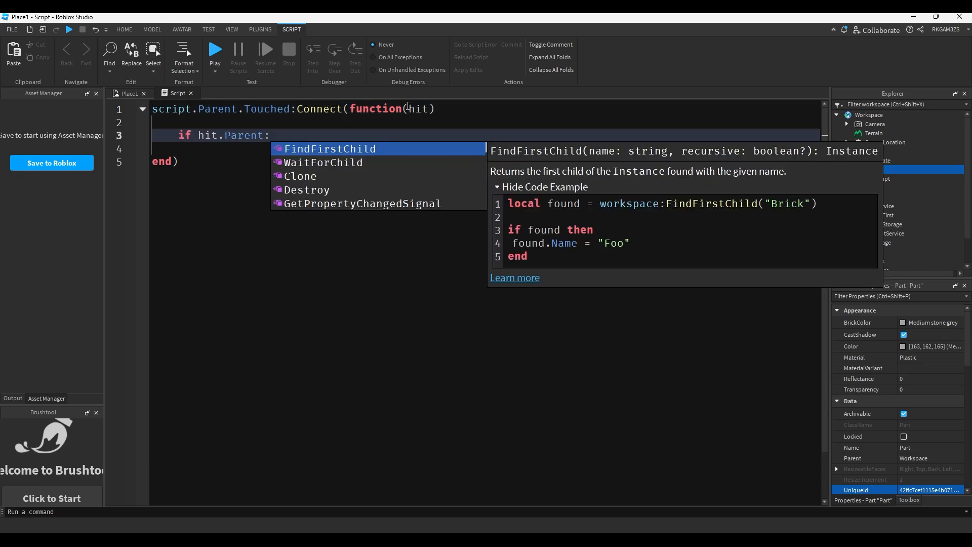
text(FindFirstChild("Humanoid") then)
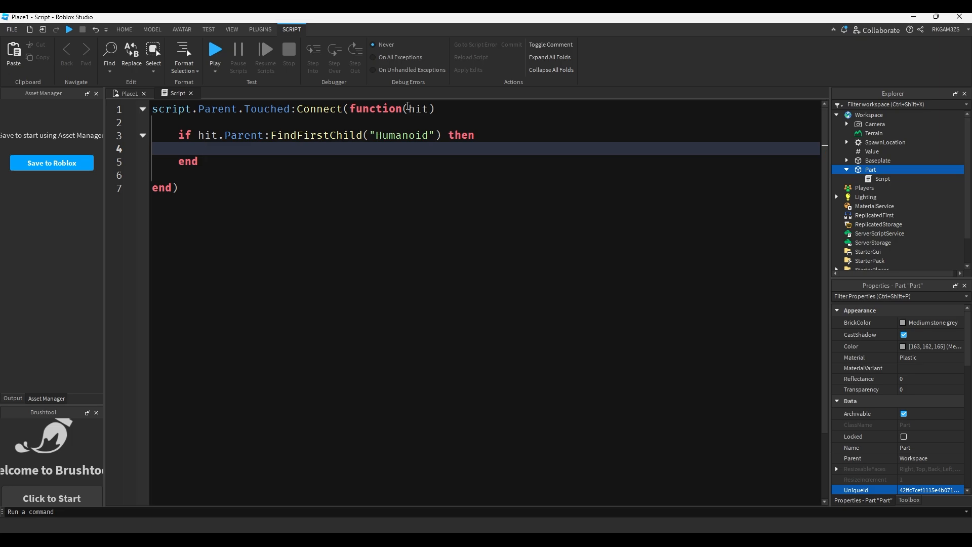
text(game.Workspace.Value)
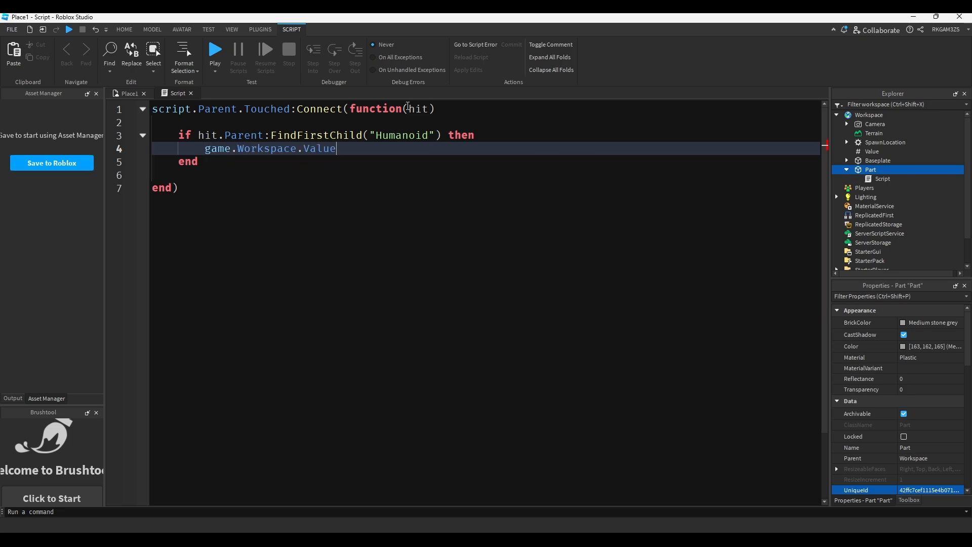
text(.Value += 1)
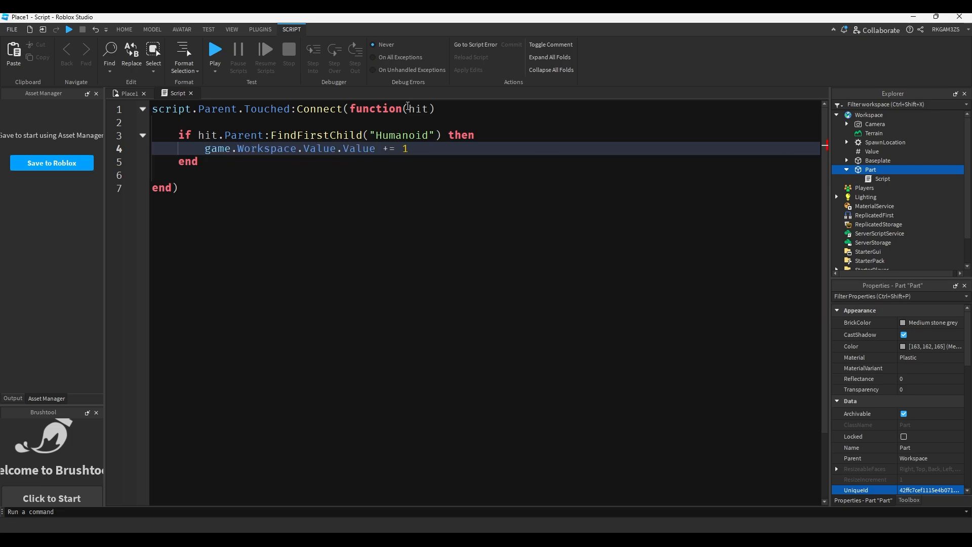
Make the script destroy its part, and rename Value to blocksCollected
text(script.p)
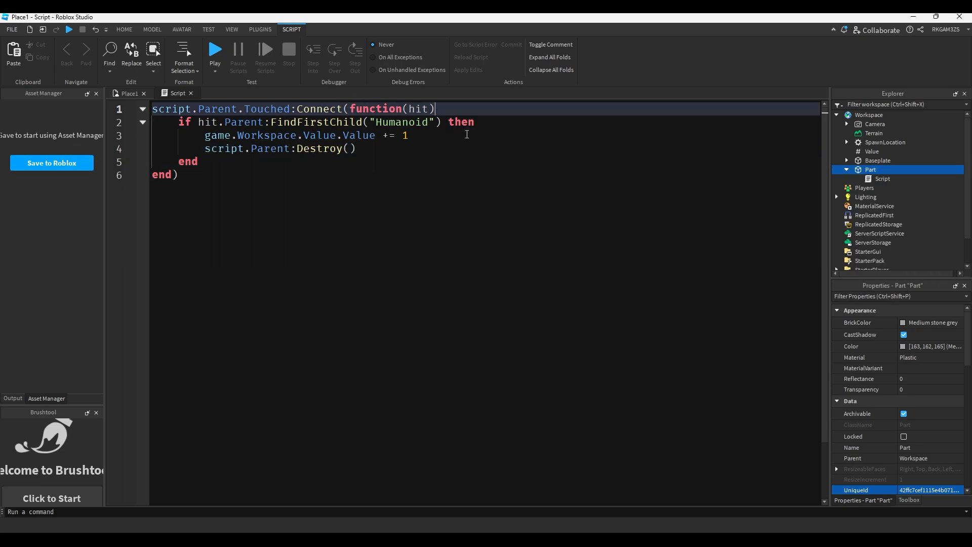
click(872, 151)
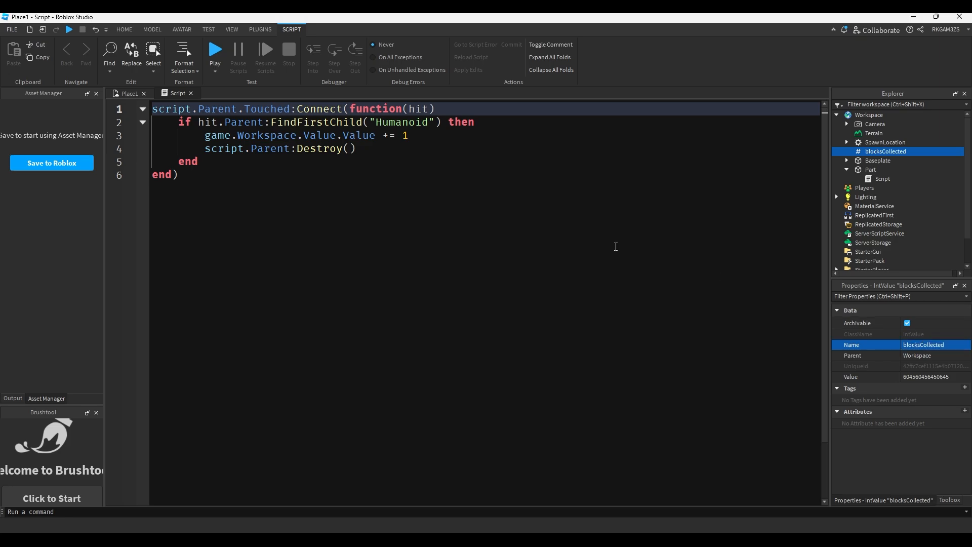
text(blocksCollected)
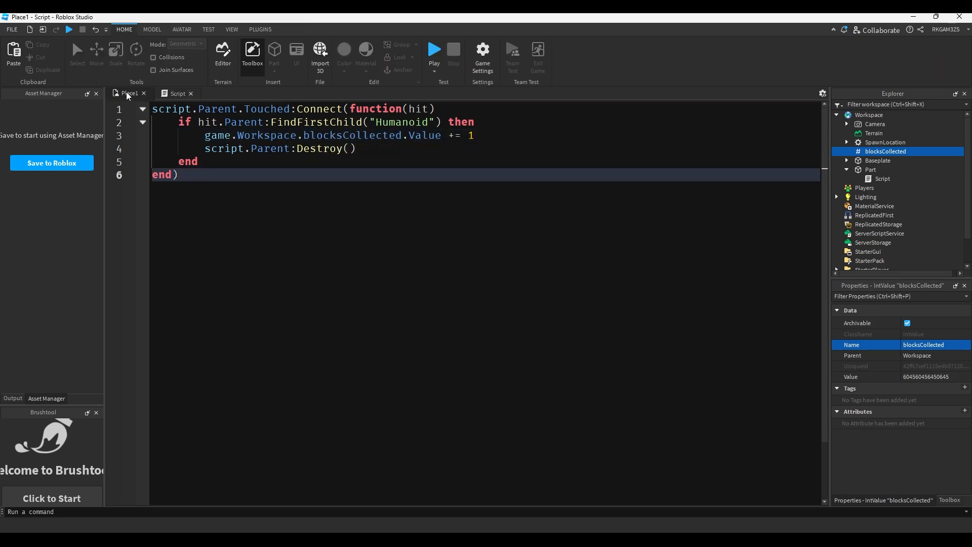
Make the part red Neon, then launch a playtest
click(129, 93)
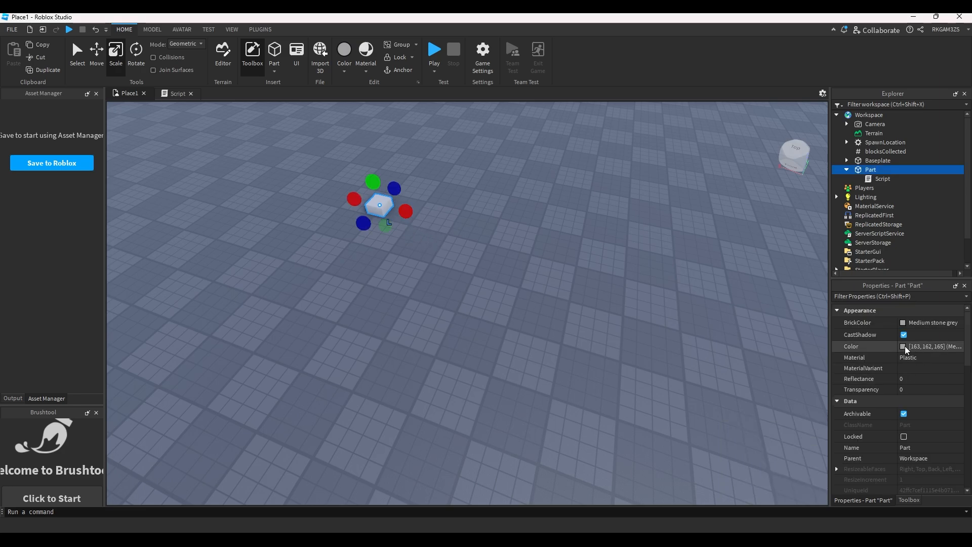
click(903, 346)
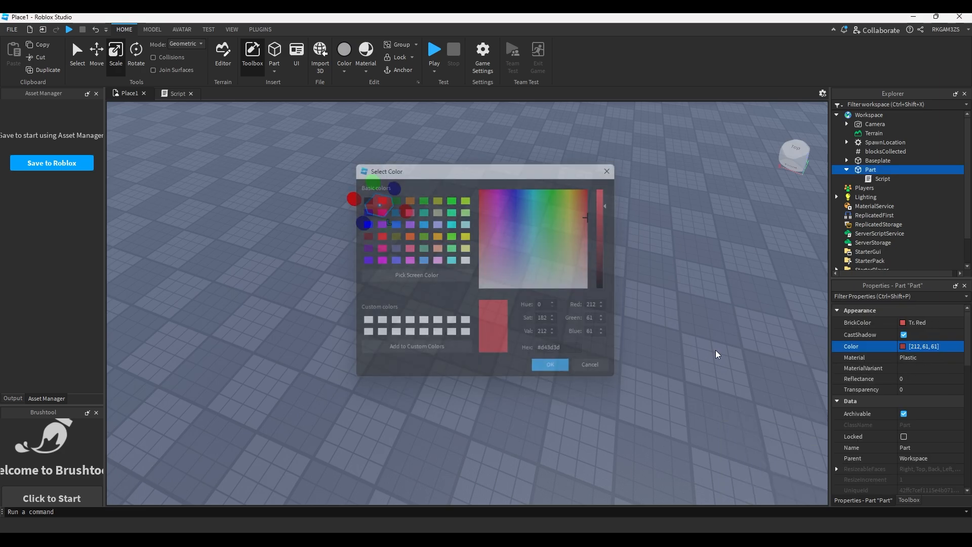
click(930, 357)
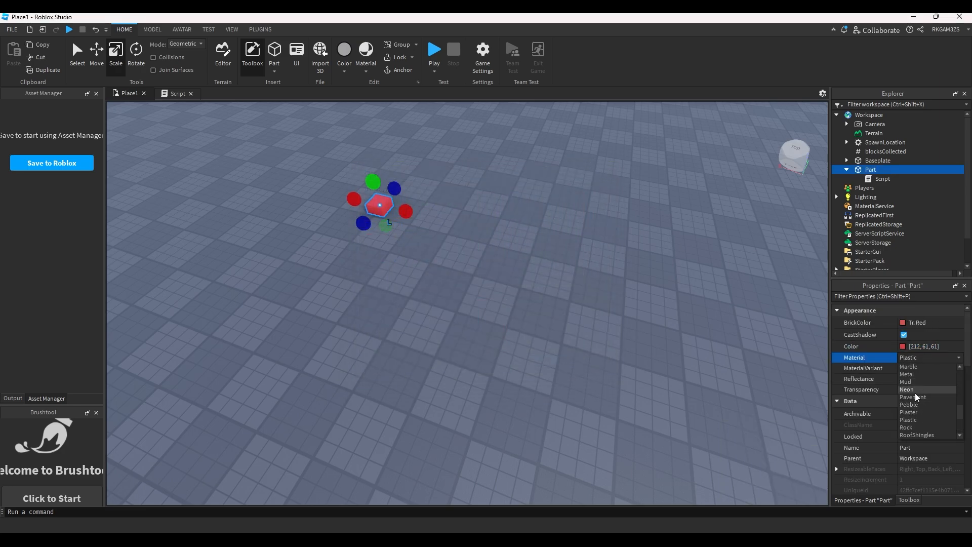
click(907, 389)
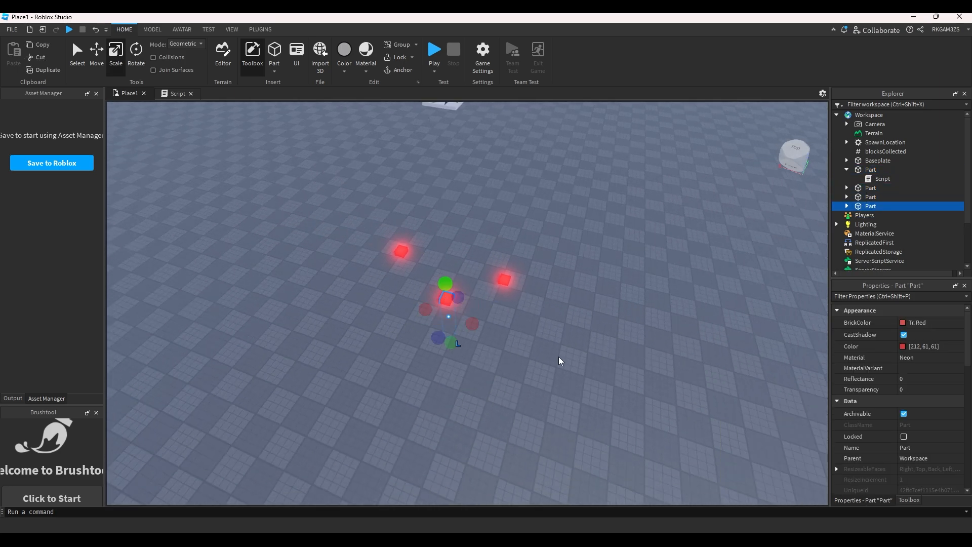
click(434, 49)
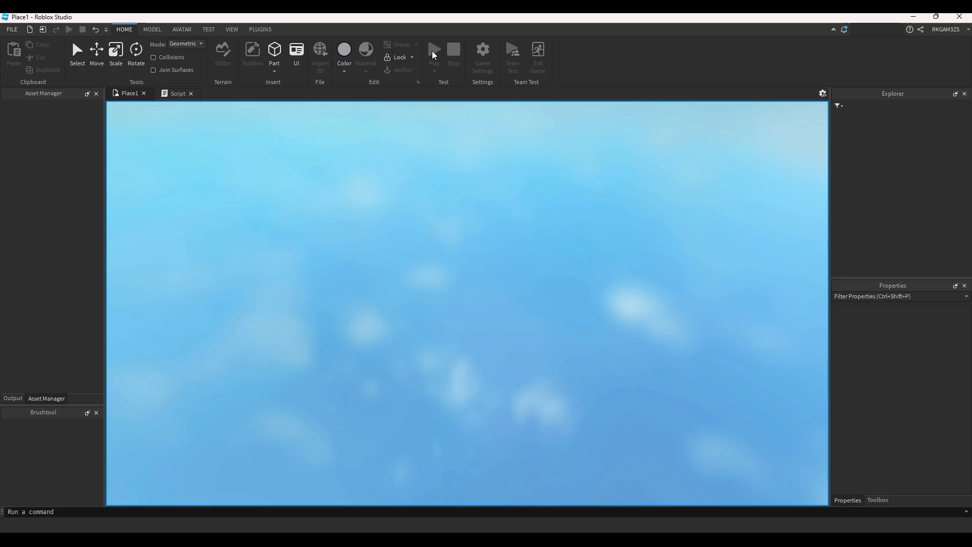
Playtest collecting the red blocks while watching blocksCollected reach 4, then stop
click(433, 49)
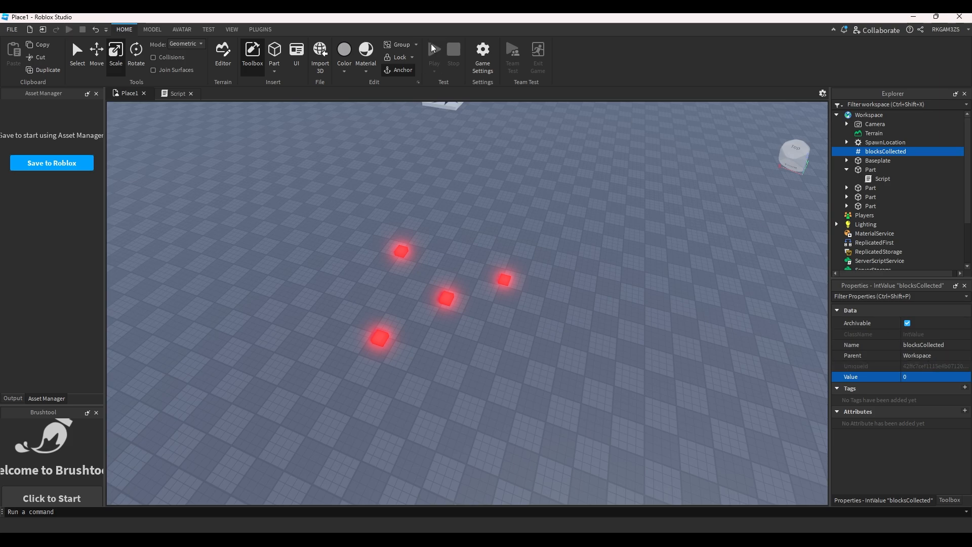
click(434, 52)
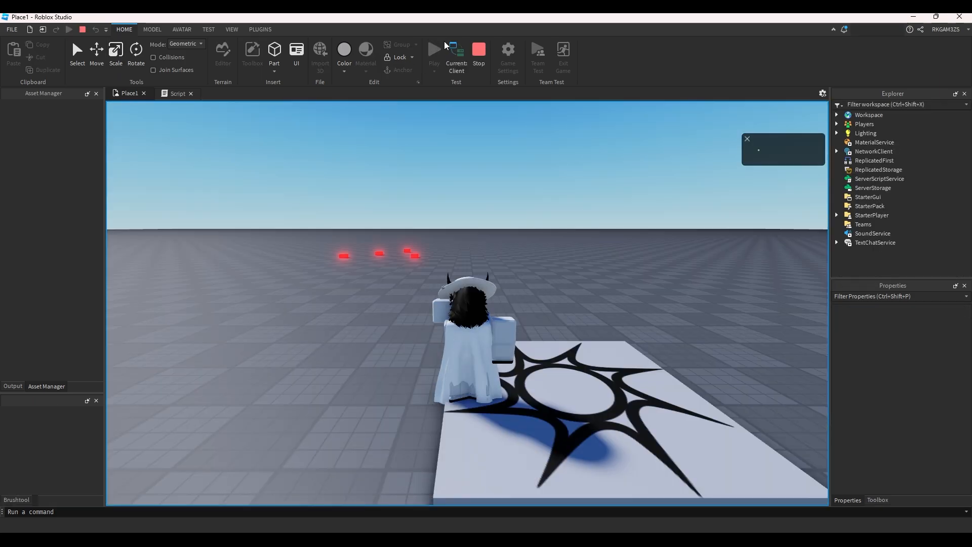
click(434, 50)
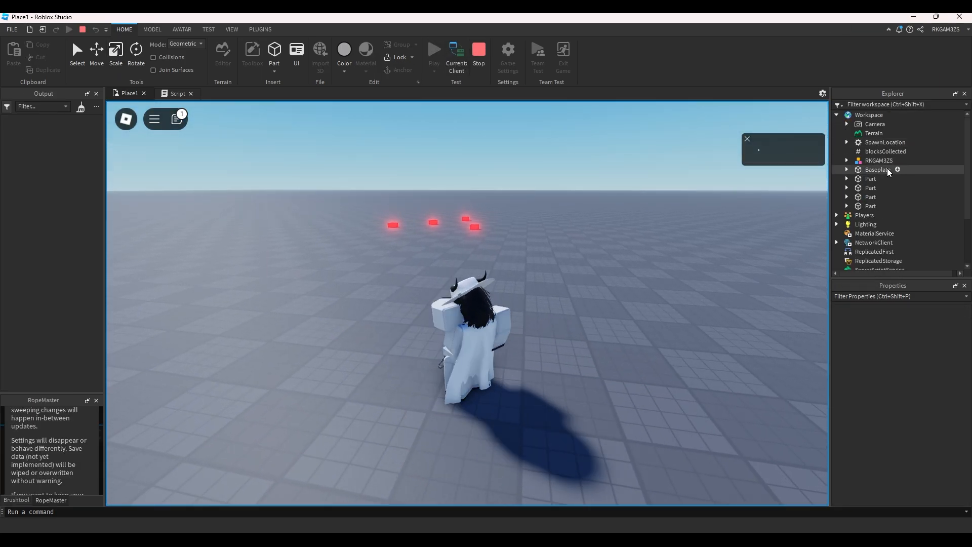
click(885, 151)
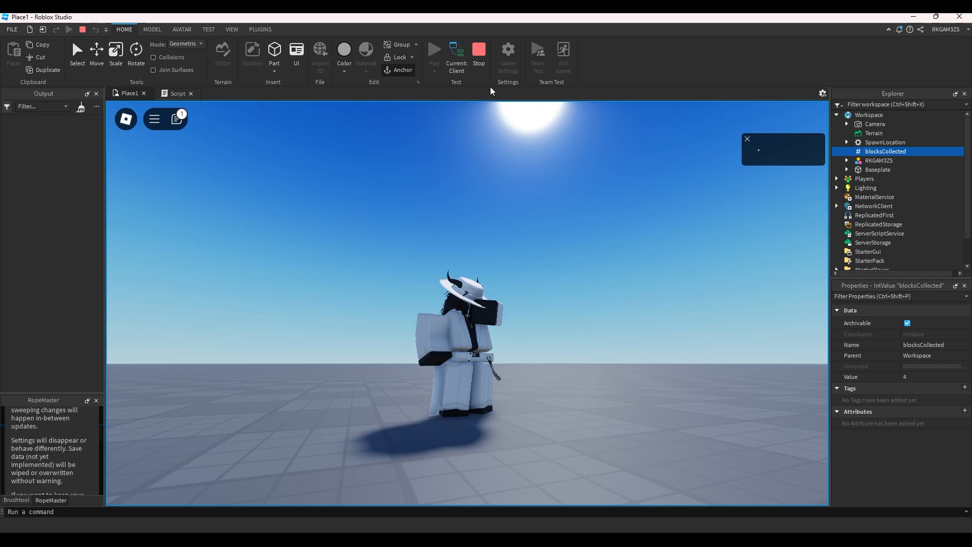
click(453, 50)
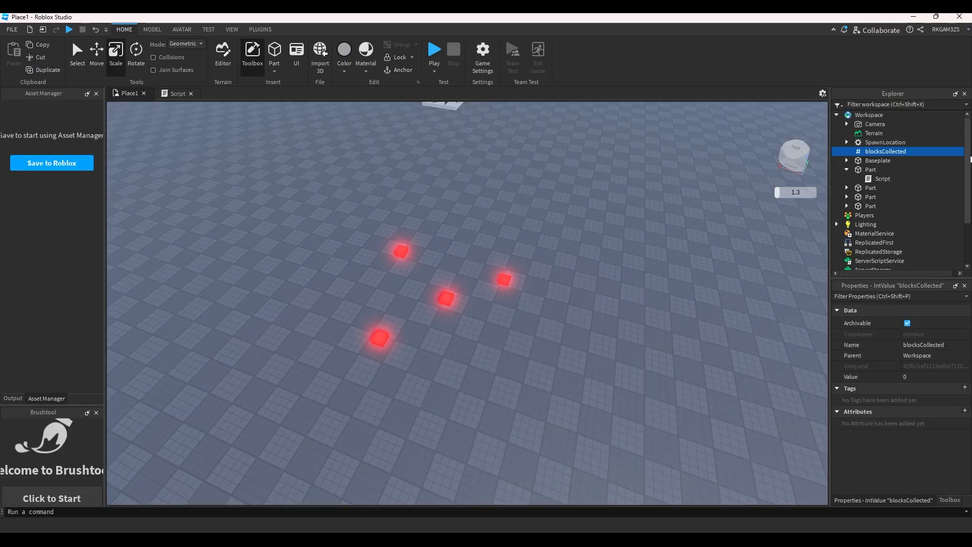
Replace the hello-world line with script.Parent.Changed:Connect(function(number) print(number) end)
click(846, 169)
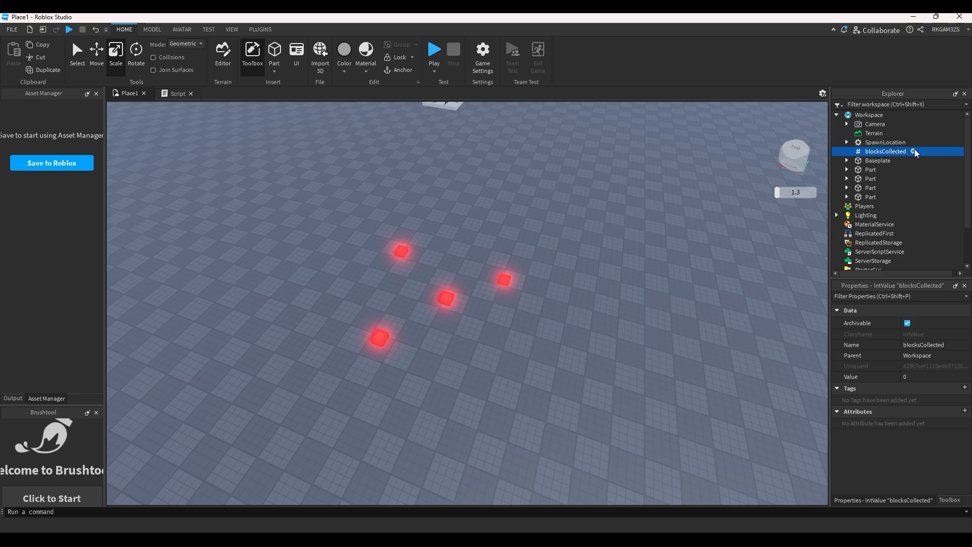
click(178, 93)
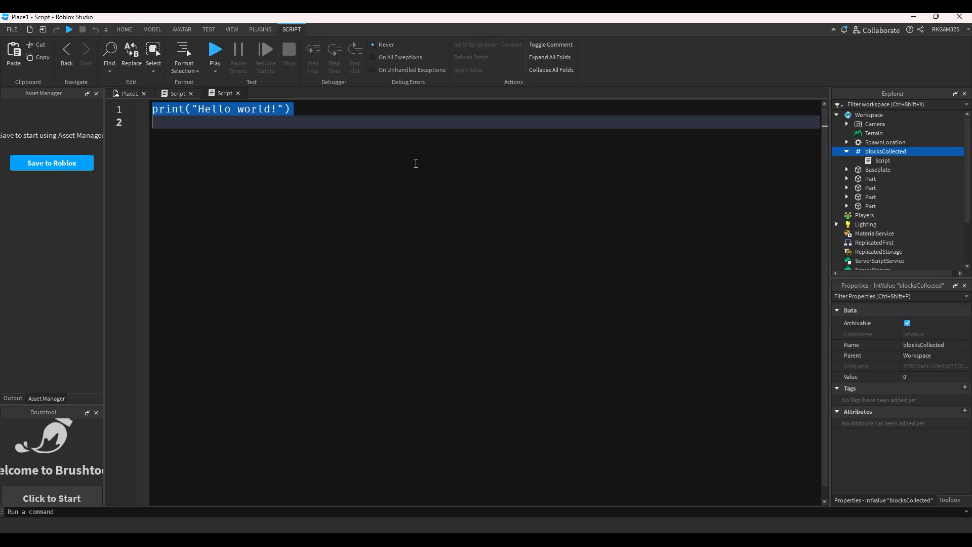
text(script.Parent.Changed:Connect(function()
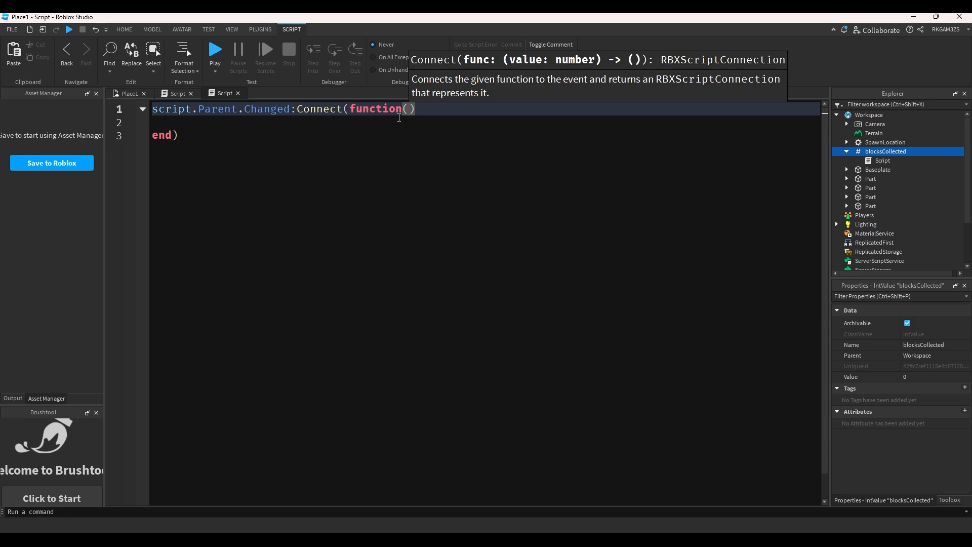
mouse_move(873, 133)
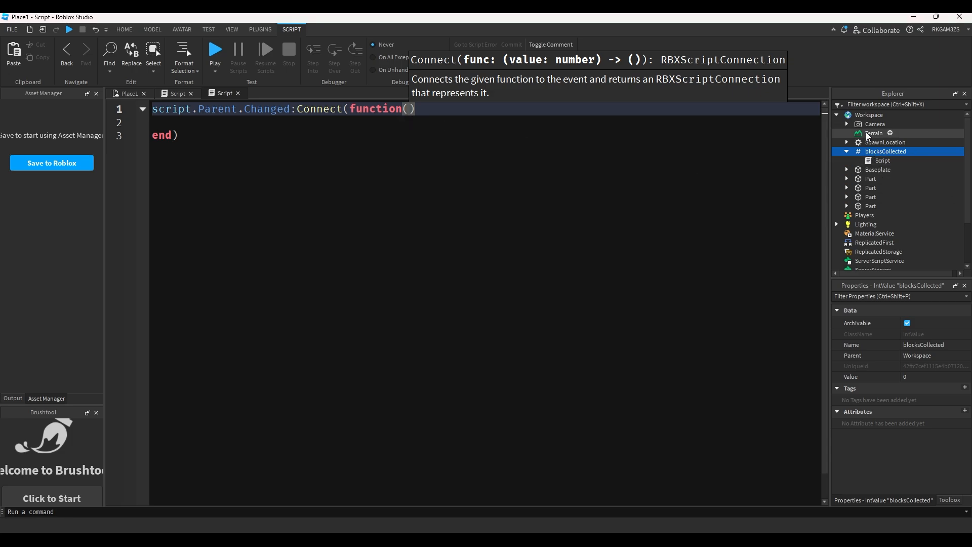
mouse_move(883, 160)
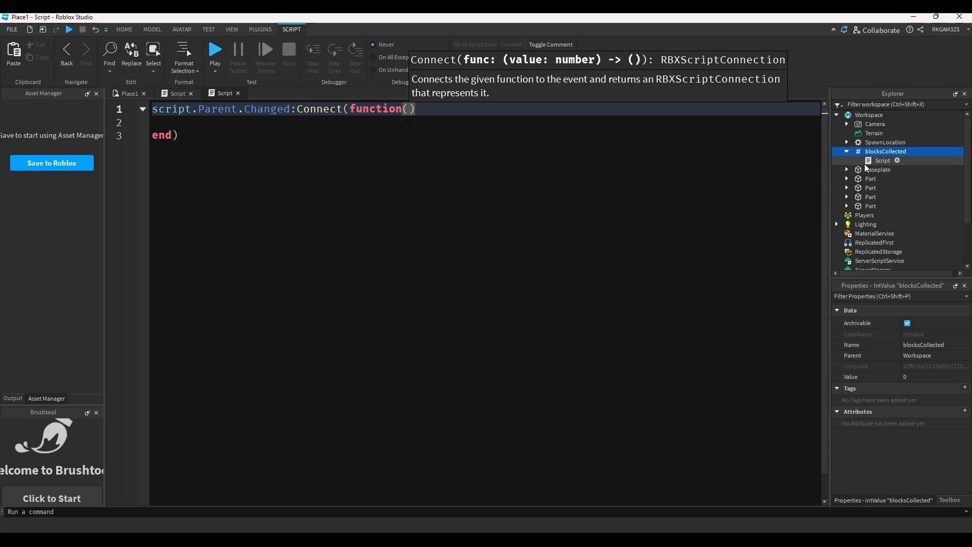
mouse_move(371, 128)
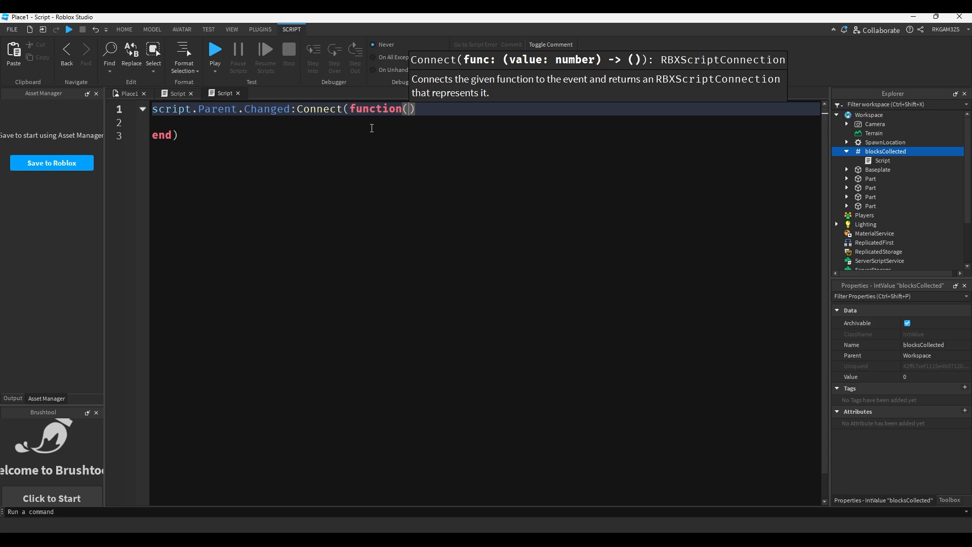
text(numbe)
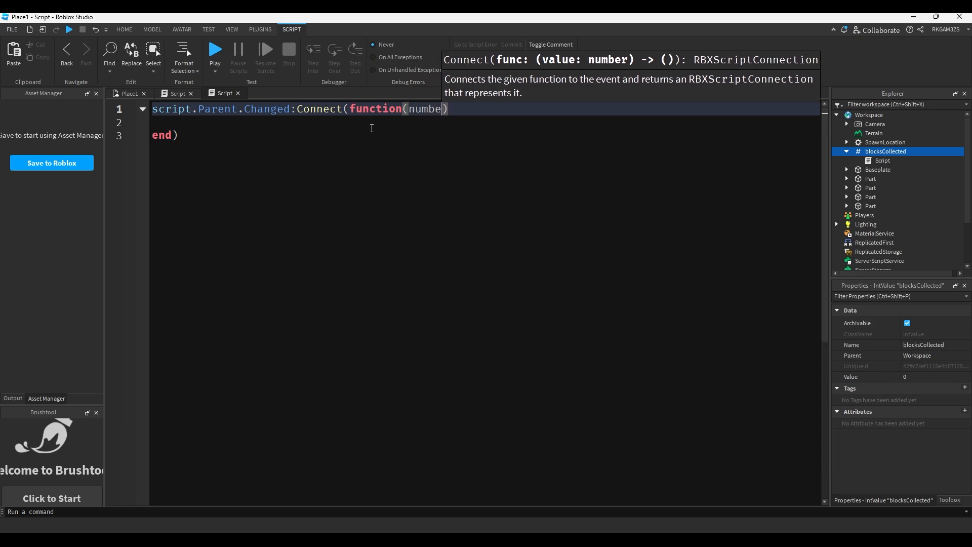
text(print(number)
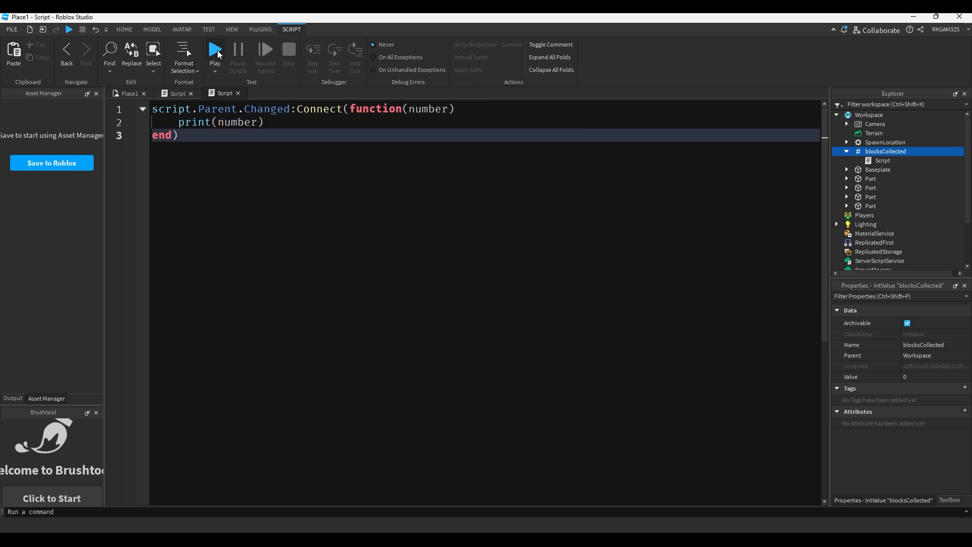
Playtest collecting the red blocks while Output prints 1 to 4, then stop
click(130, 94)
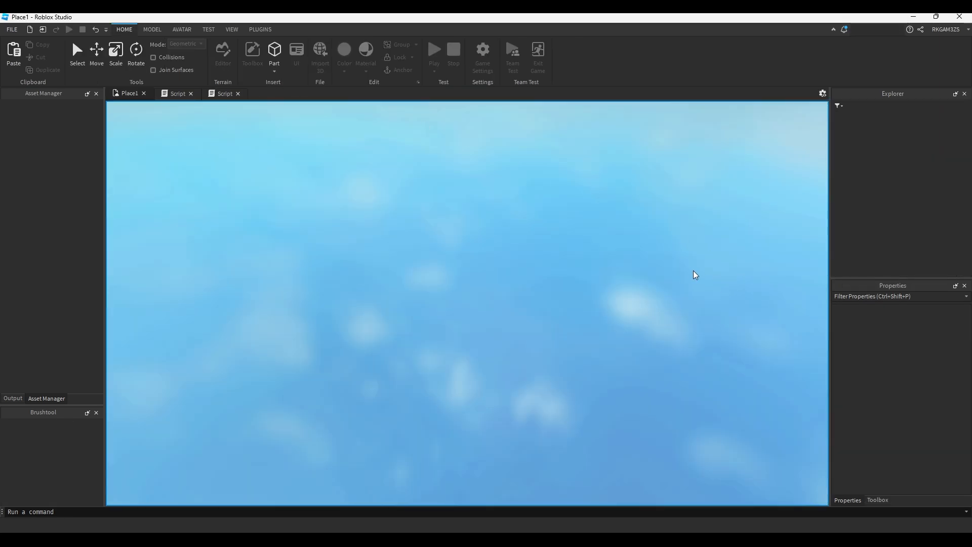
click(434, 49)
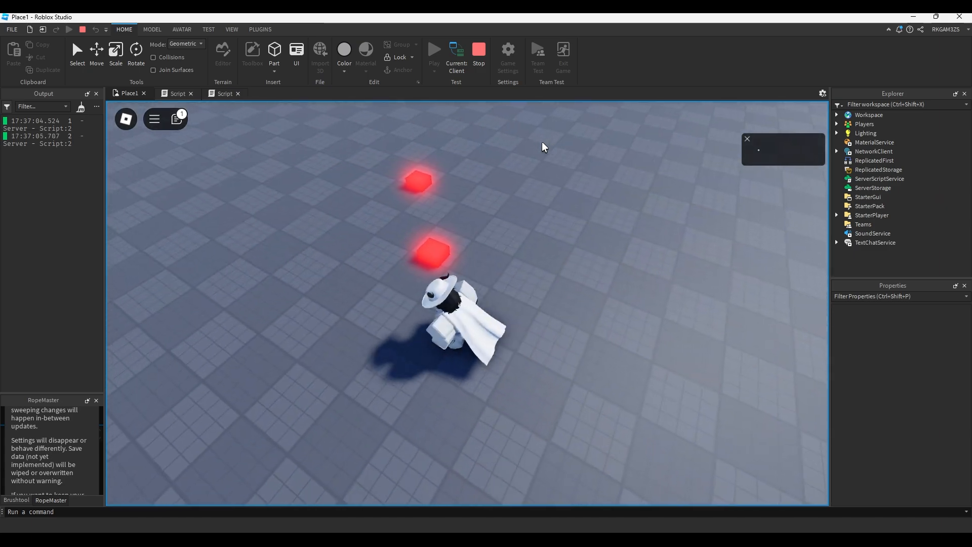
click(478, 52)
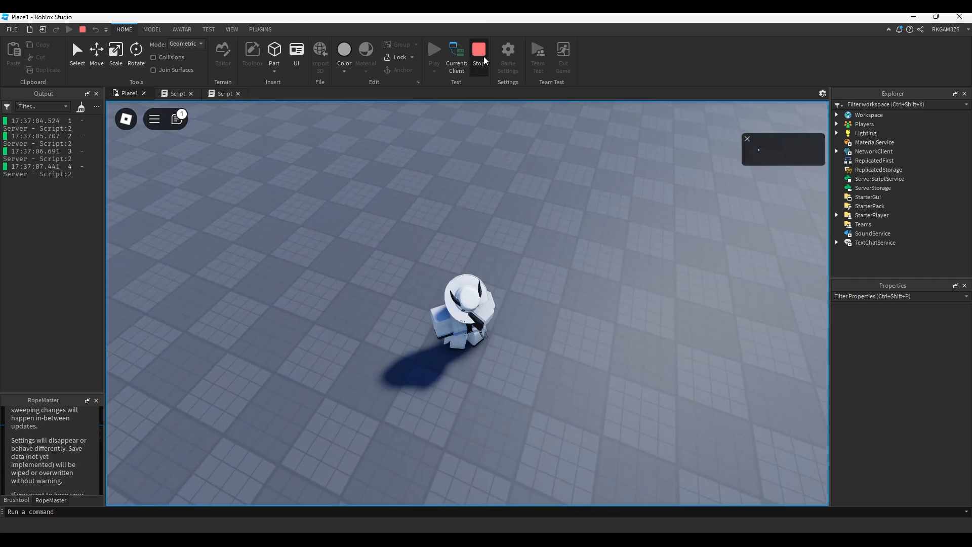
click(478, 53)
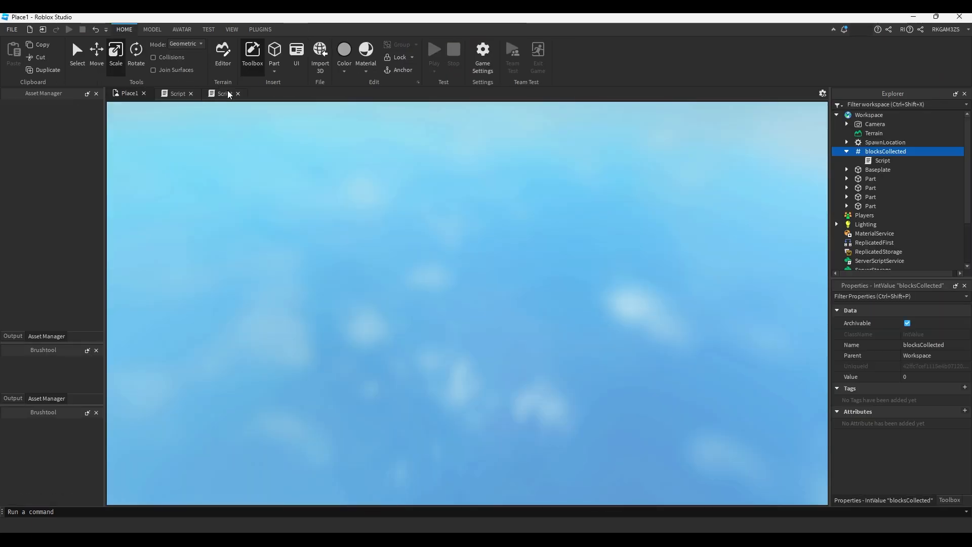
Add if number == 4 then warn("quest completed") inside the Changed handler
click(223, 93)
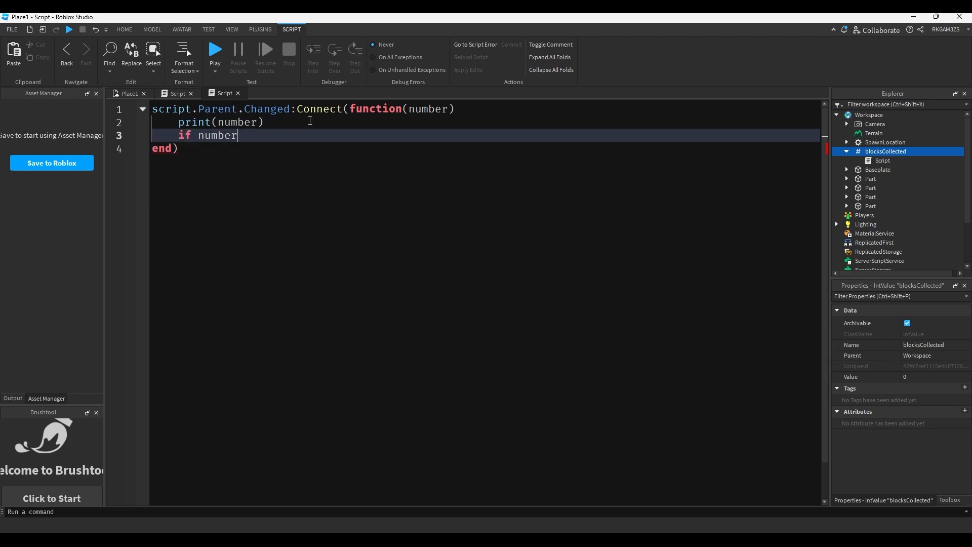
text(== 4 then)
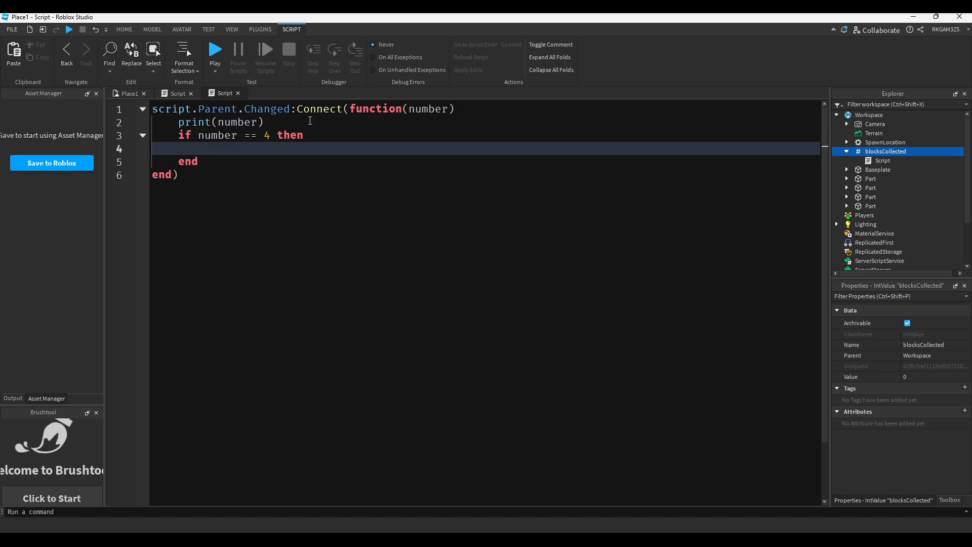
text(warn(")
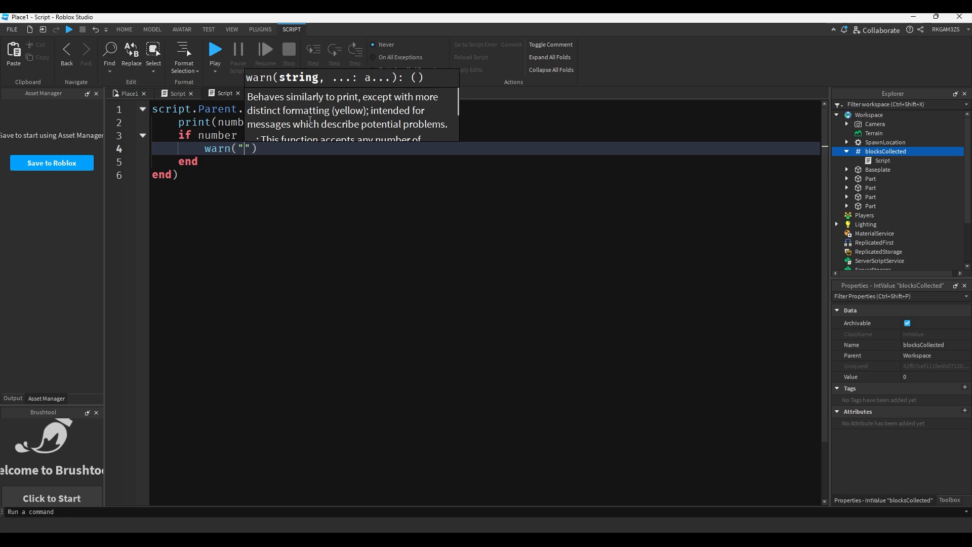
text(quest completed)
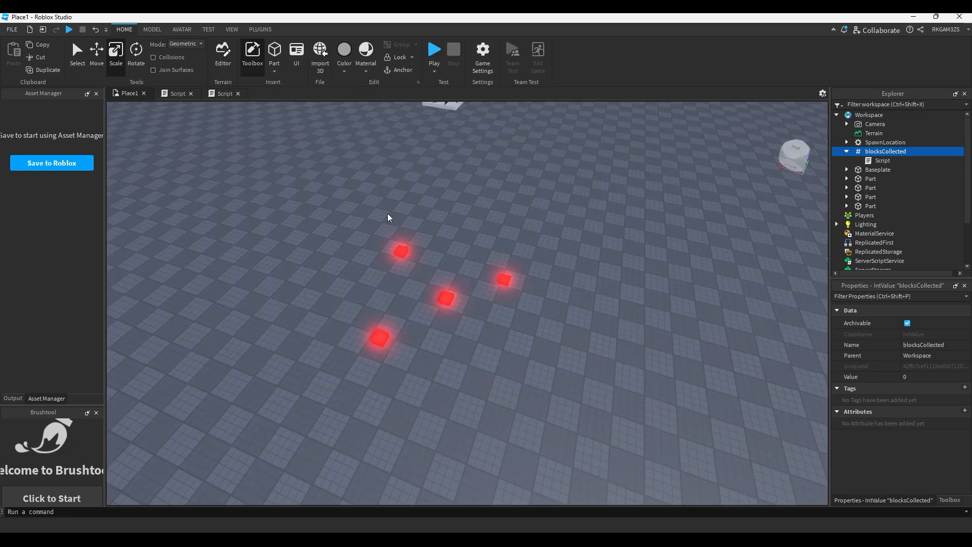
Playtest to see the quest completed warning, stop, and insert parts for the wall
click(462, 271)
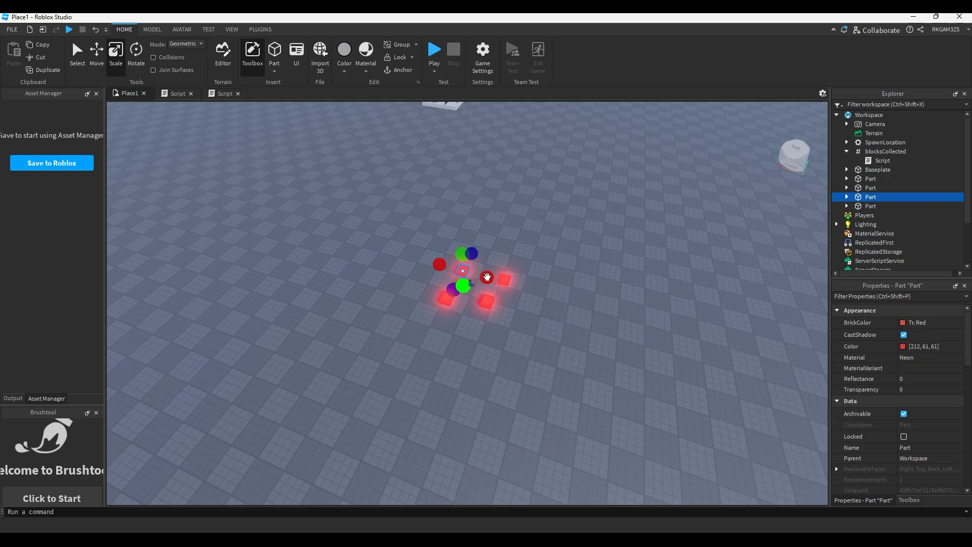
click(433, 49)
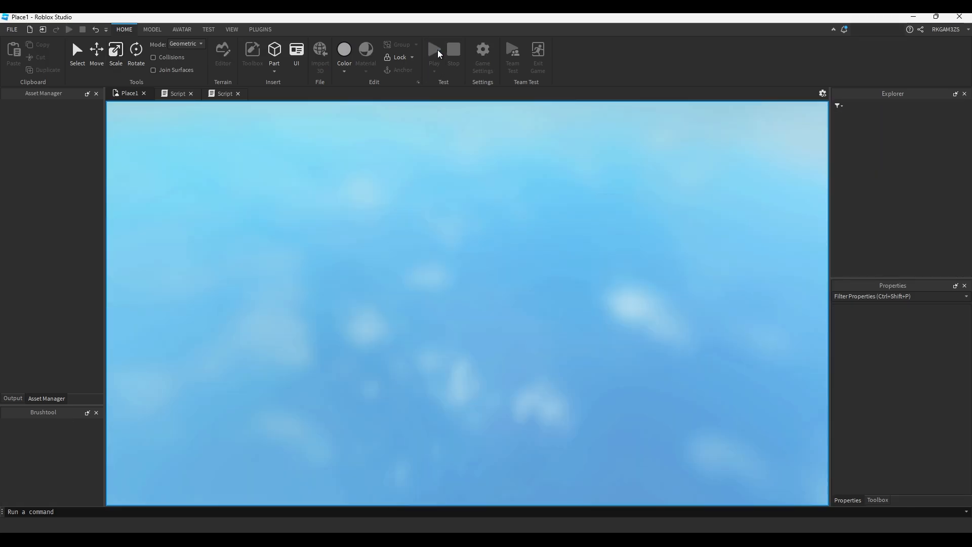
click(433, 52)
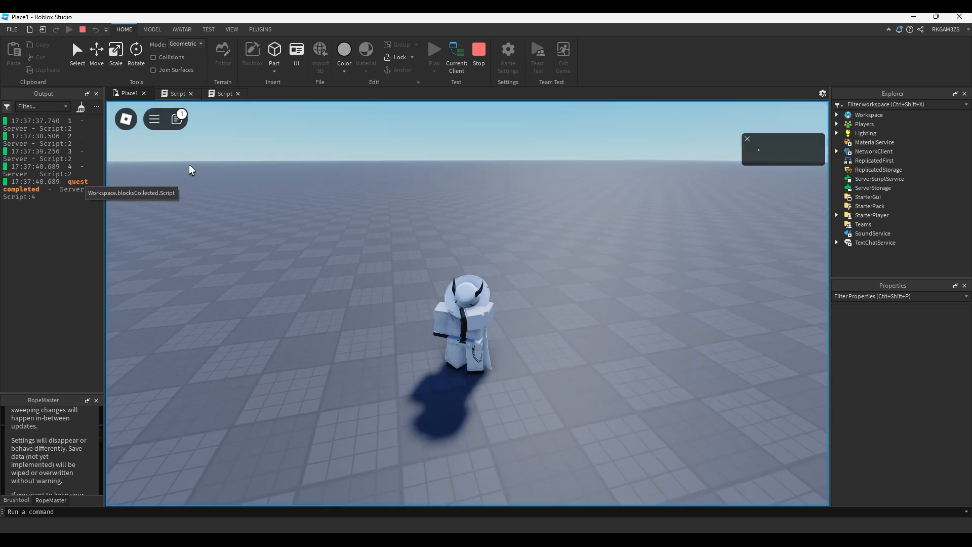
click(453, 55)
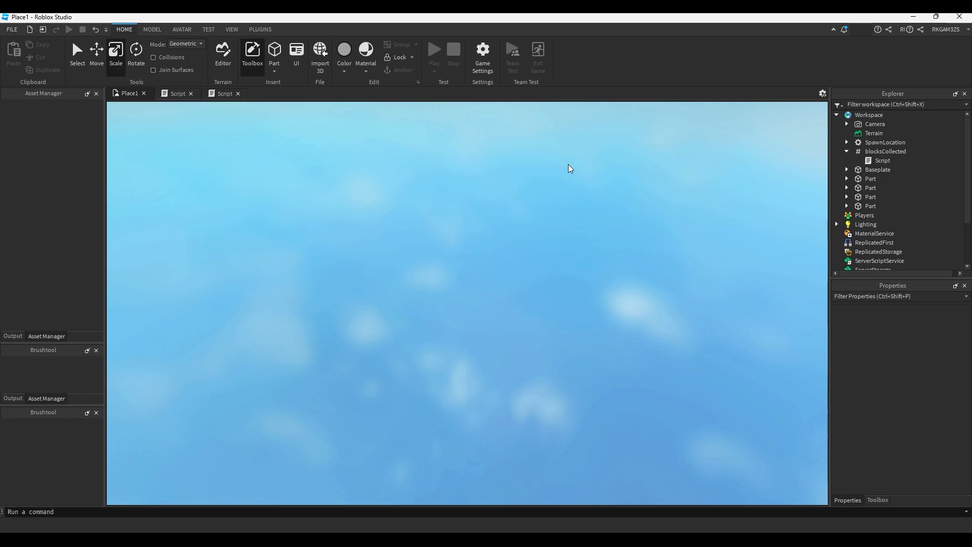
click(433, 50)
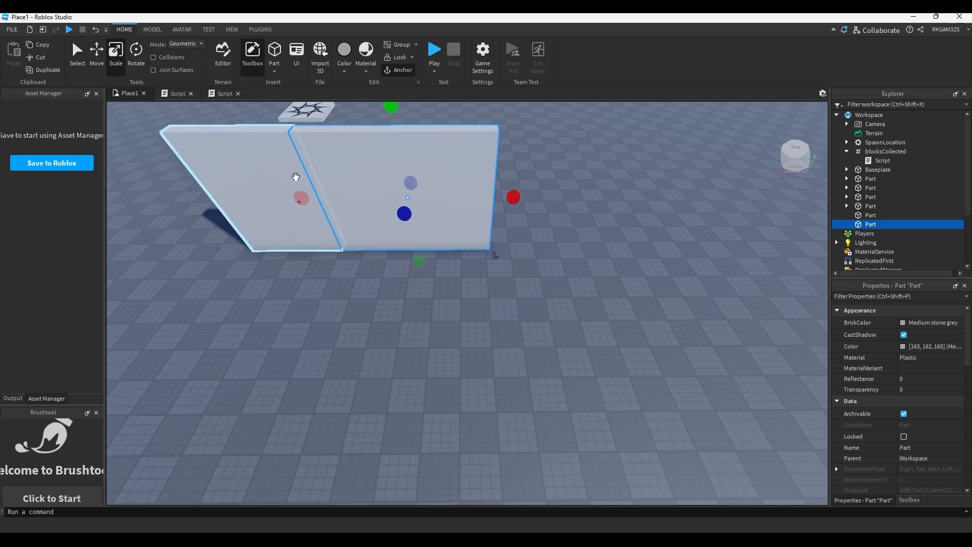
click(97, 53)
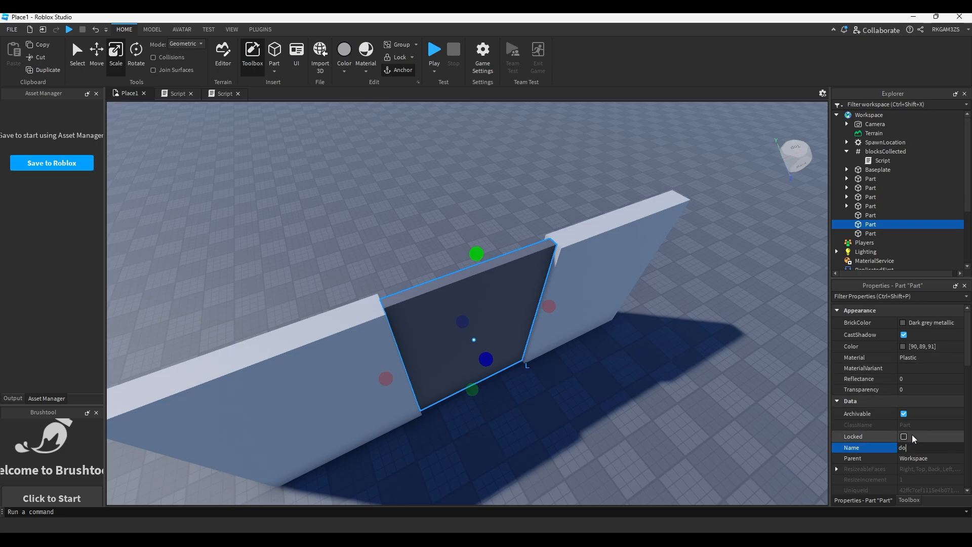
Start a new line after the warn call in the quest script to reference the door
click(225, 93)
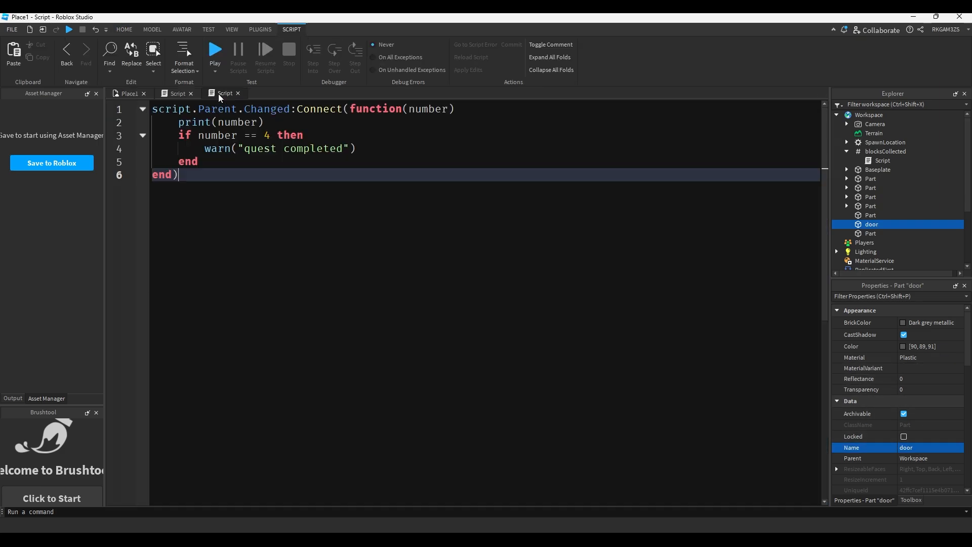
click(279, 149)
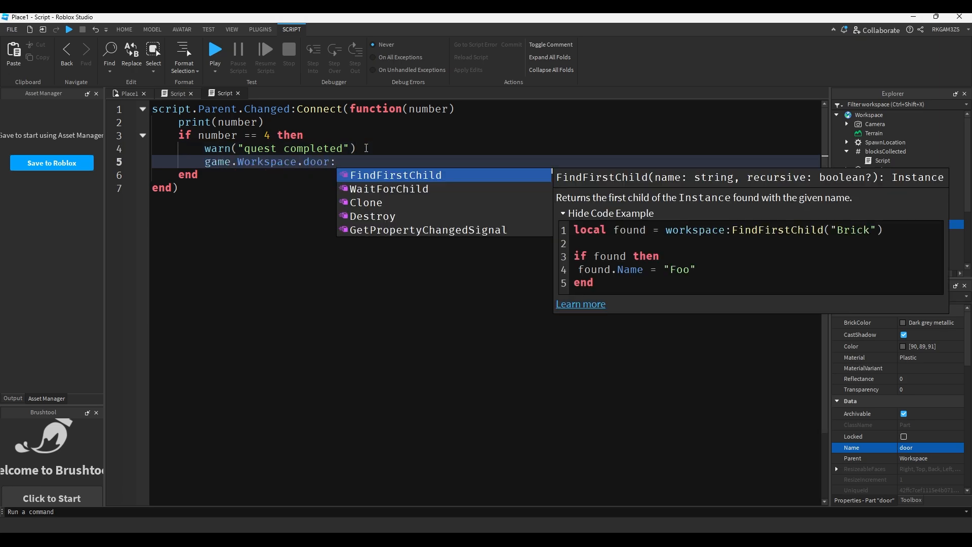
click(129, 93)
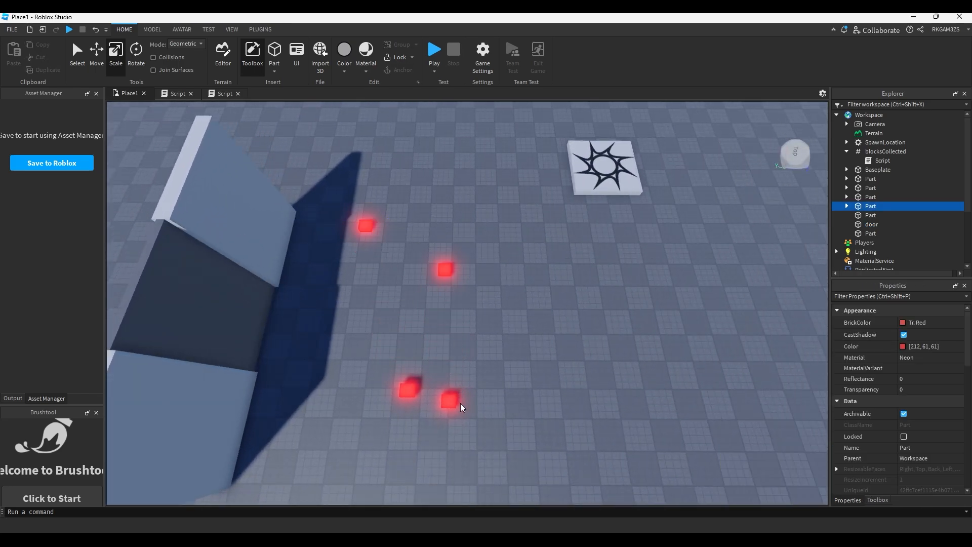
click(434, 49)
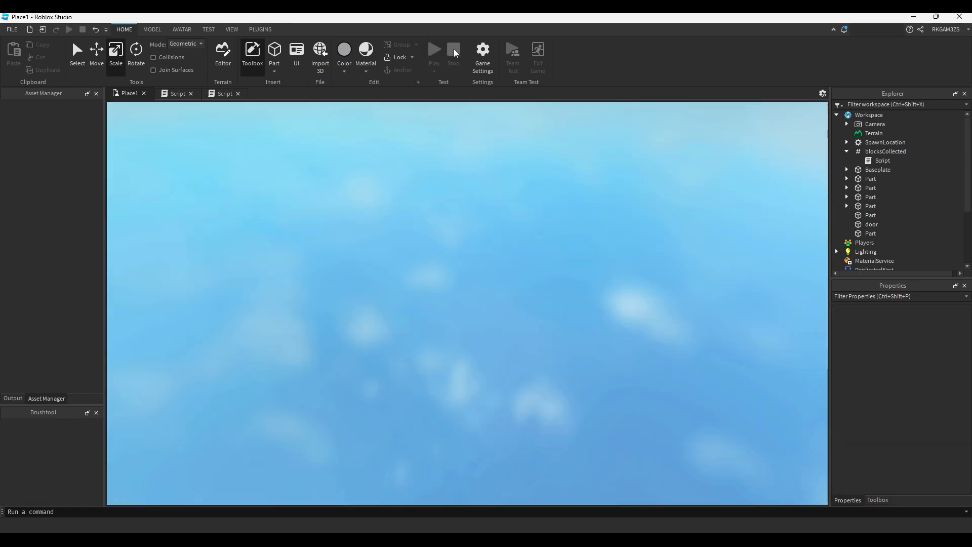
click(434, 50)
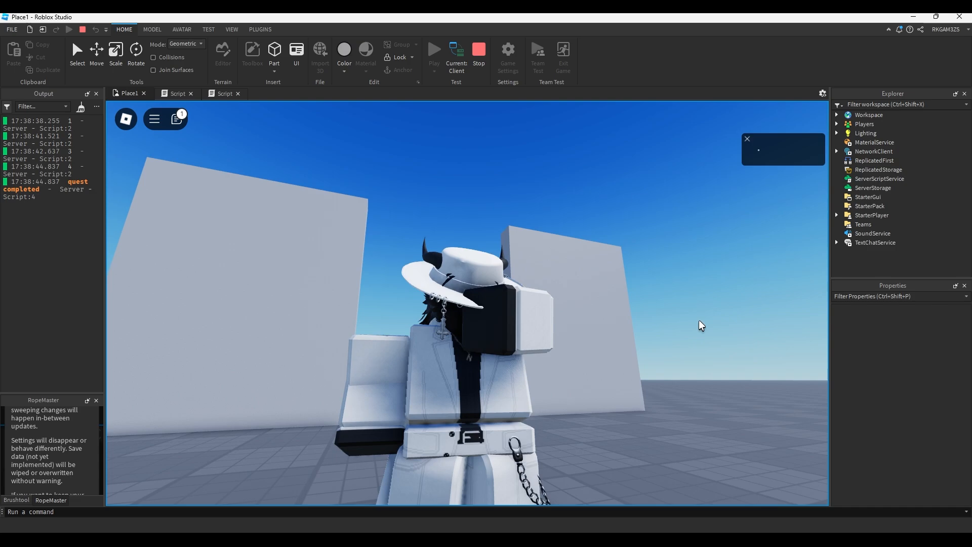
click(478, 52)
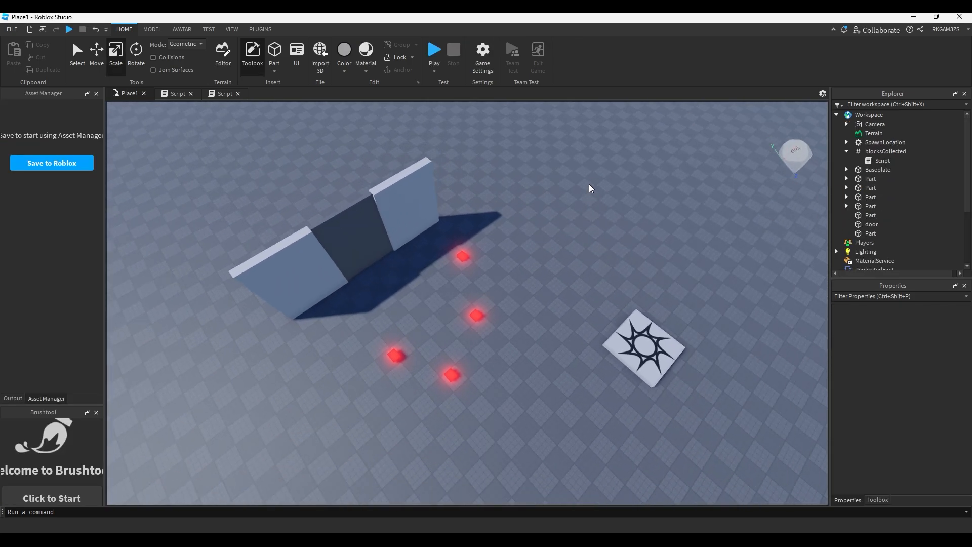
mouse_move(603, 170)
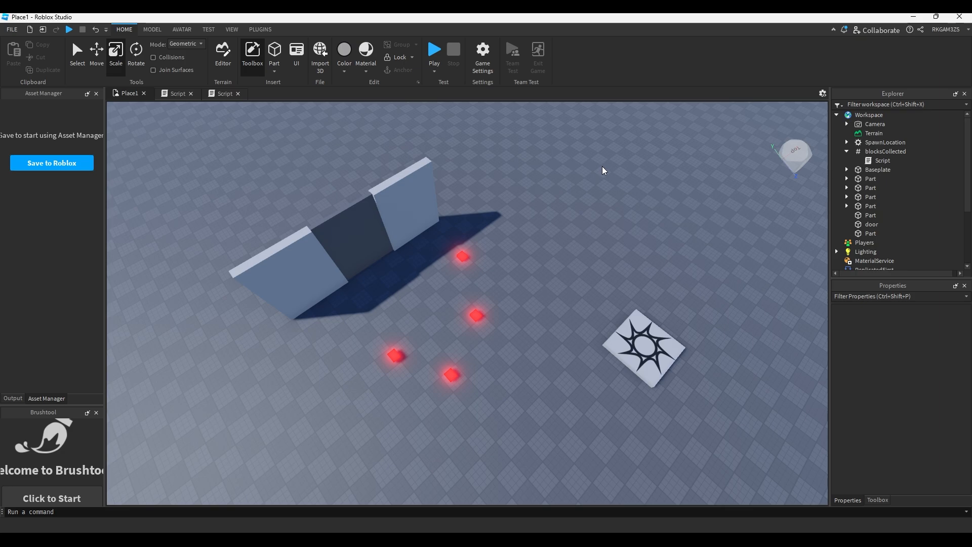
mouse_move(630, 161)
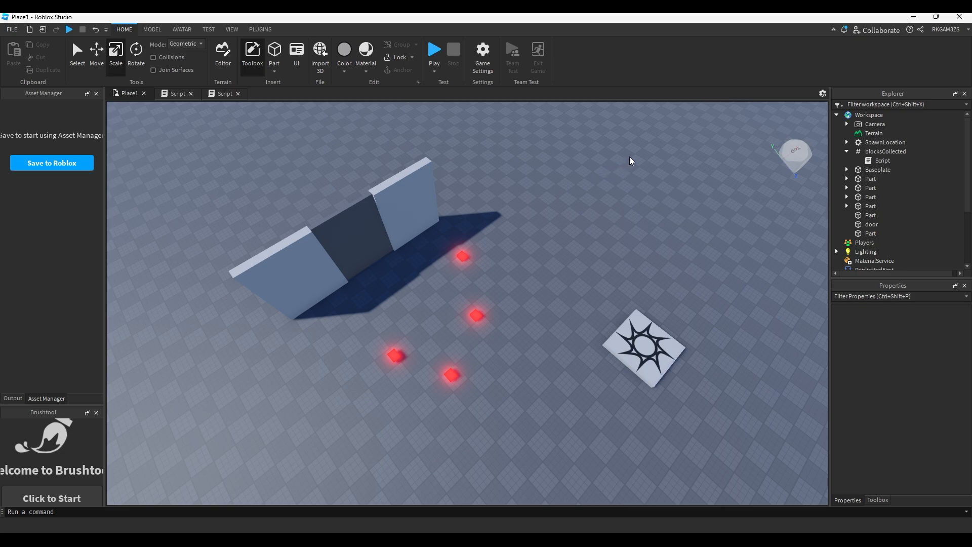
mouse_move(638, 164)
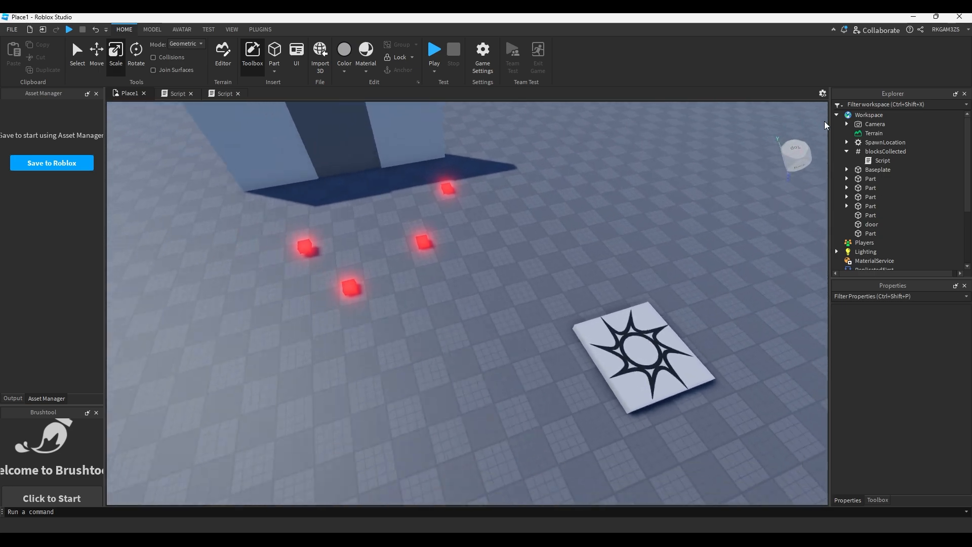
Add a BoolValue to Workspace with a child script printing val on Changed
click(869, 115)
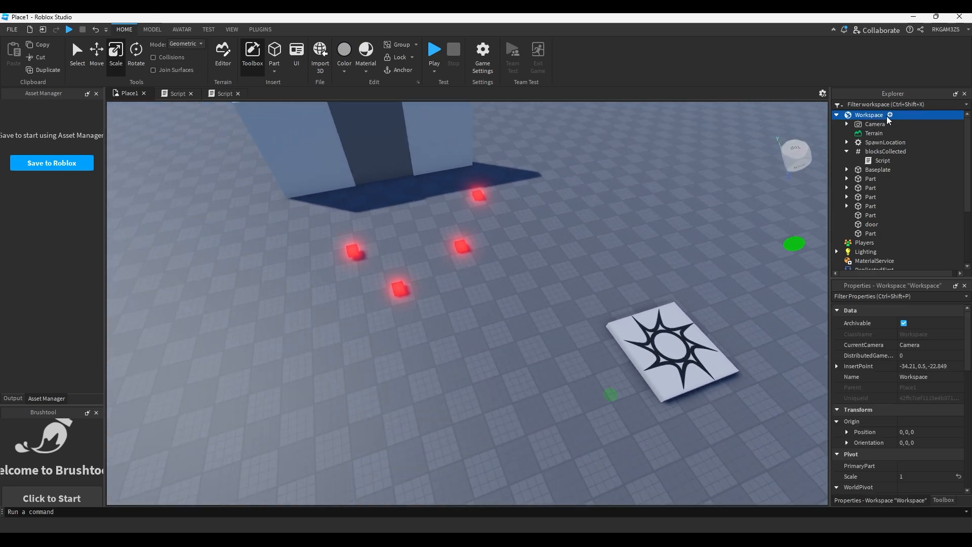
click(889, 115)
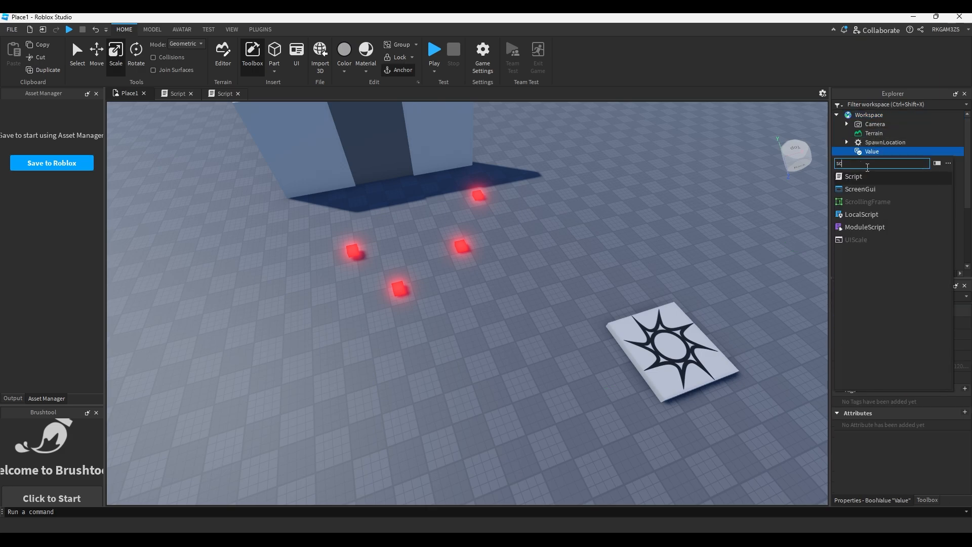
click(853, 176)
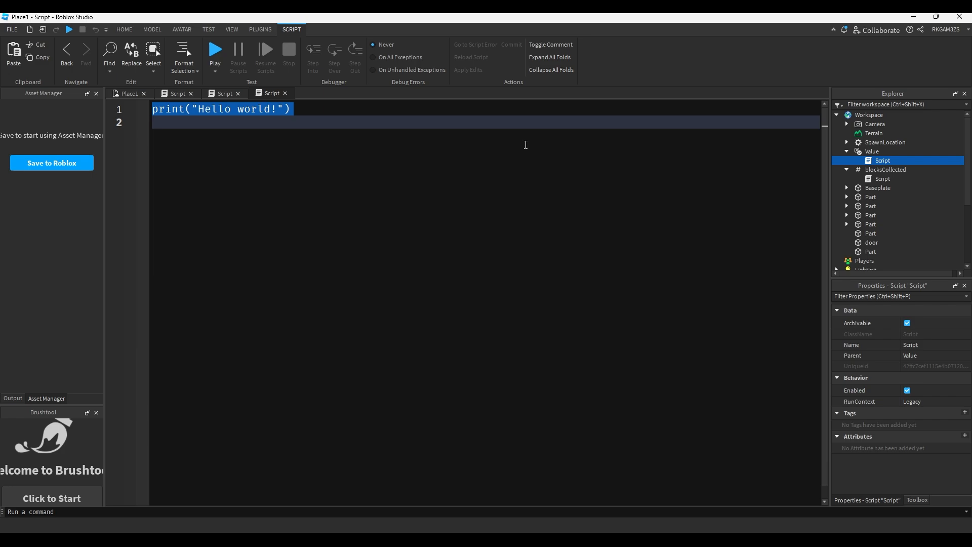
text(script.Parent.Changed:Connect(function(value: boolean)  end)
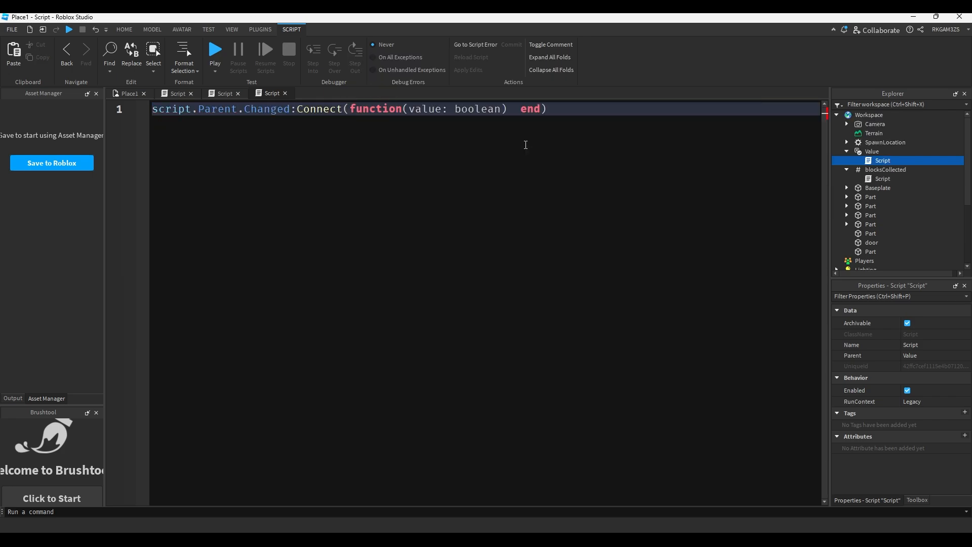
text(func)
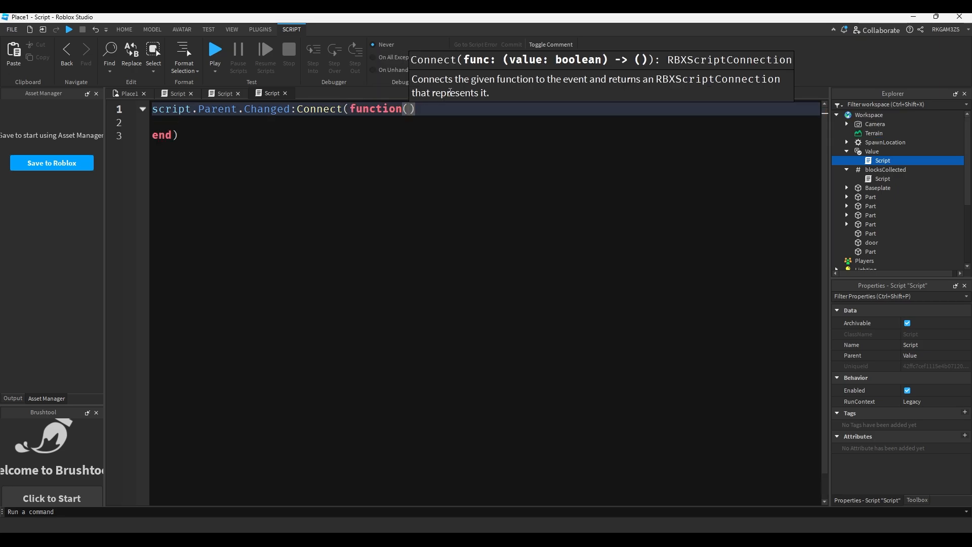
text(val)
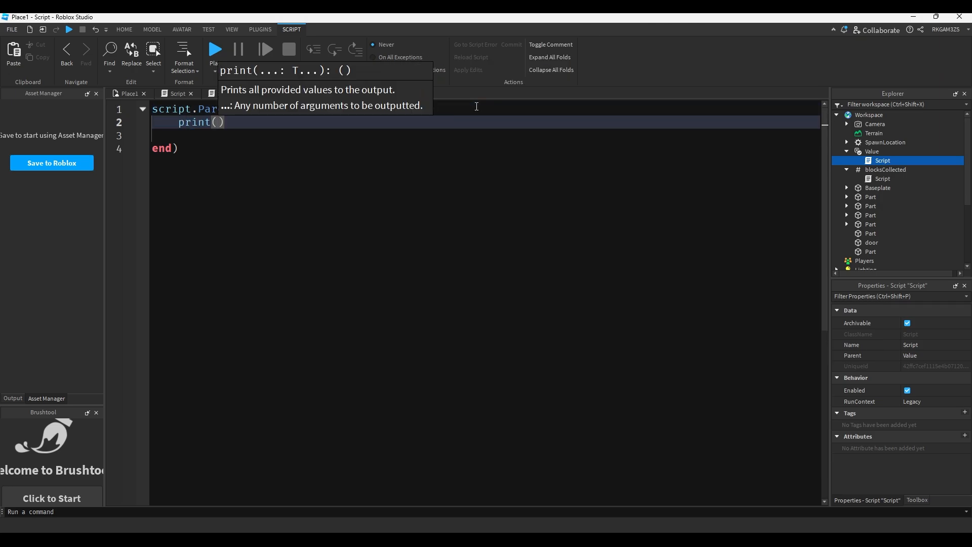
text(val)
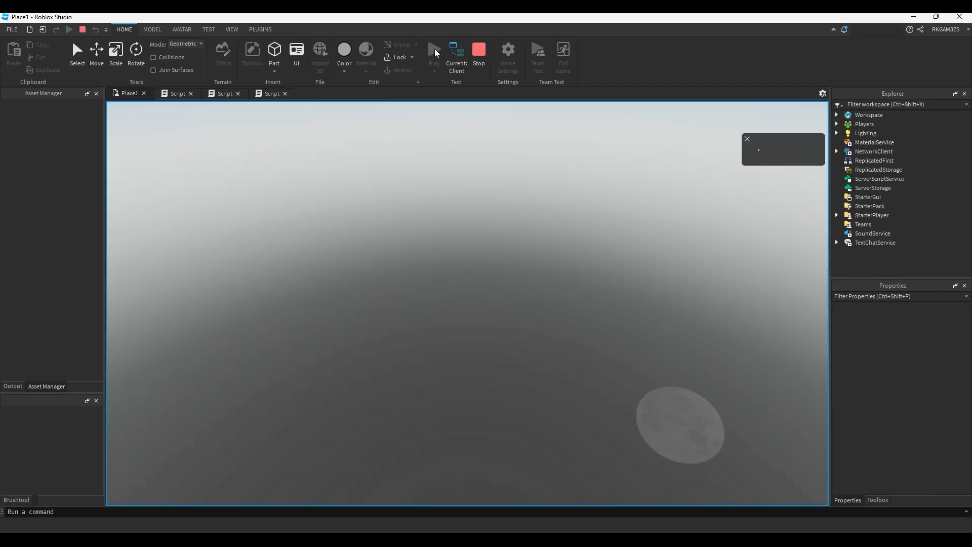
In Server view, toggle the Value's checkbox so true and false print to Output
click(434, 49)
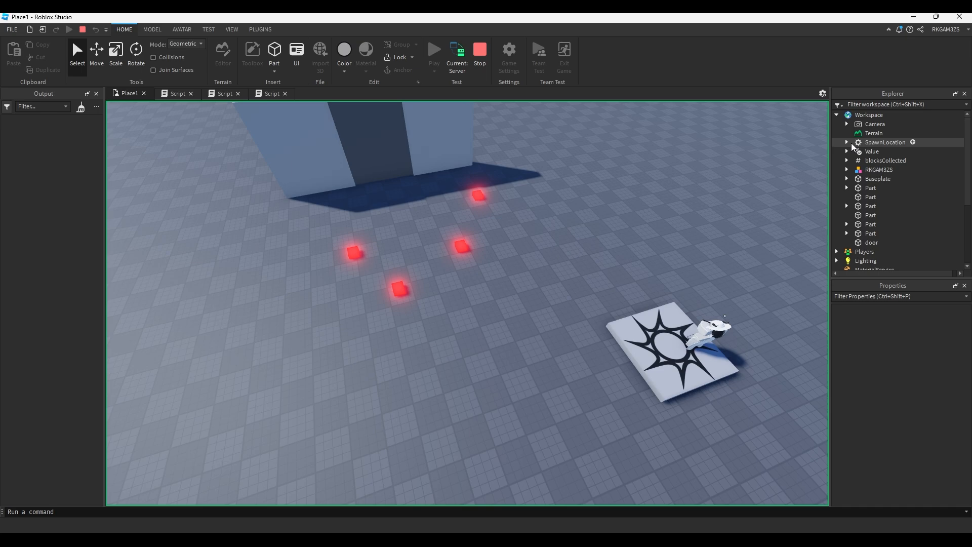
click(872, 152)
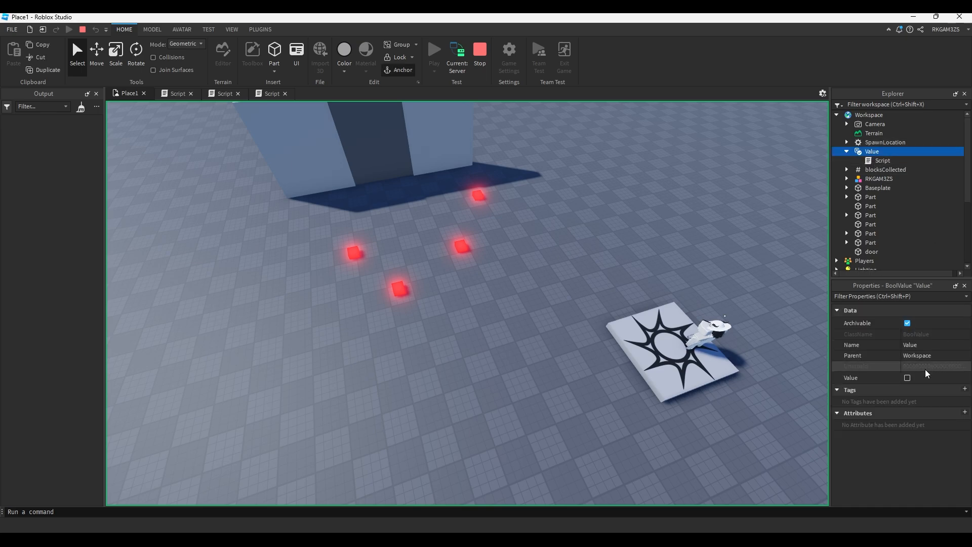
click(907, 378)
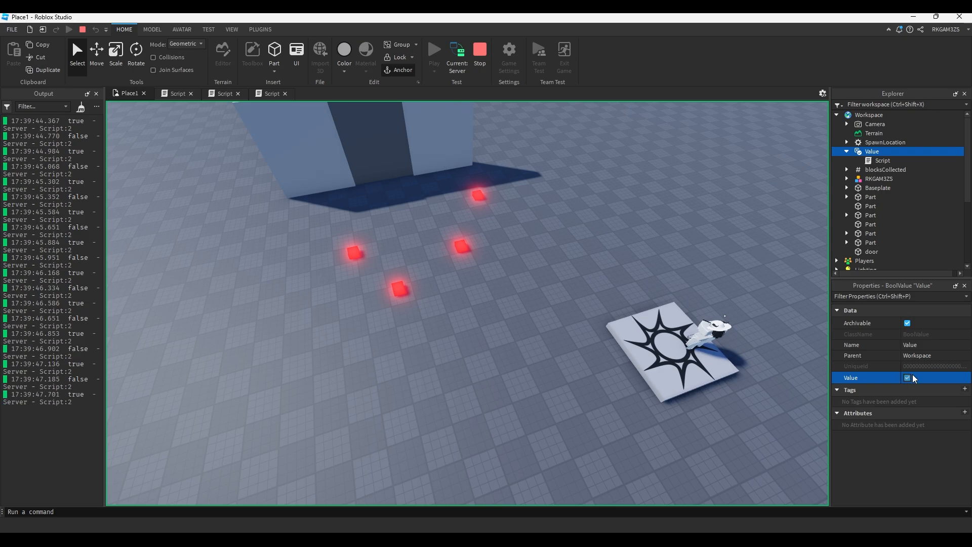
click(907, 378)
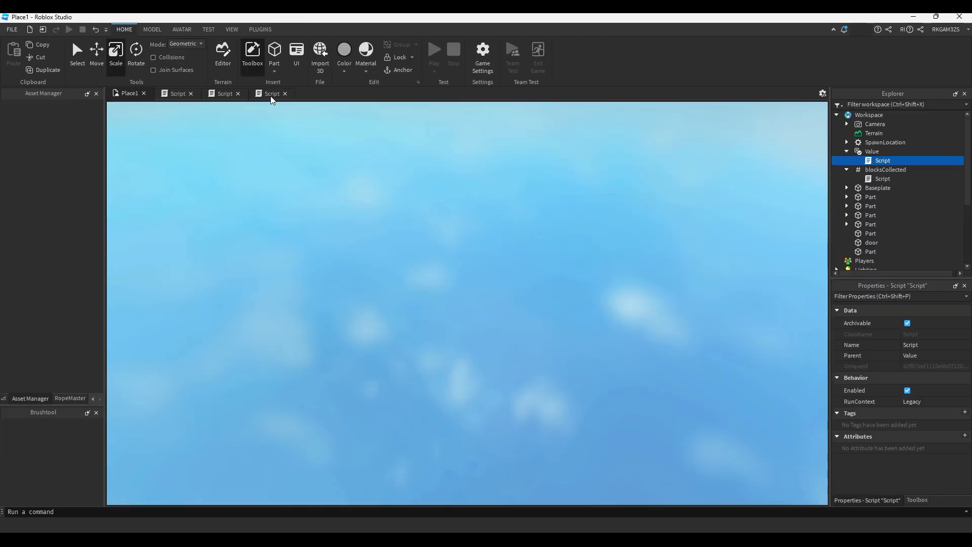
Make the Value script warn "completed" when val is true, else print "nuh uh", and start a playtest
click(272, 93)
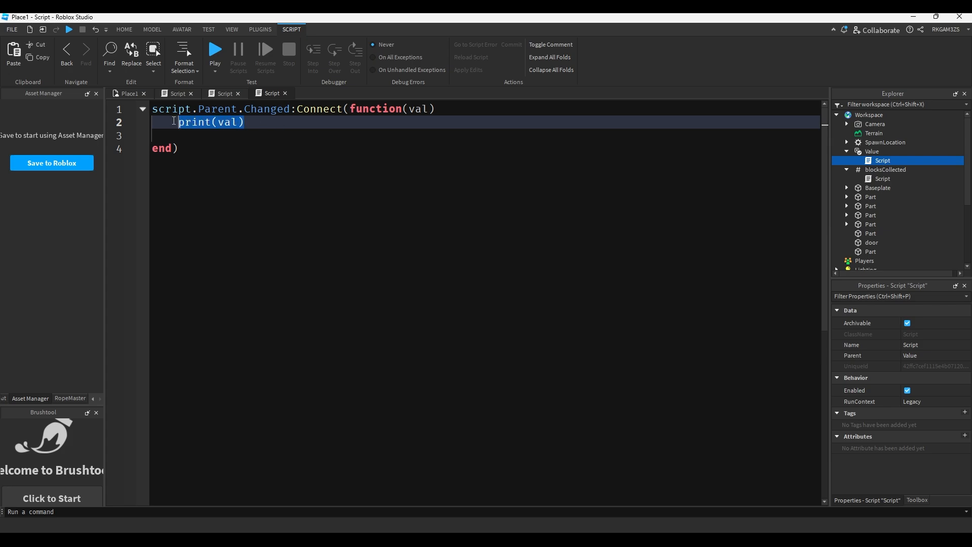
text(if val =)
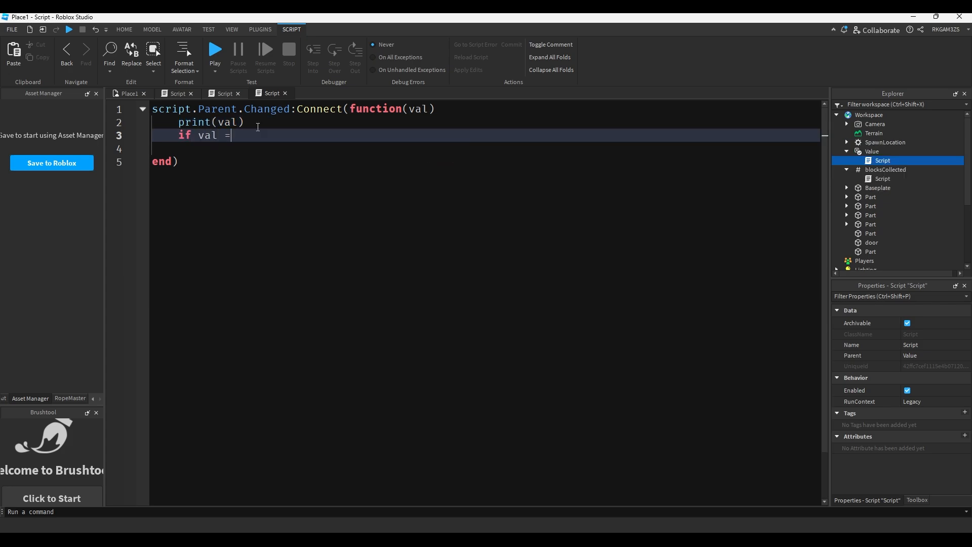
text(= true then)
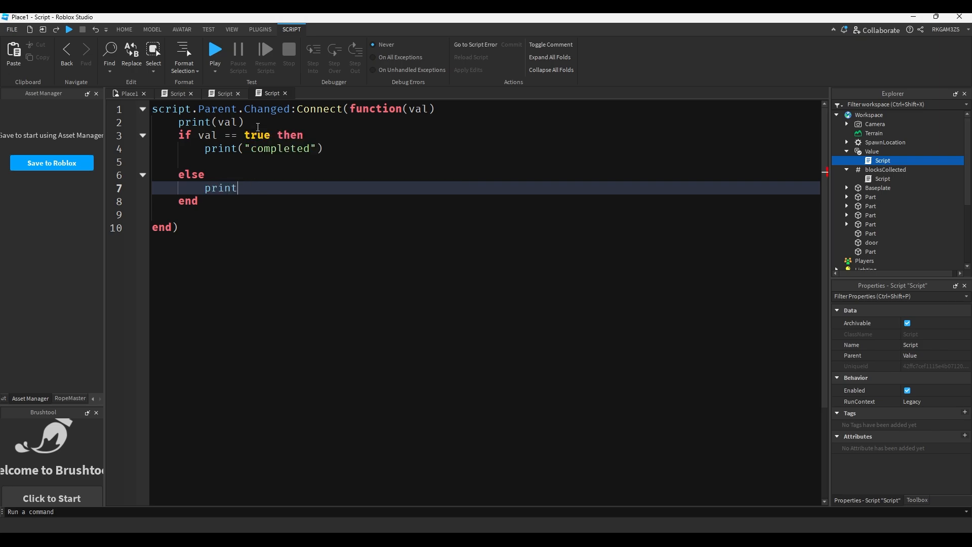
text(("nuh uh")
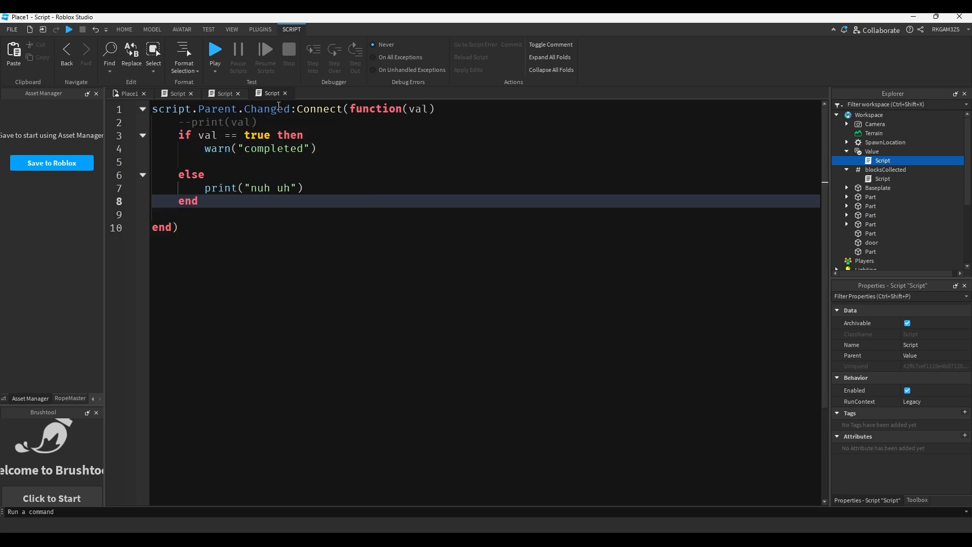
mouse_move(320, 215)
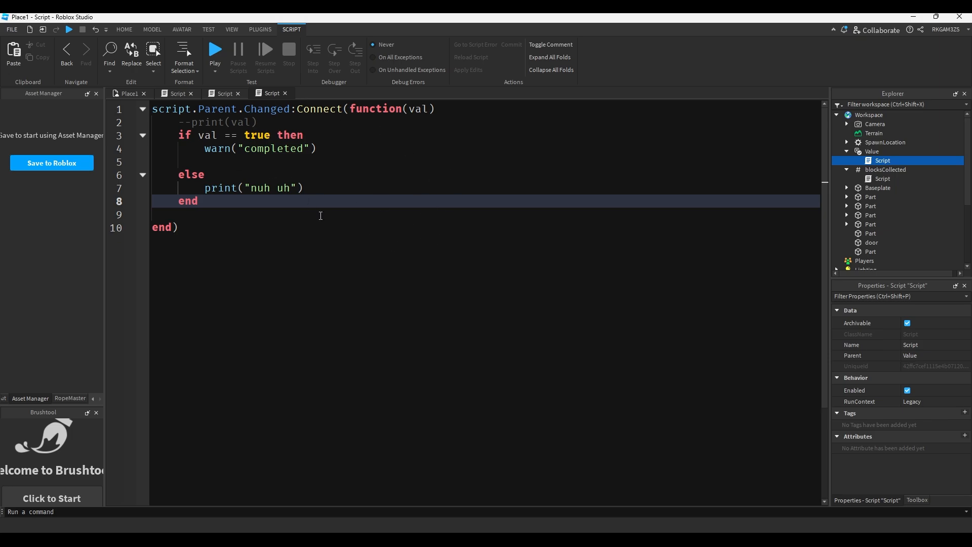
click(130, 93)
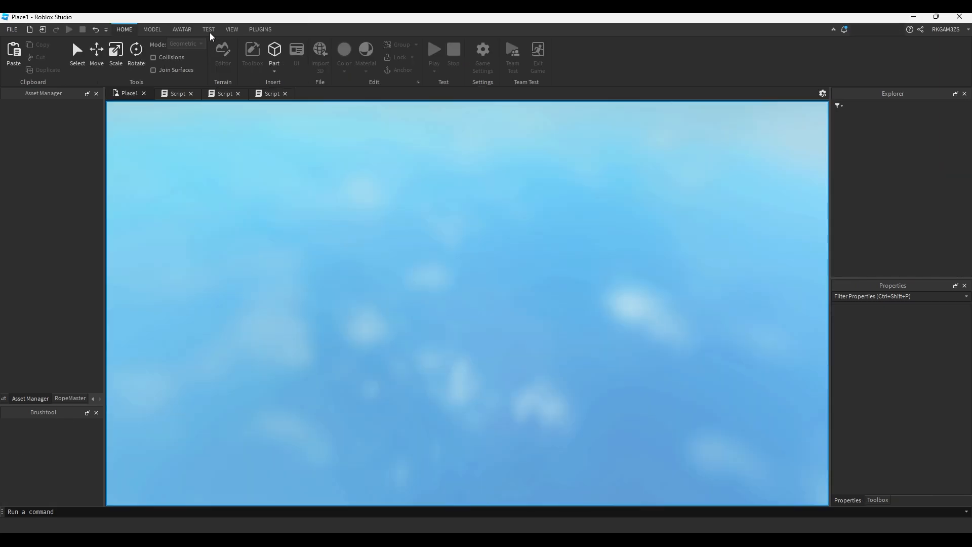
From Server view, check then uncheck Value, getting "completed" then "nuh uh", and stop
click(433, 49)
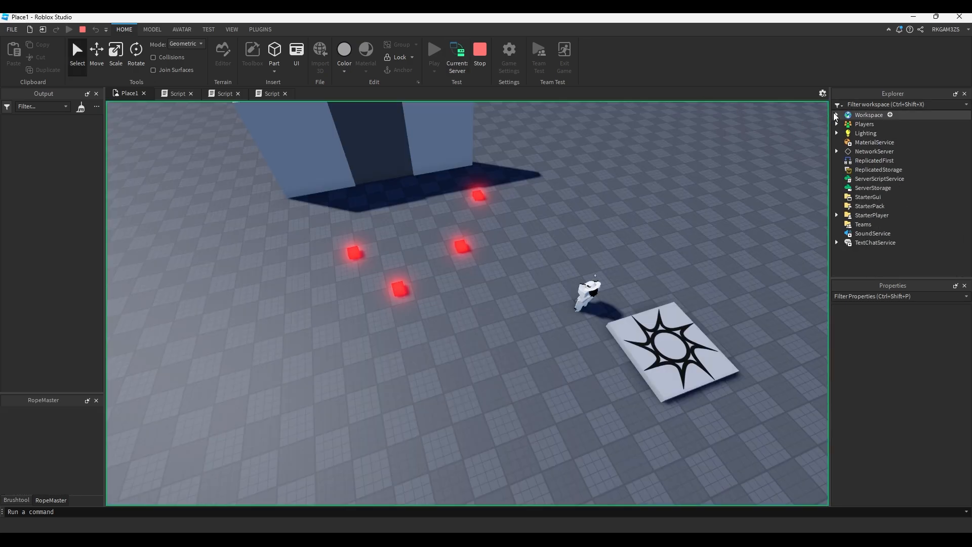
click(836, 115)
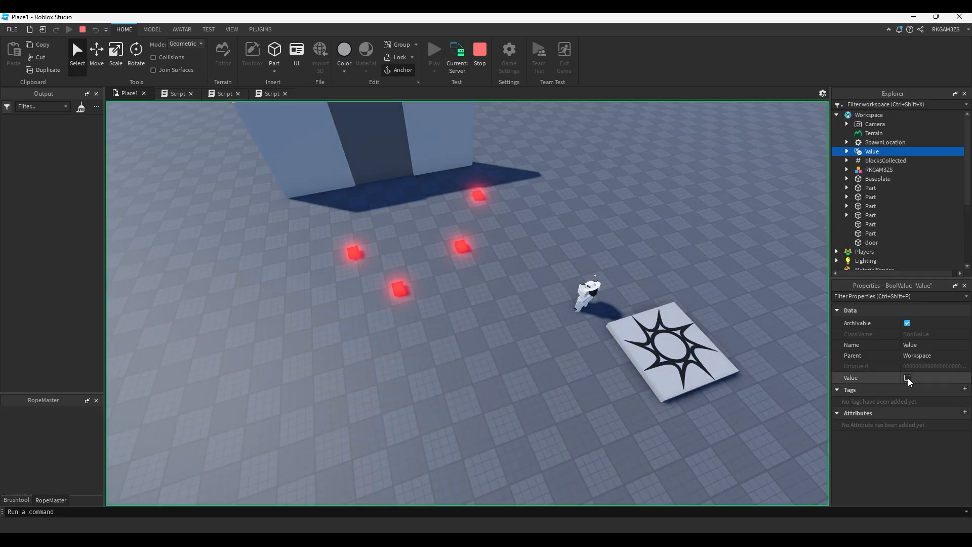
click(907, 378)
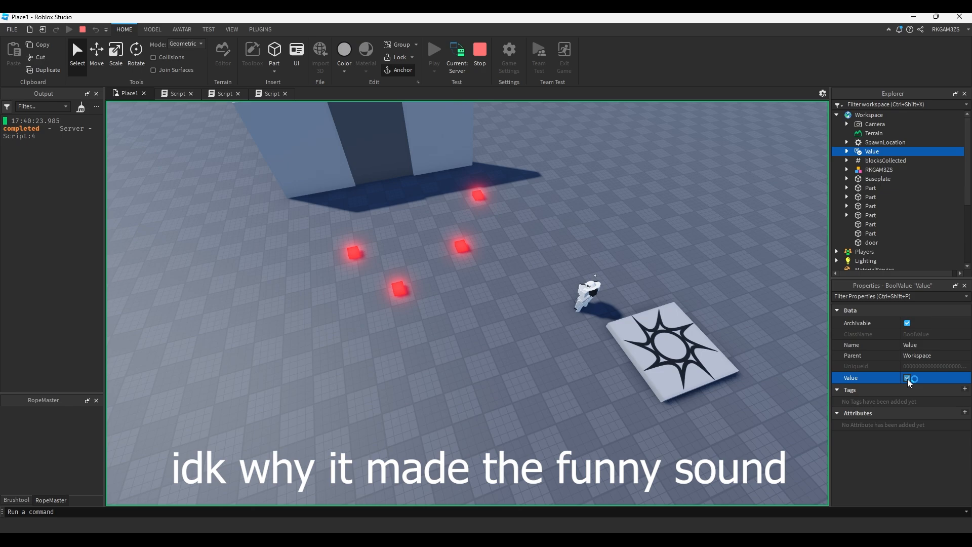
click(907, 378)
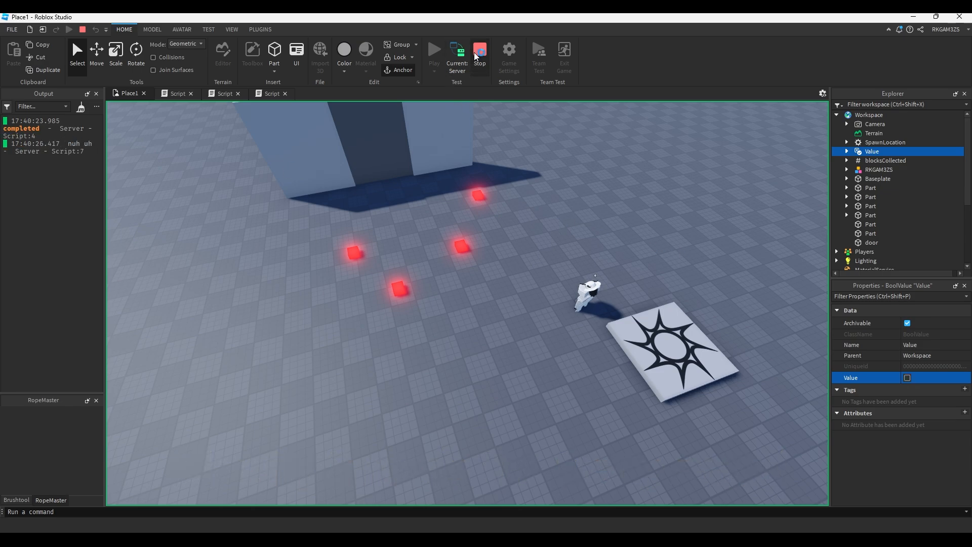
click(479, 53)
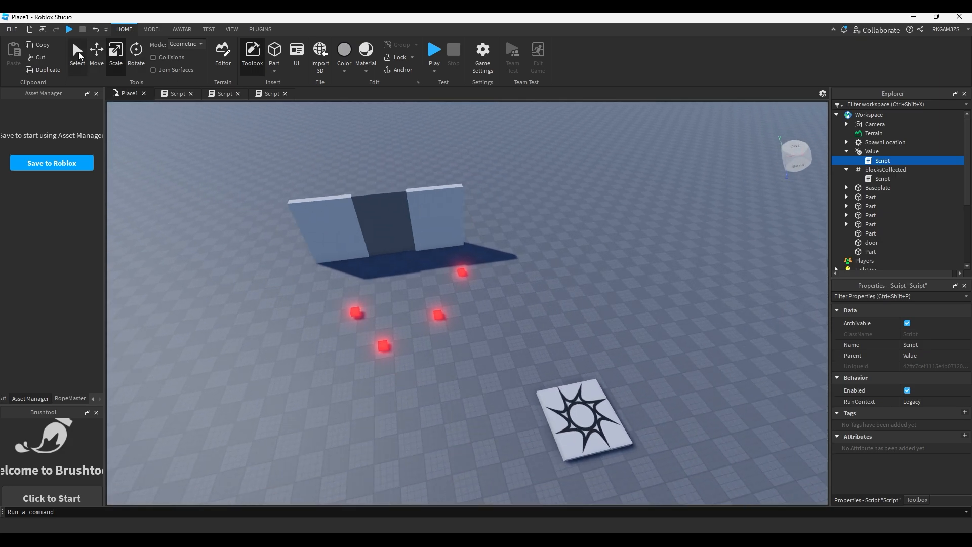
Select the flat grey part and switch to the Scale tool
click(436, 217)
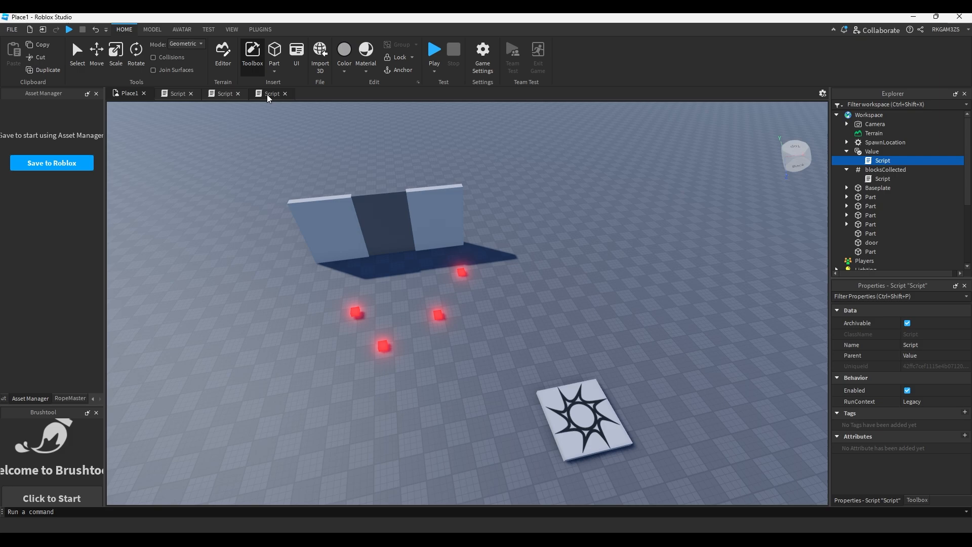
mouse_move(259, 141)
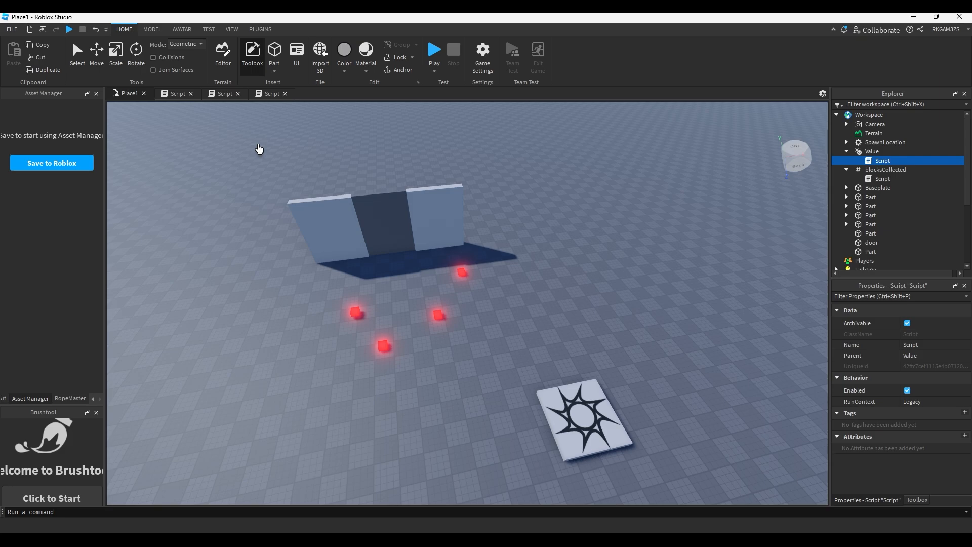
mouse_move(273, 144)
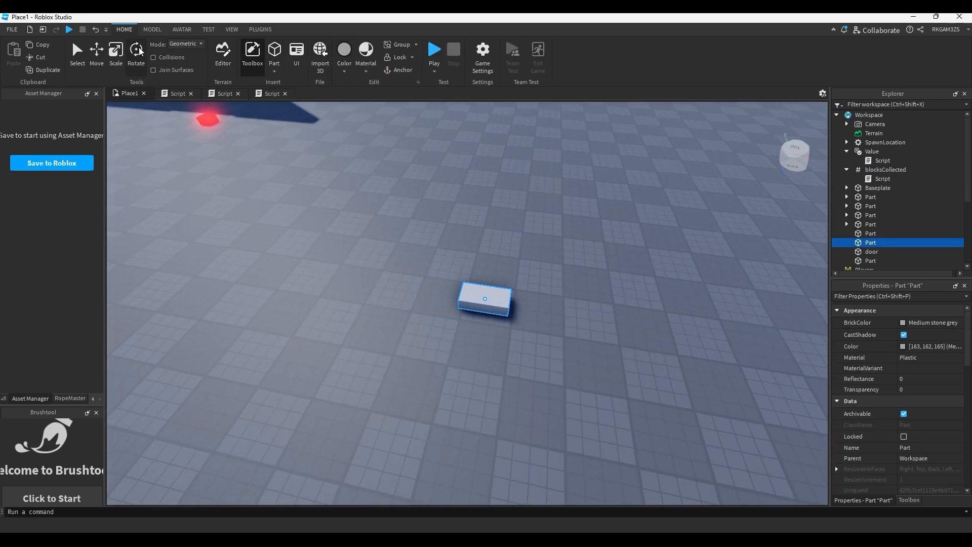
click(115, 55)
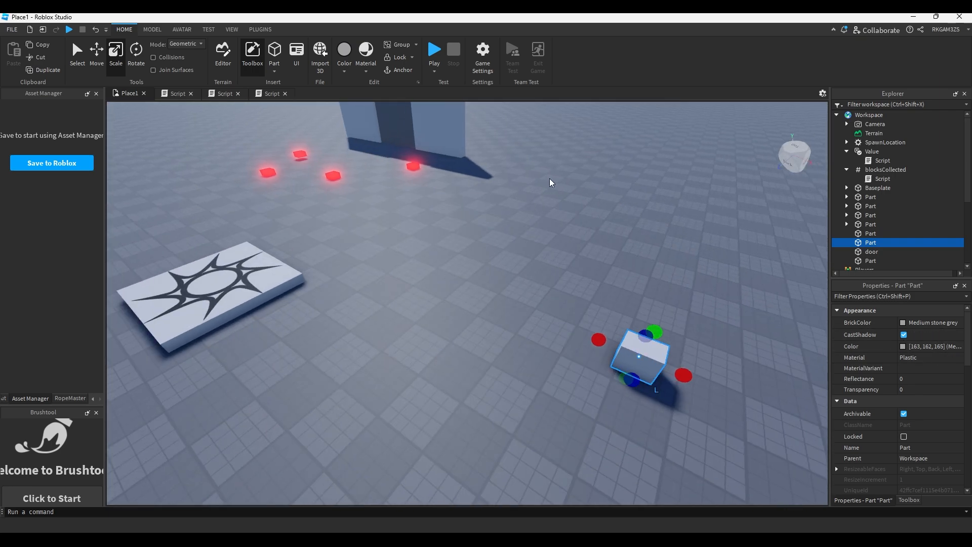
mouse_move(659, 260)
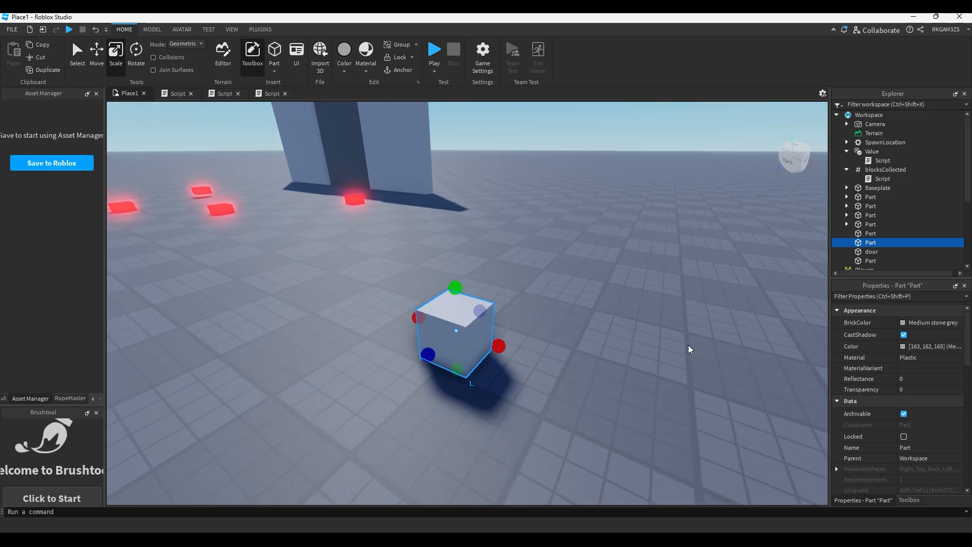
mouse_move(480, 309)
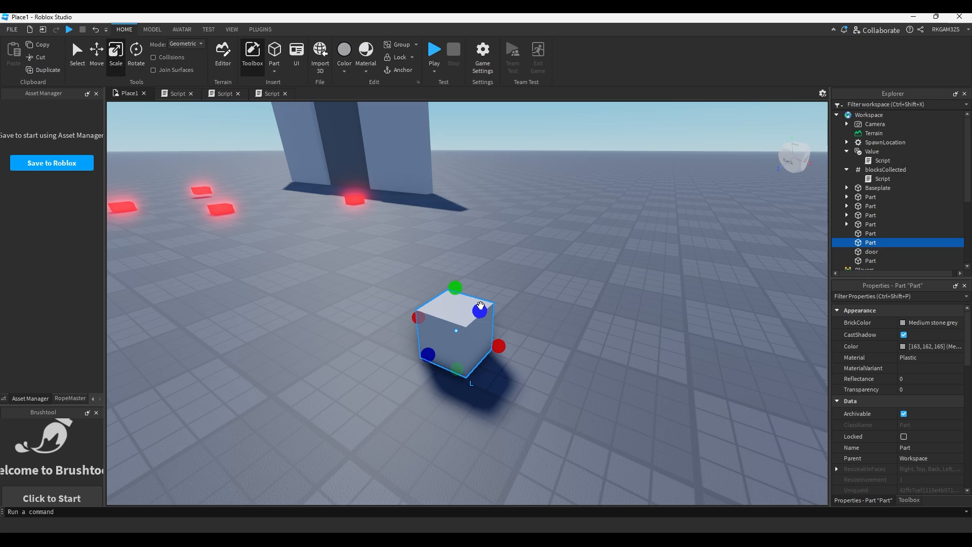
mouse_move(880, 251)
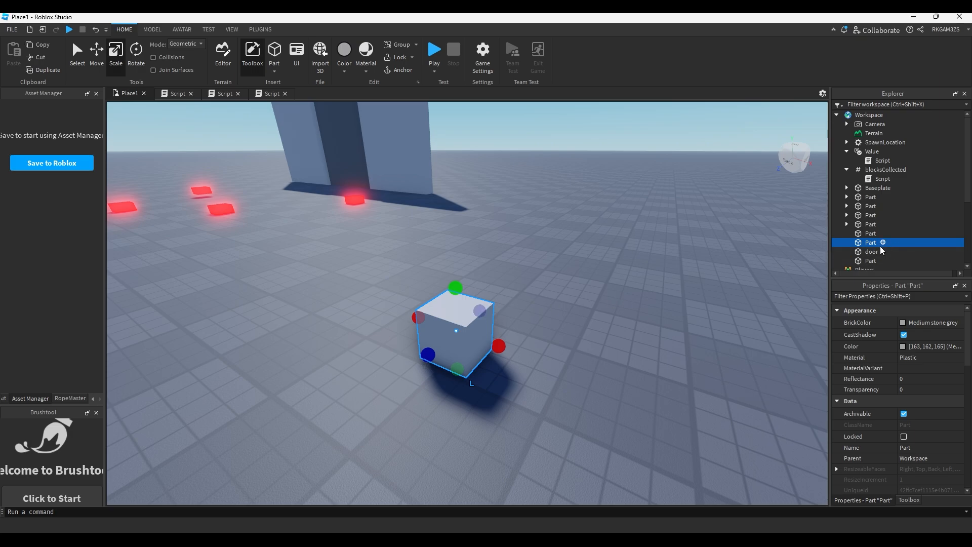
Insert a Part script connecting GetPropertyChangedSignal("Color") to print(script.Parent.Color)
click(882, 242)
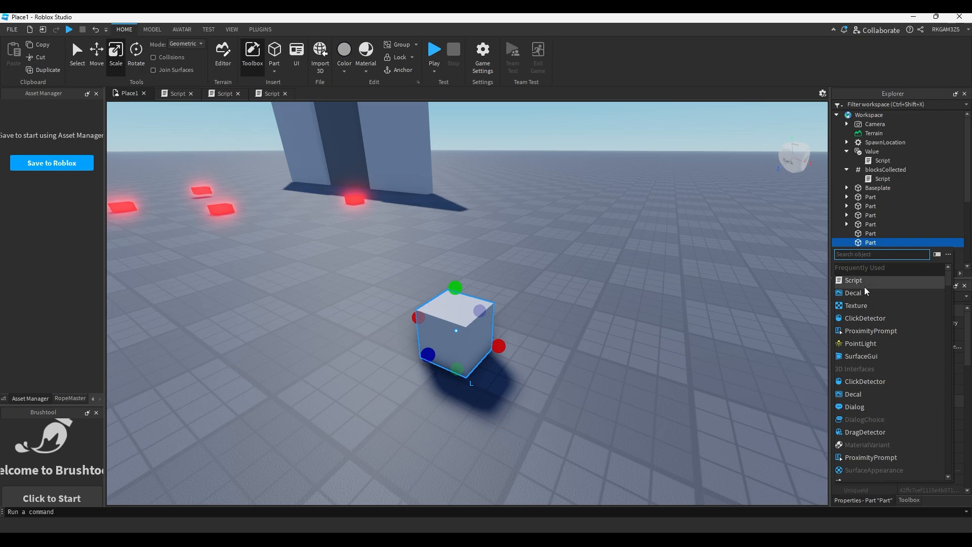
mouse_move(874, 279)
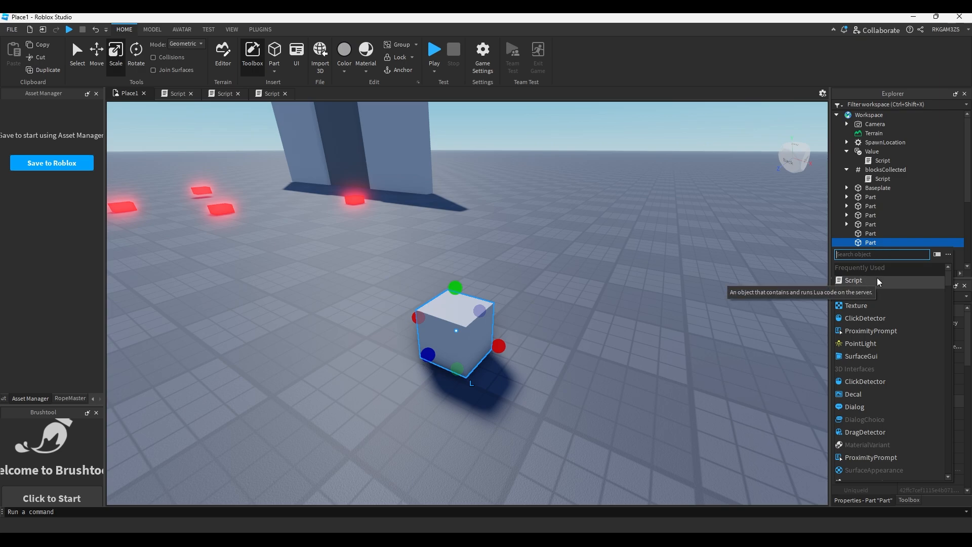
click(853, 280)
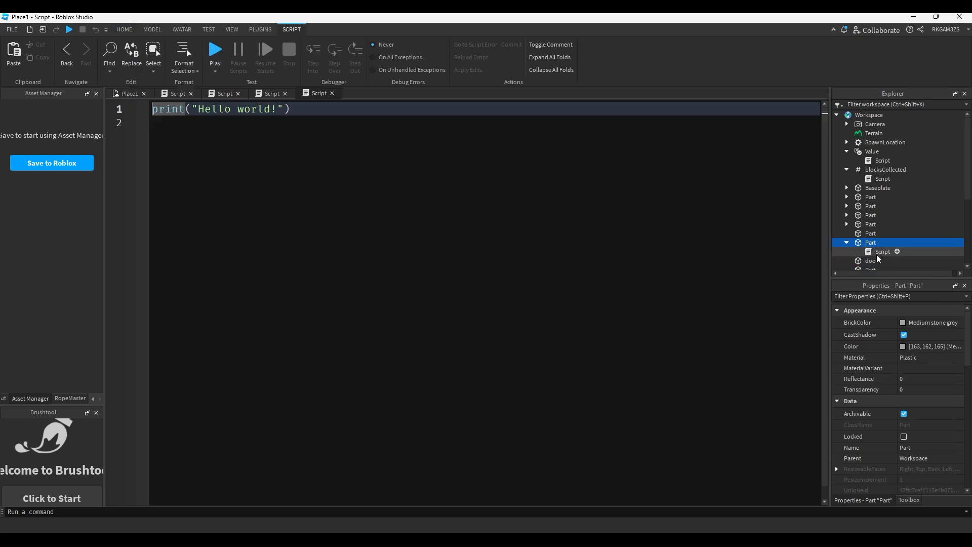
click(881, 251)
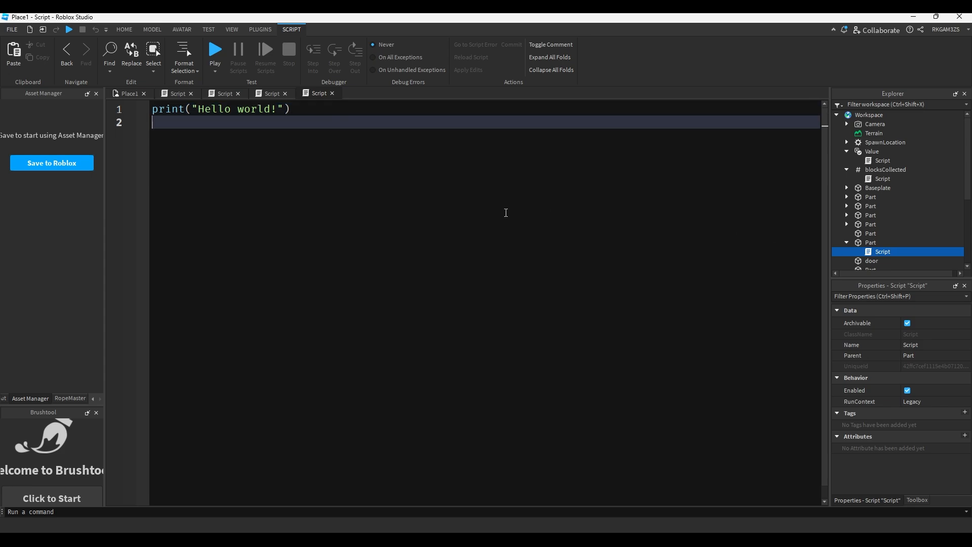
text(script.p)
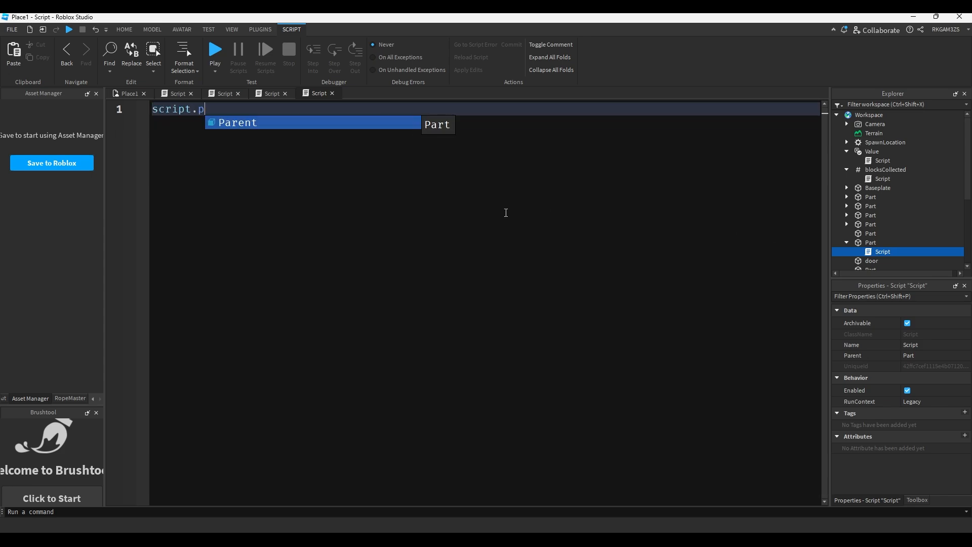
text(arent:GetPropertyChangedSignal("co)
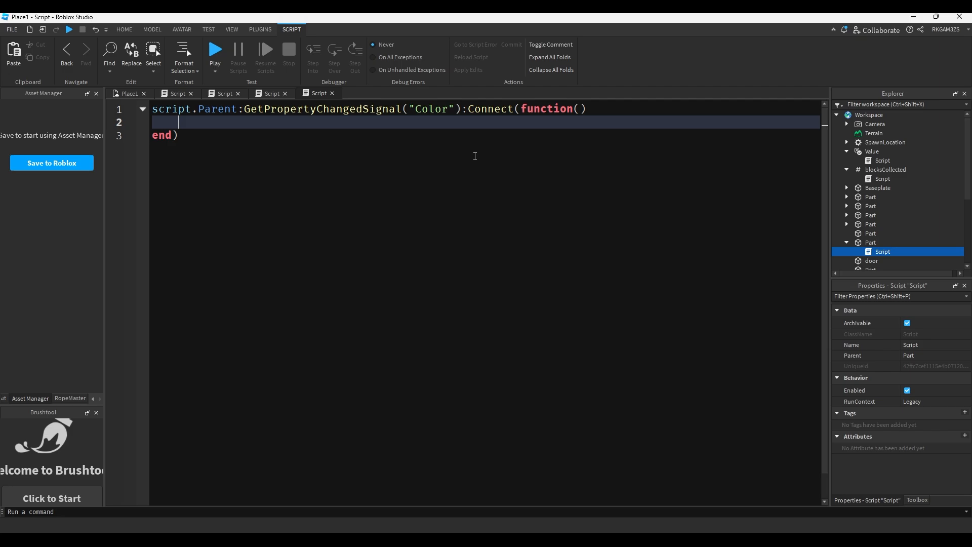
text(print()
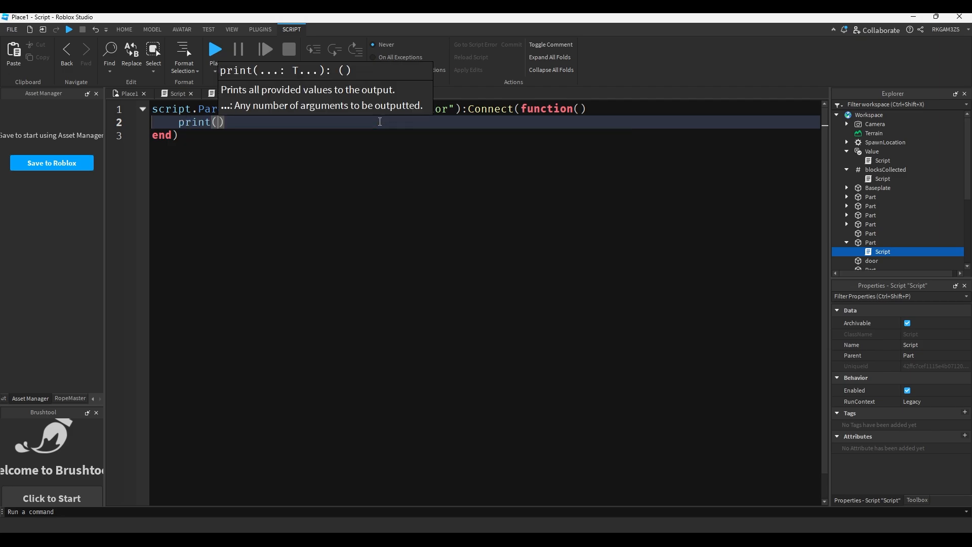
text(script.Parent.)
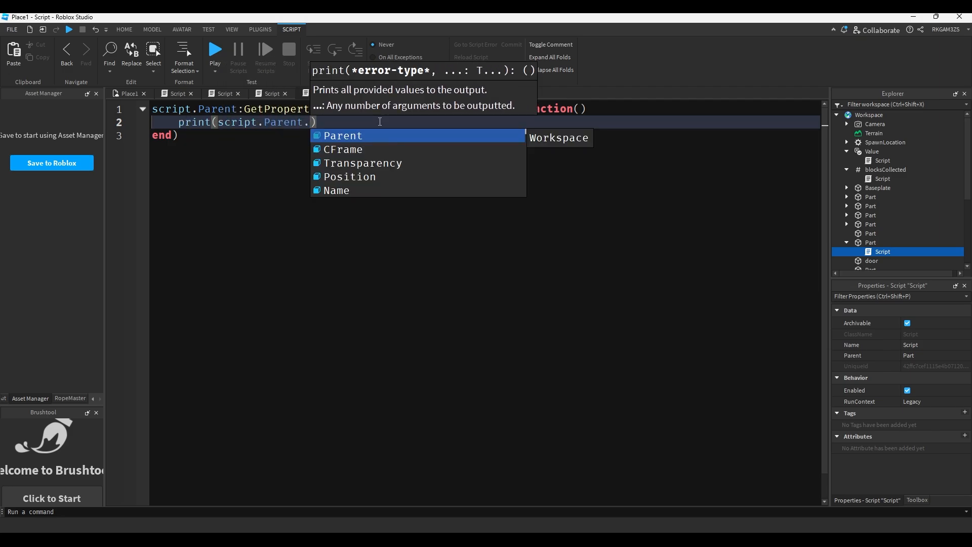
click(129, 94)
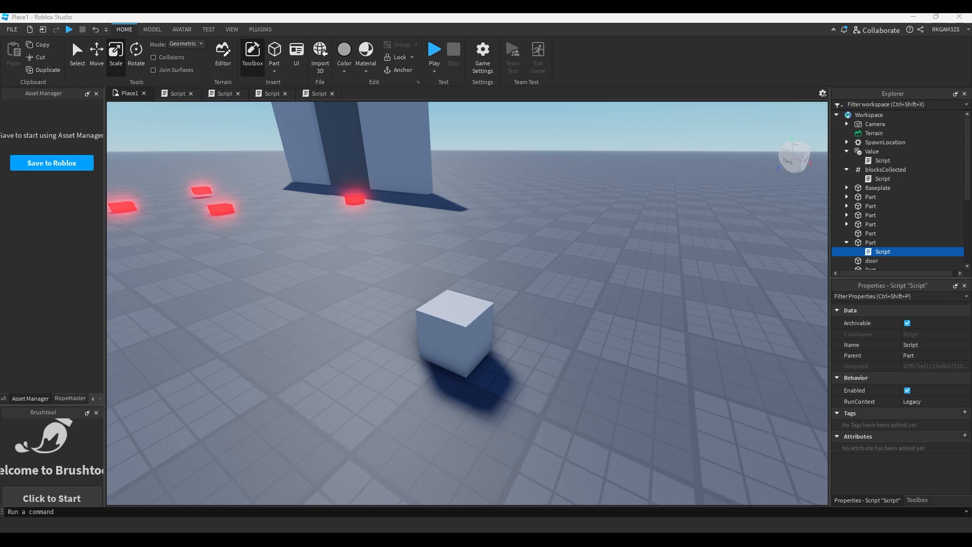
Playtest, recolour the cube three times to print its colour values, then reopen its script
click(432, 51)
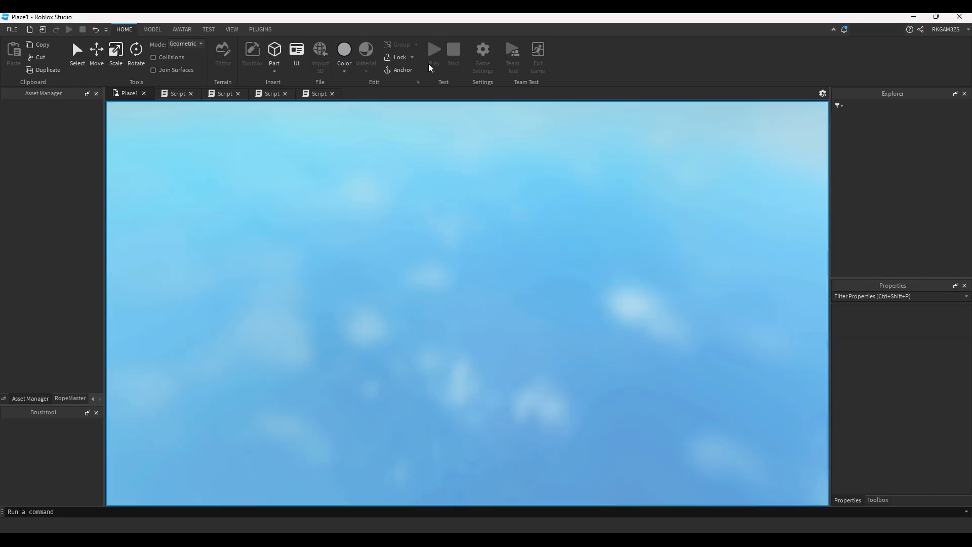
click(433, 53)
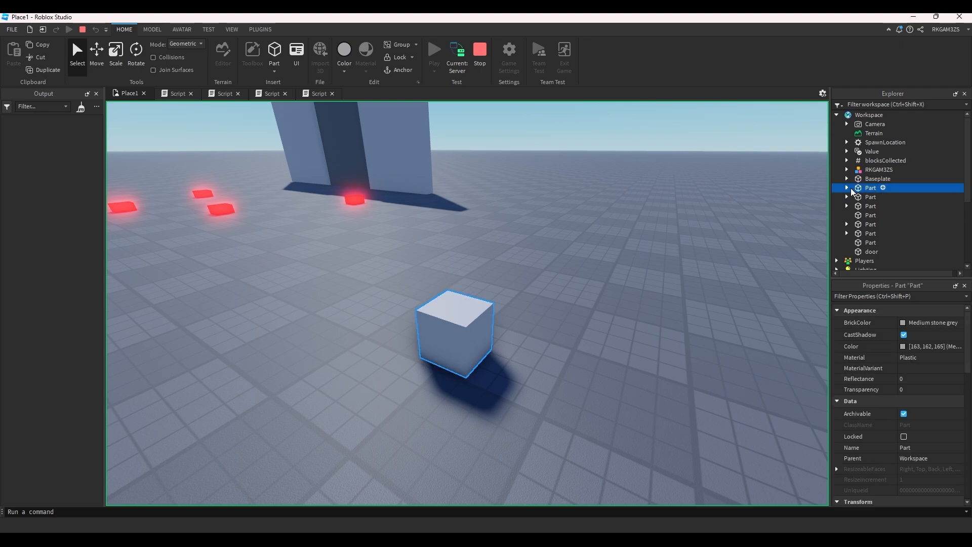
click(920, 345)
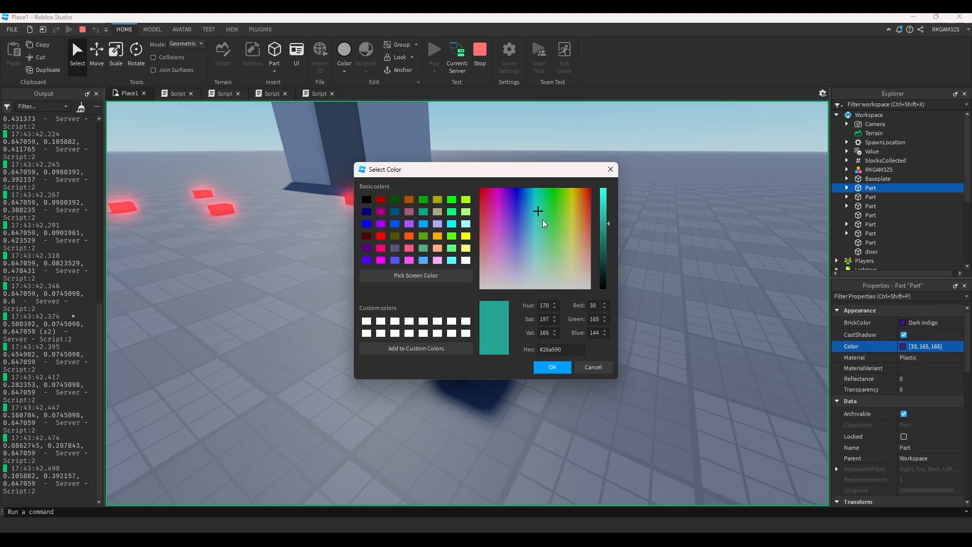
click(432, 235)
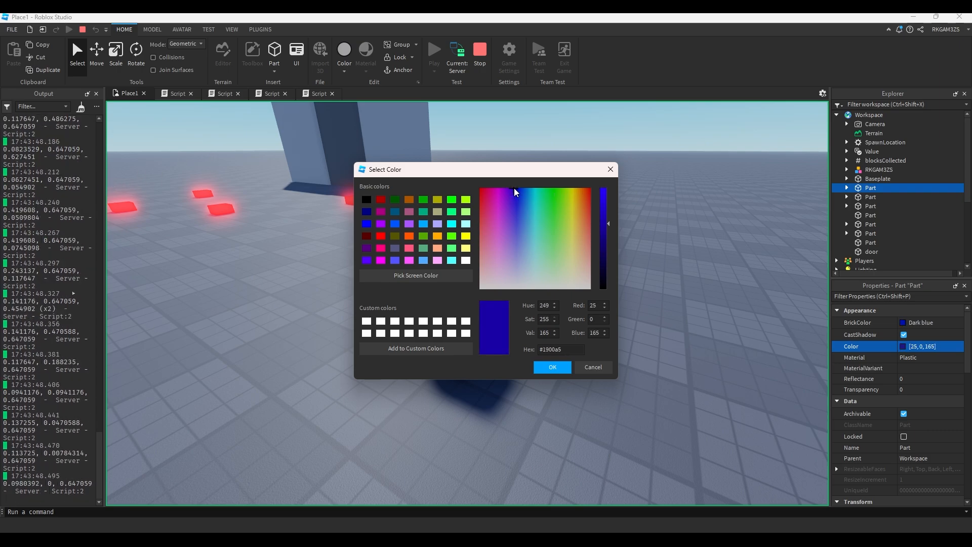
click(563, 213)
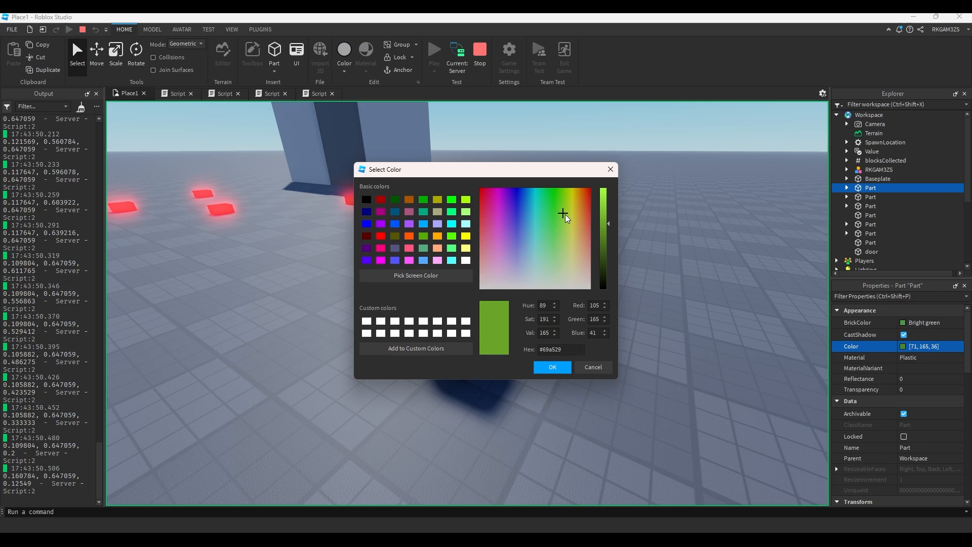
click(578, 215)
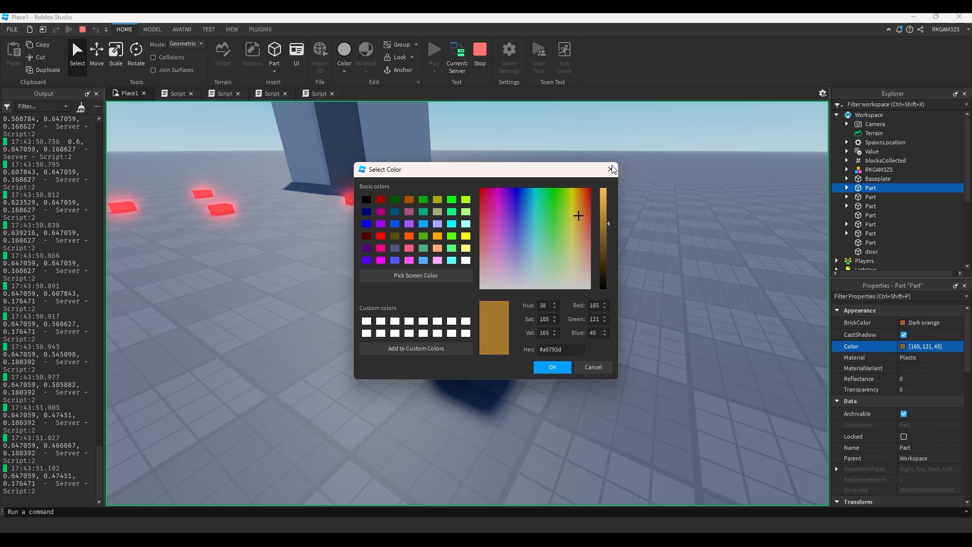
click(611, 169)
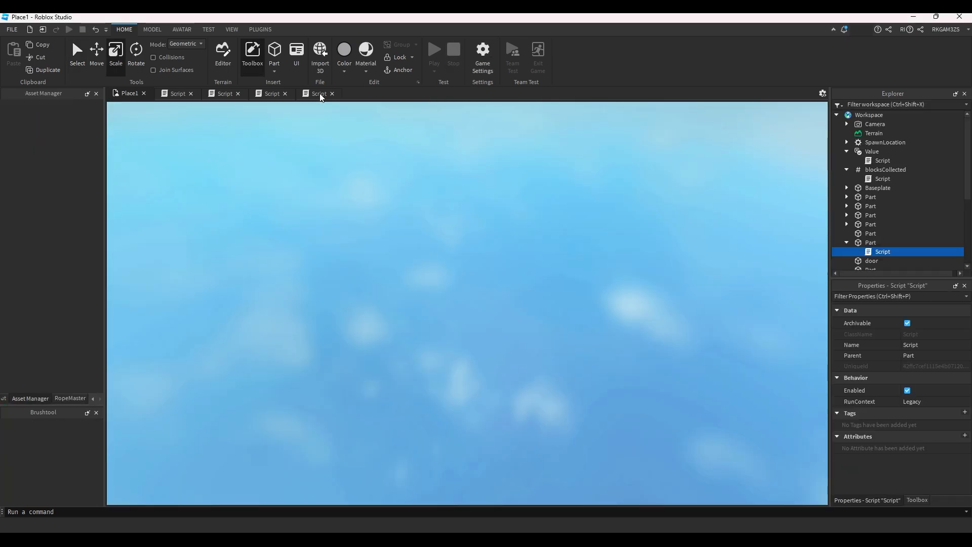
click(318, 93)
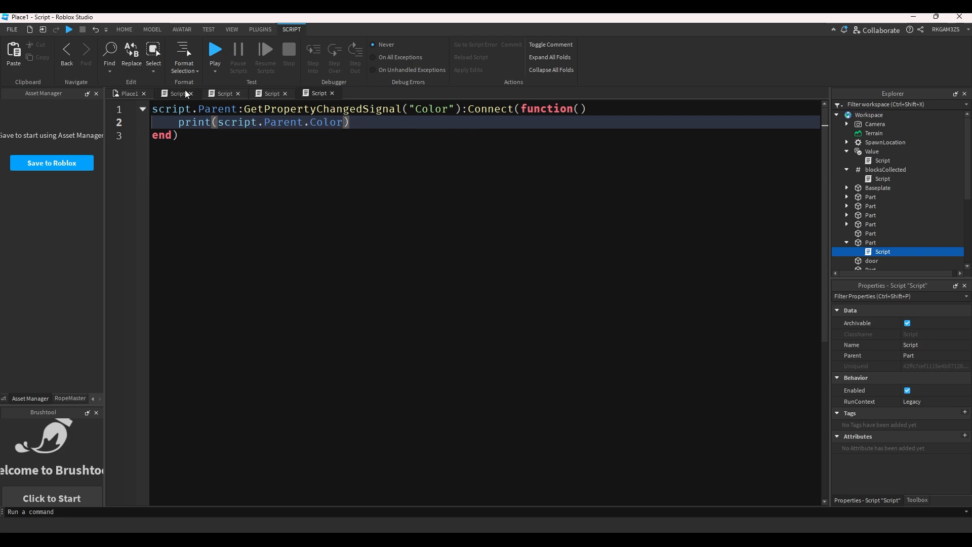
Select the Value object, then the grey cube part, and scroll through its properties
click(129, 93)
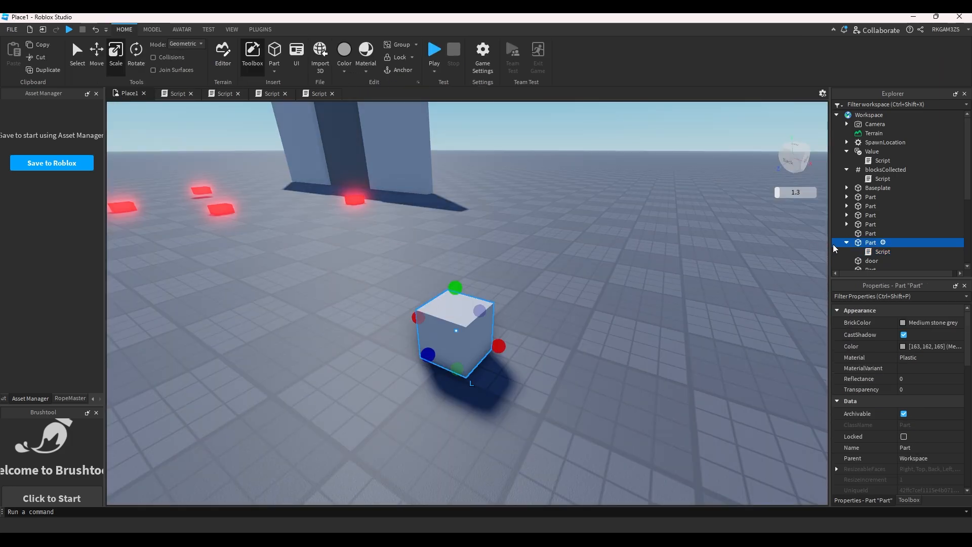
click(872, 151)
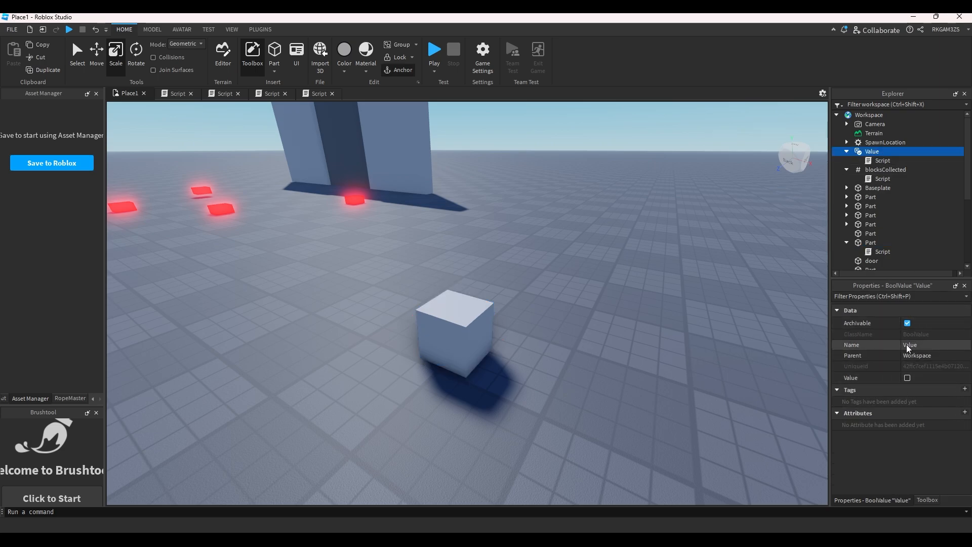
mouse_move(876, 381)
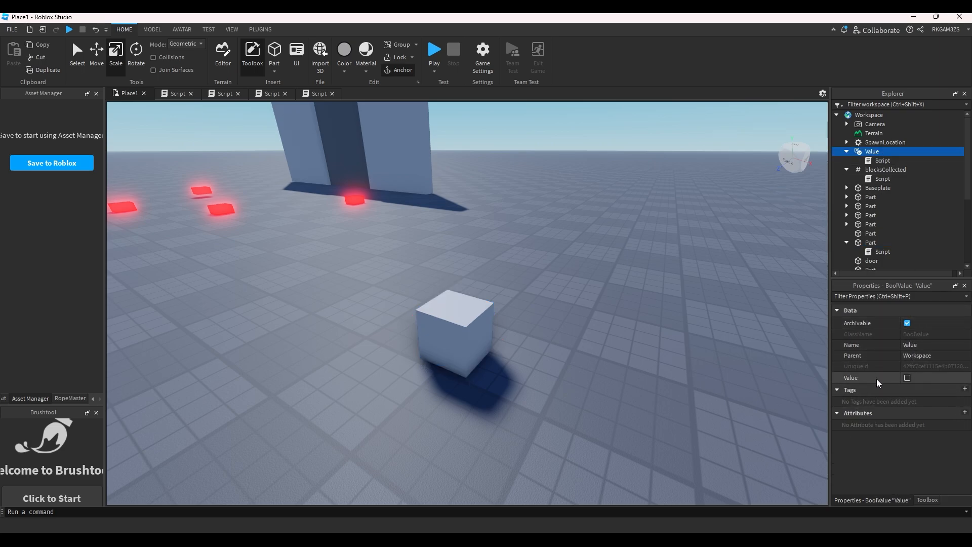
mouse_move(877, 372)
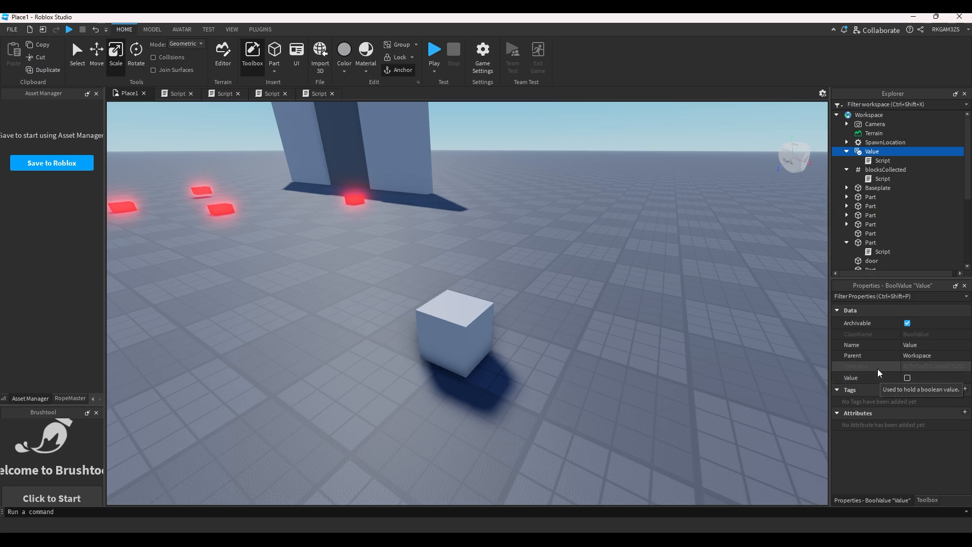
mouse_move(868, 338)
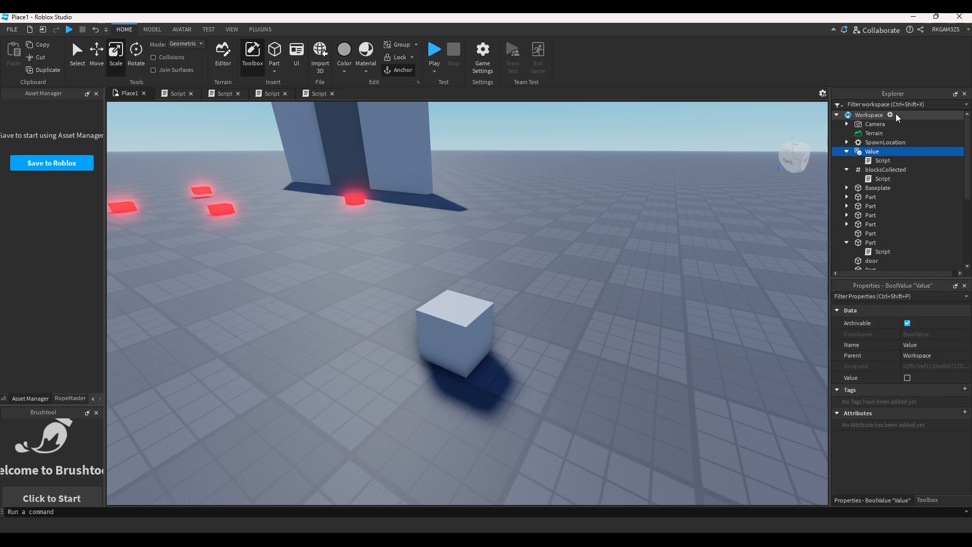
click(456, 334)
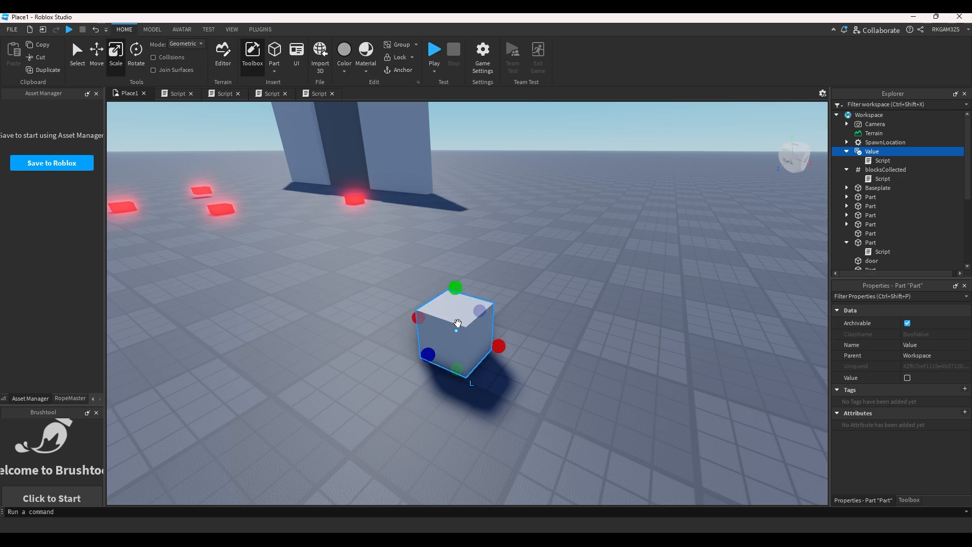
click(870, 242)
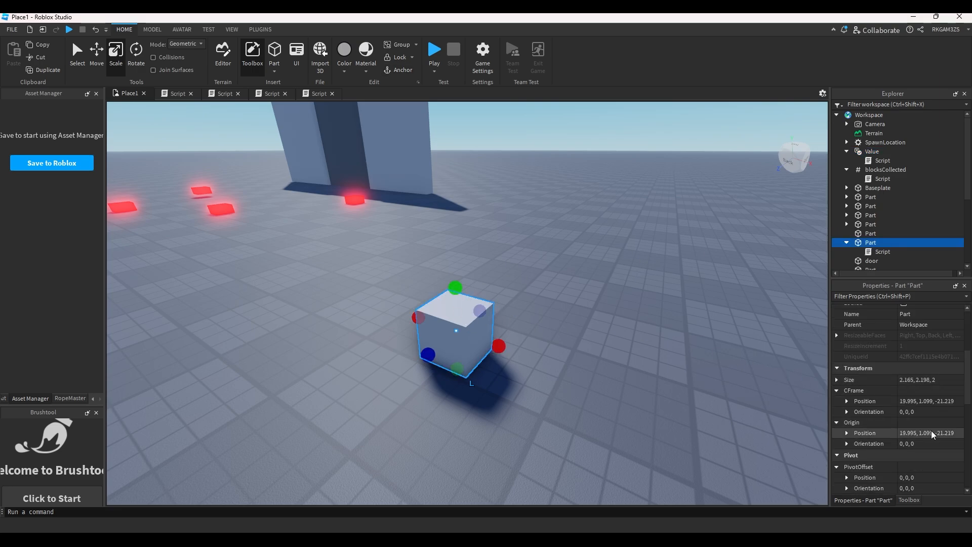
scroll(down, 3)
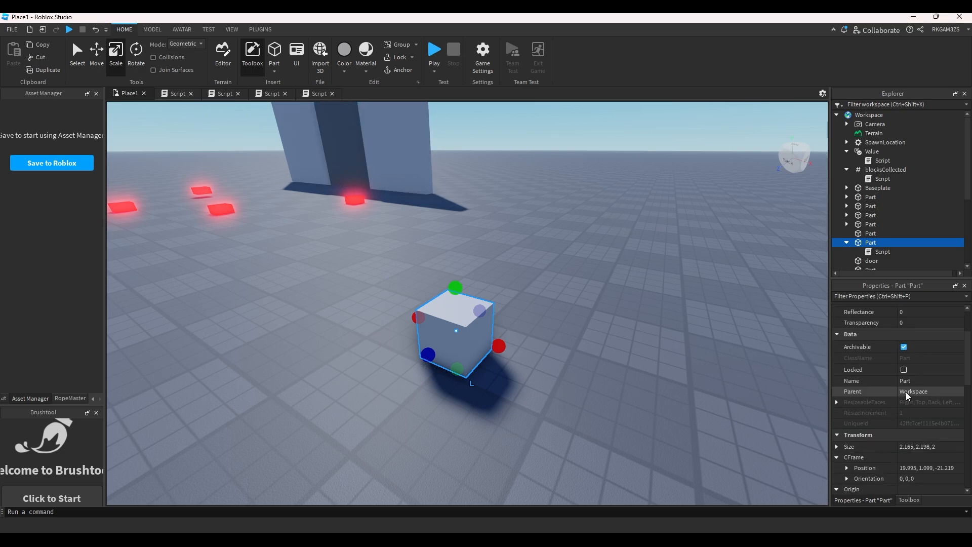
mouse_move(913, 391)
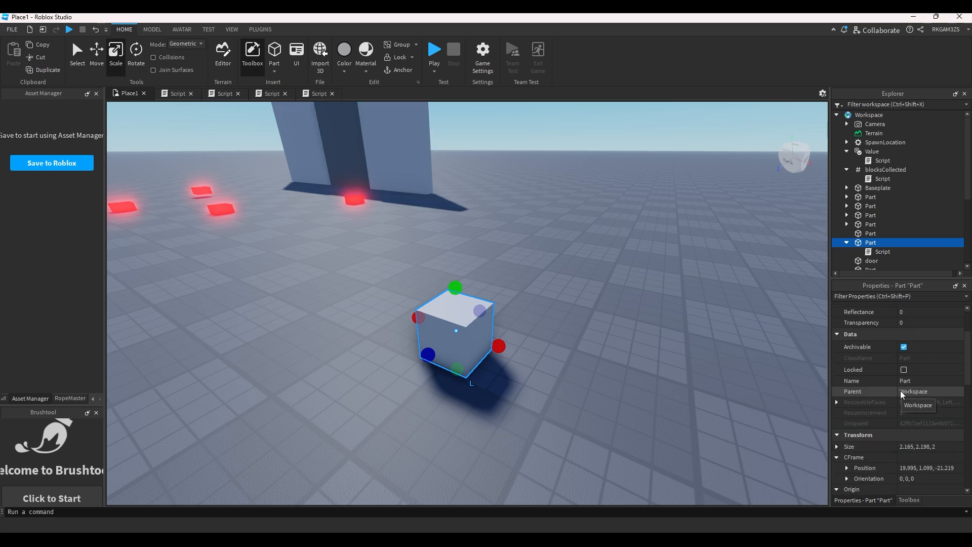
mouse_move(656, 328)
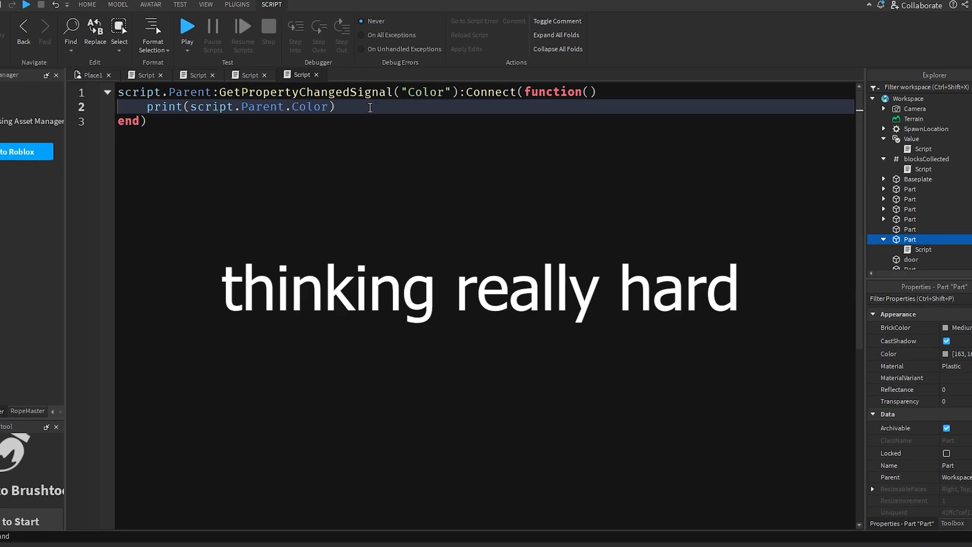
Add an if block calling script.Parent:Destroy() when Color equals Color3.fromRGB(255, 0, 0), then Play
text(if)
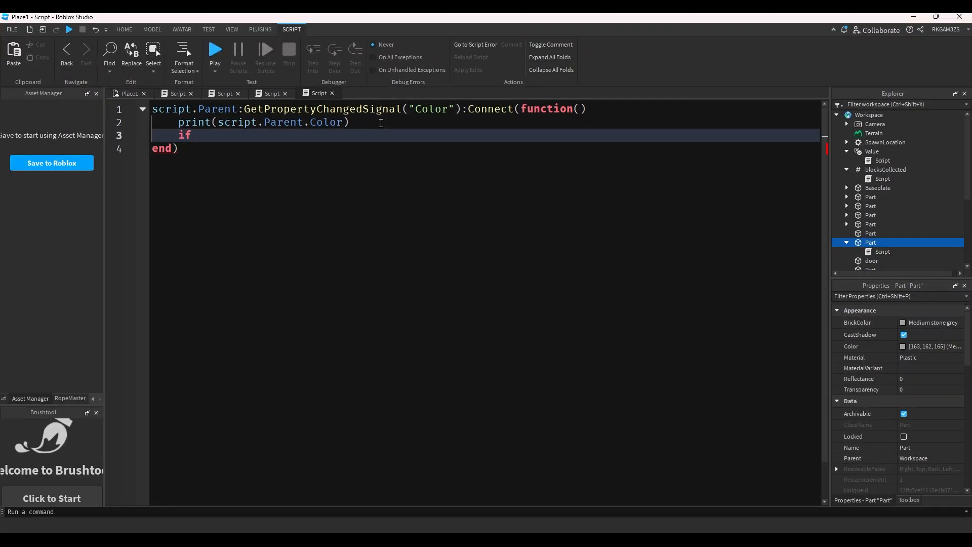
text(script.p)
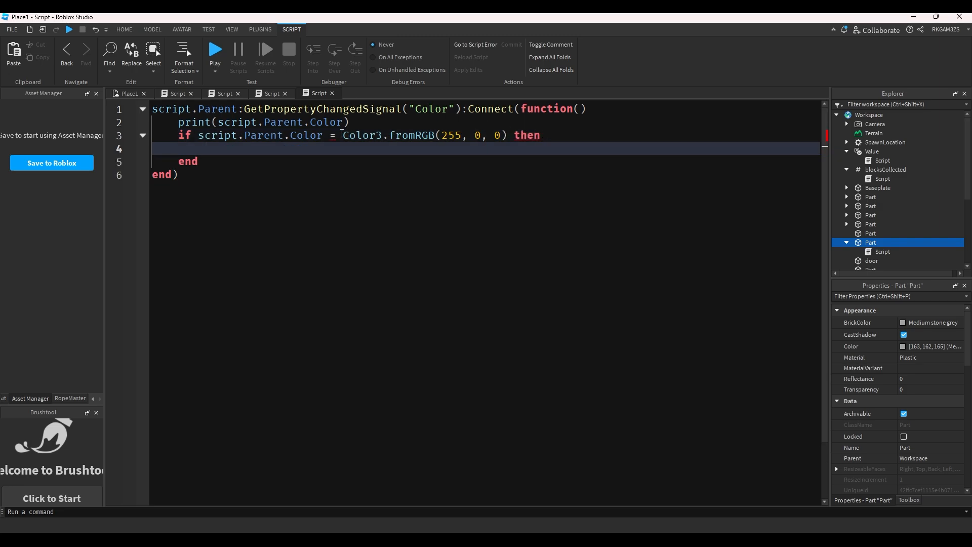
text(=)
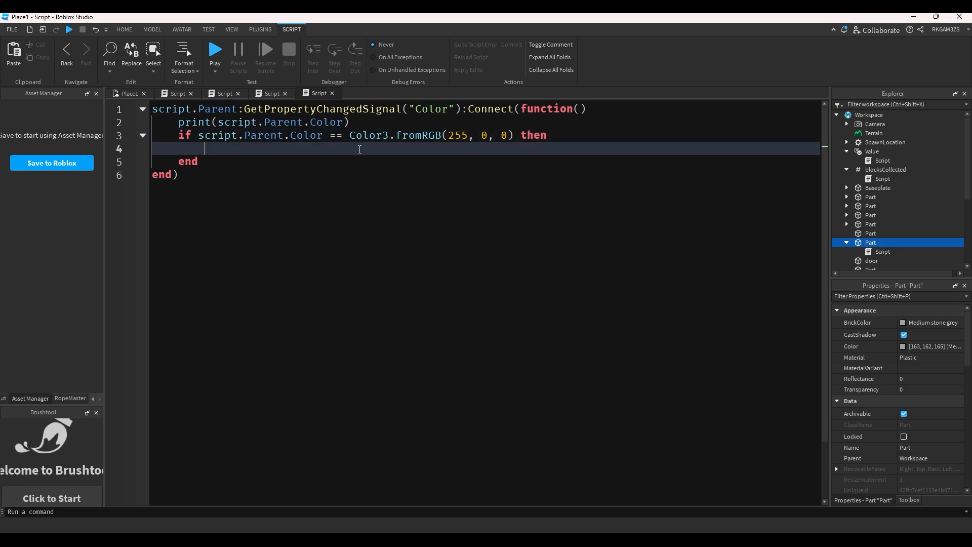
text(script.)
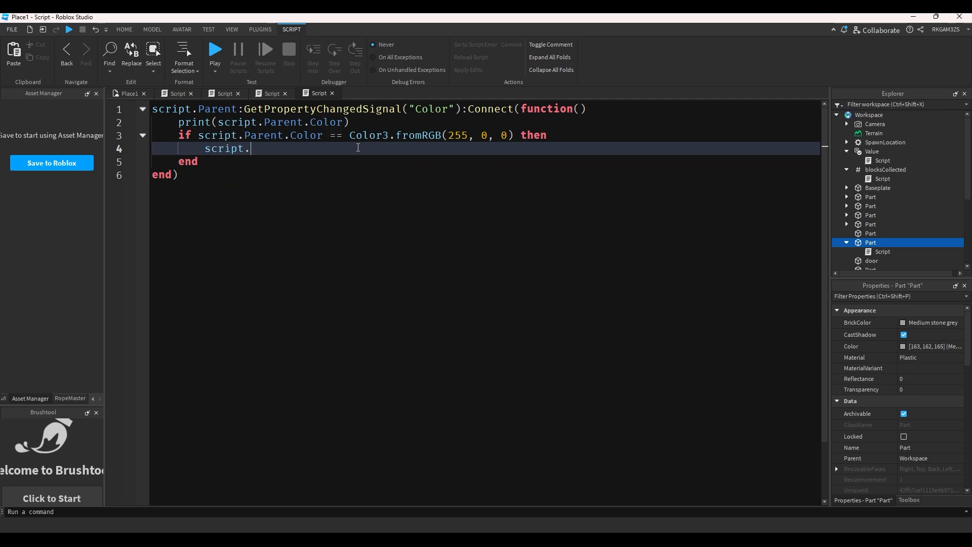
text(Parent:Destroy())
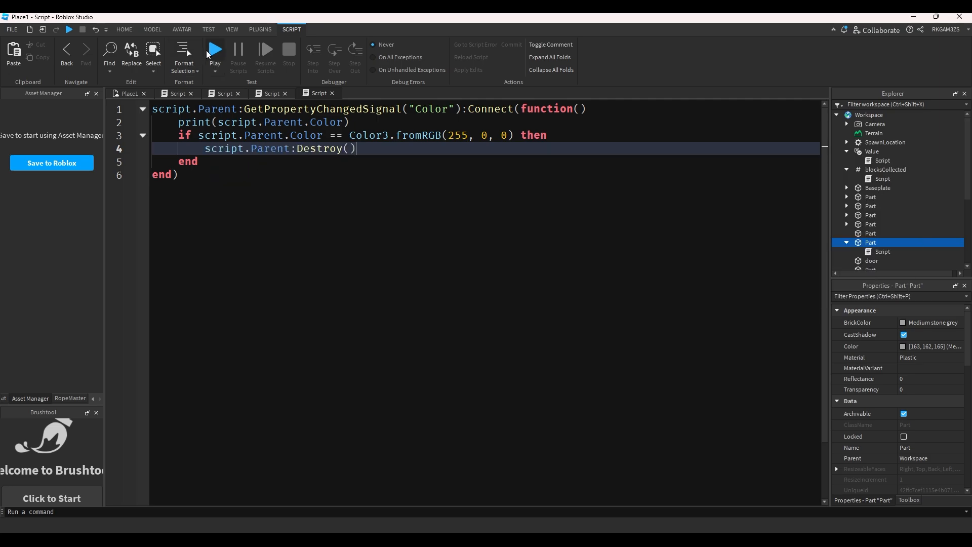
click(129, 93)
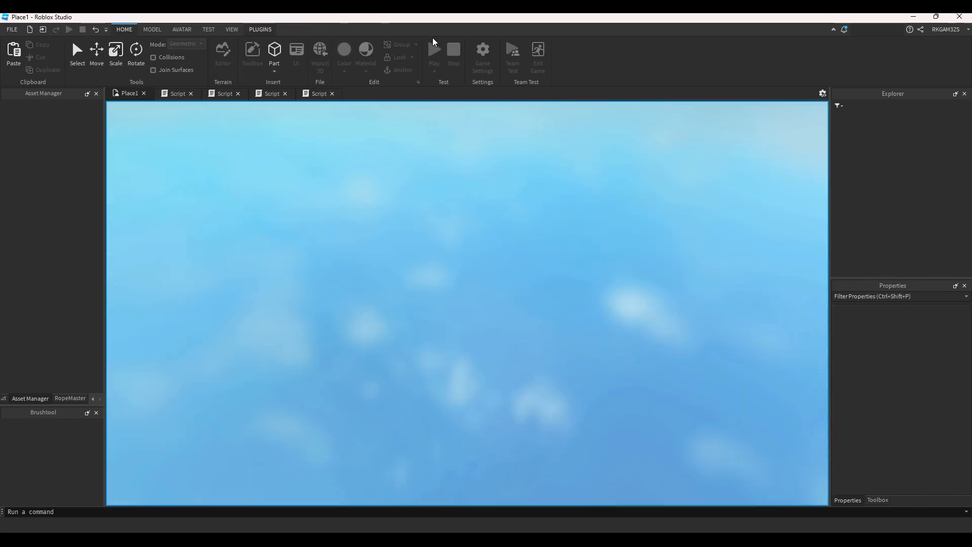
During the test, recolour the cube to pure red (255, 0, 0) so it vanishes, then reopen the script
click(433, 53)
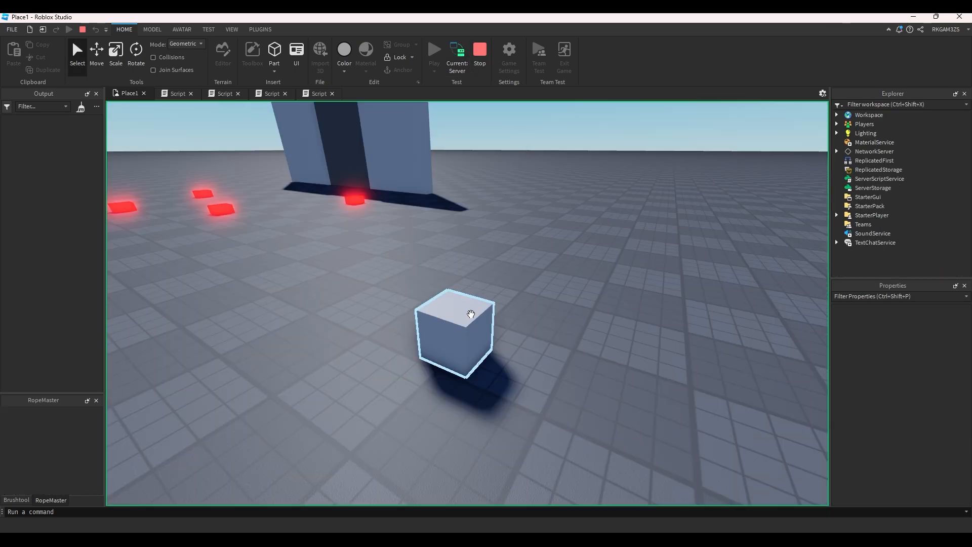
click(926, 346)
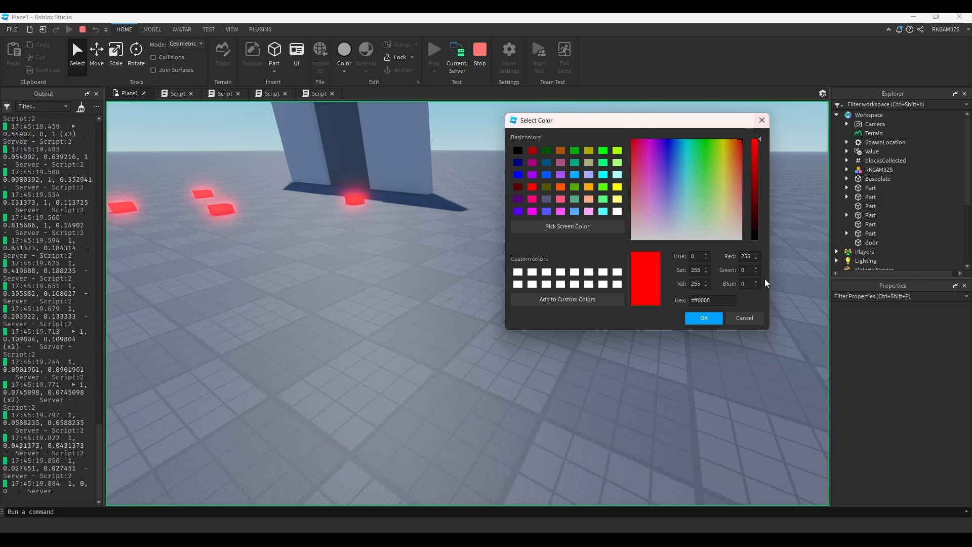
click(703, 318)
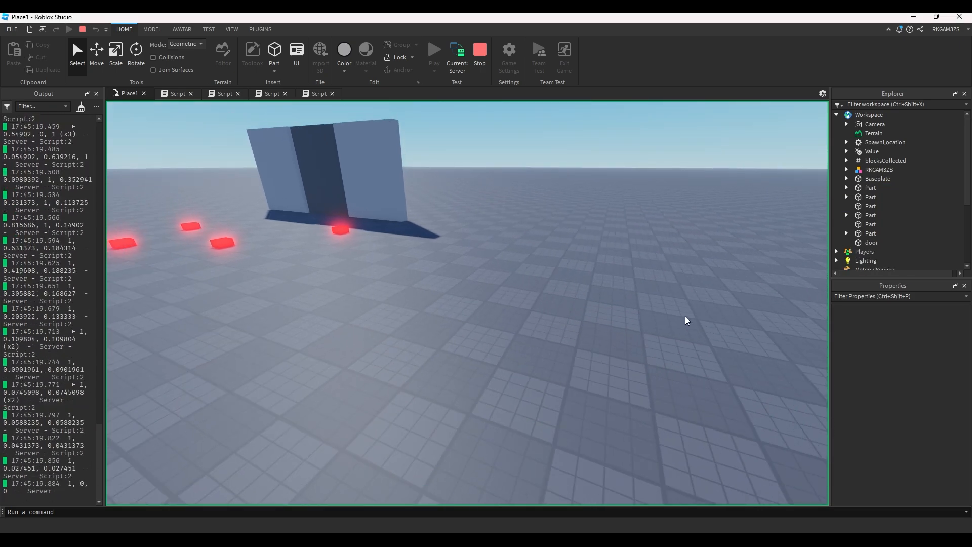
mouse_move(607, 274)
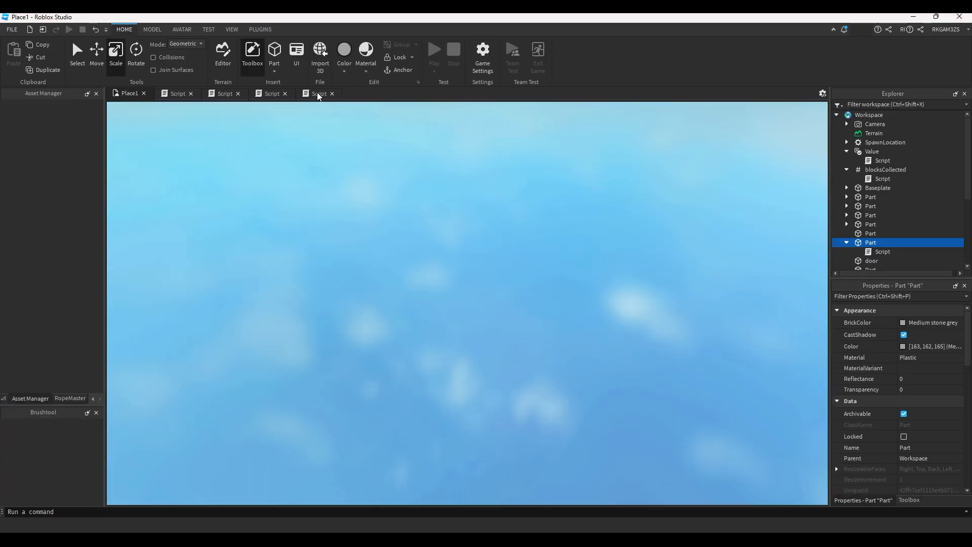
click(318, 94)
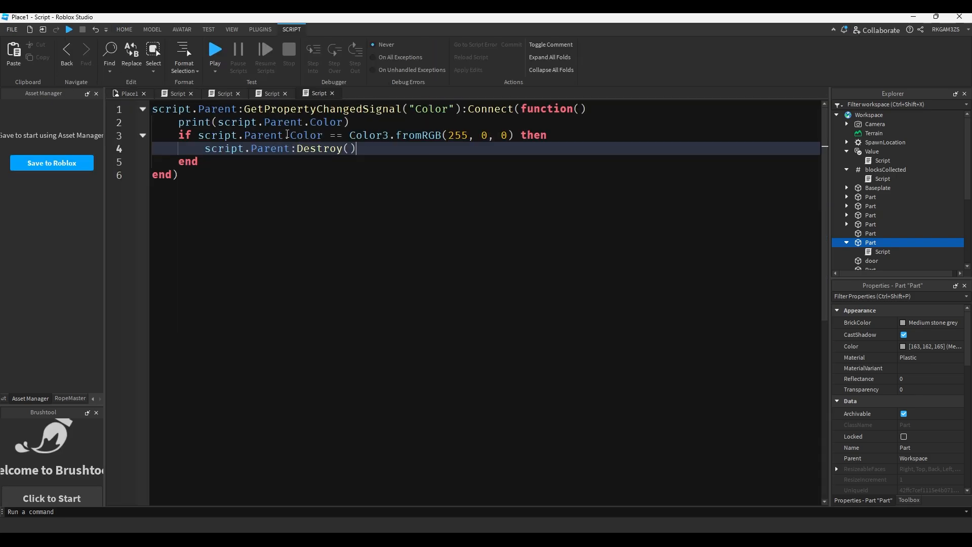
Rewrite the script to connect Workspace.Value's "Value" change signal, checking if it equals true
key(ctrl+a)
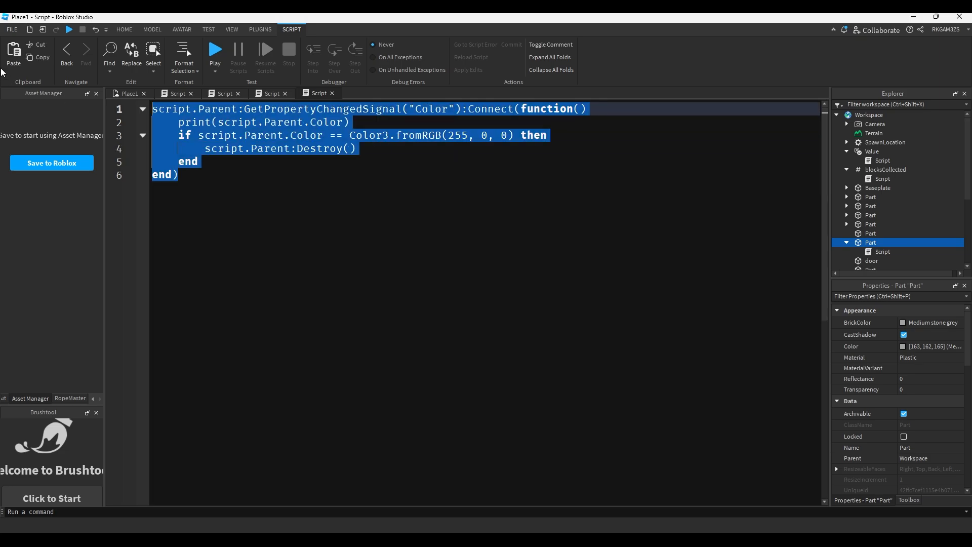
text(if gam)
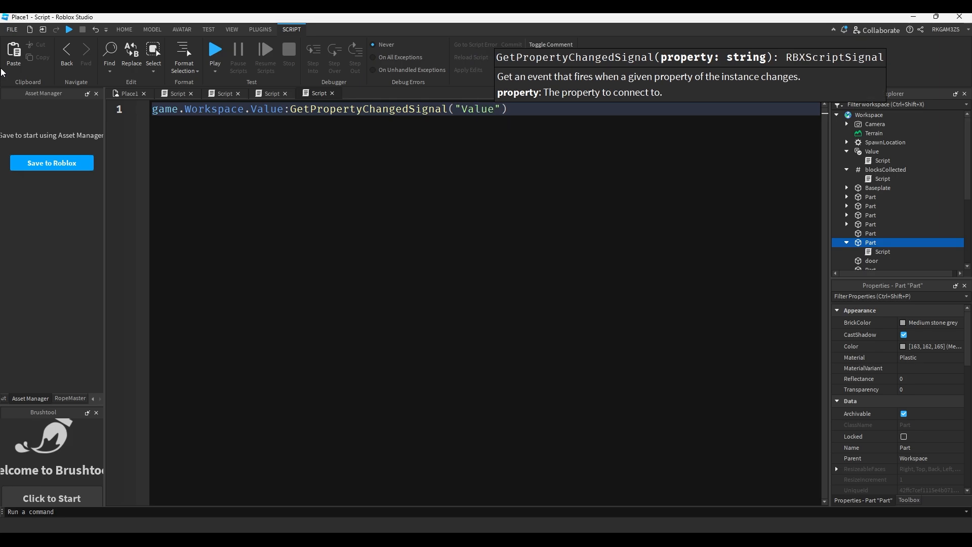
text(:Connect(function))
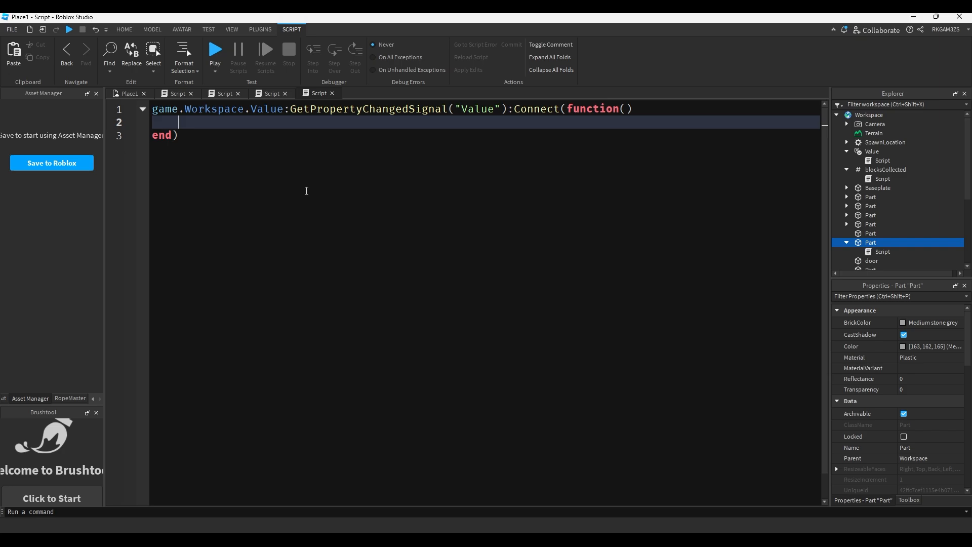
text(if game.)
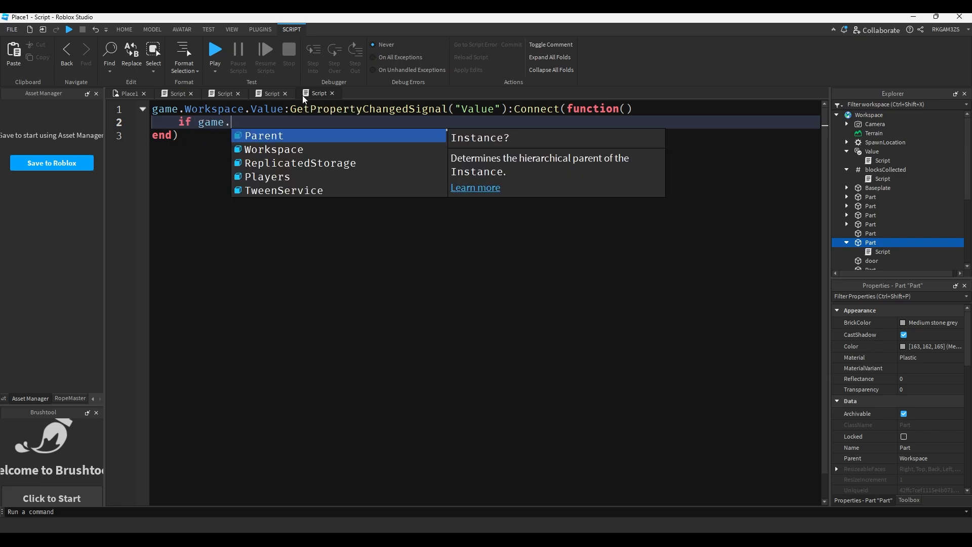
text(Workspace.Value ==)
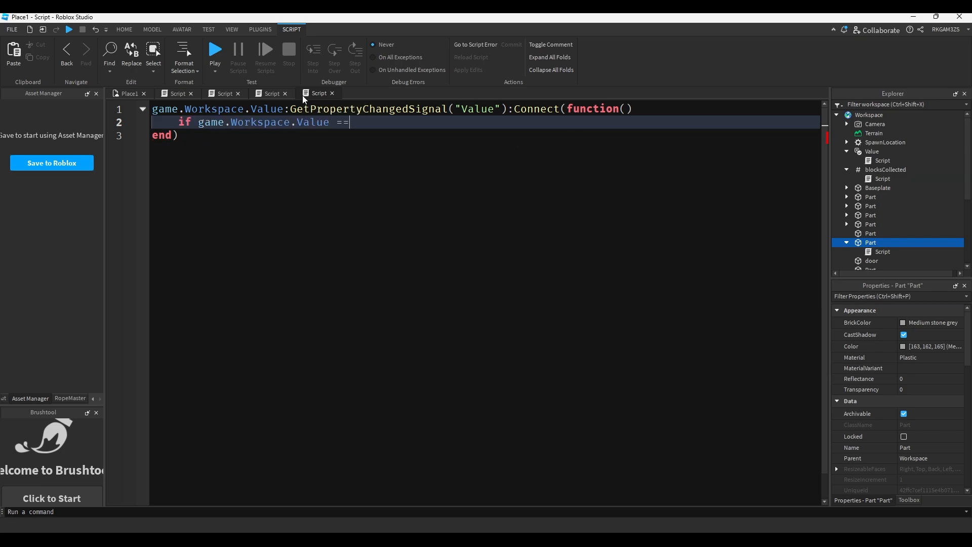
text(true then)
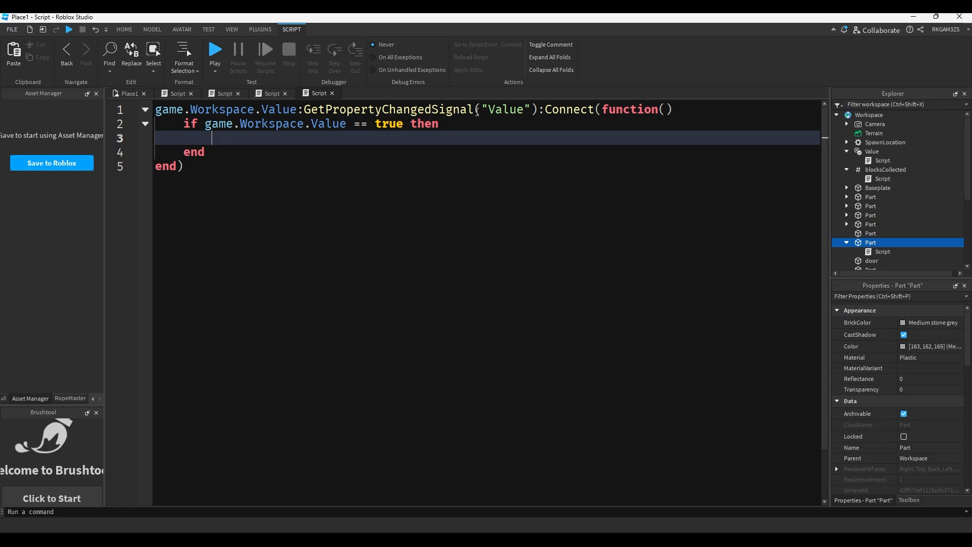
mouse_move(417, 104)
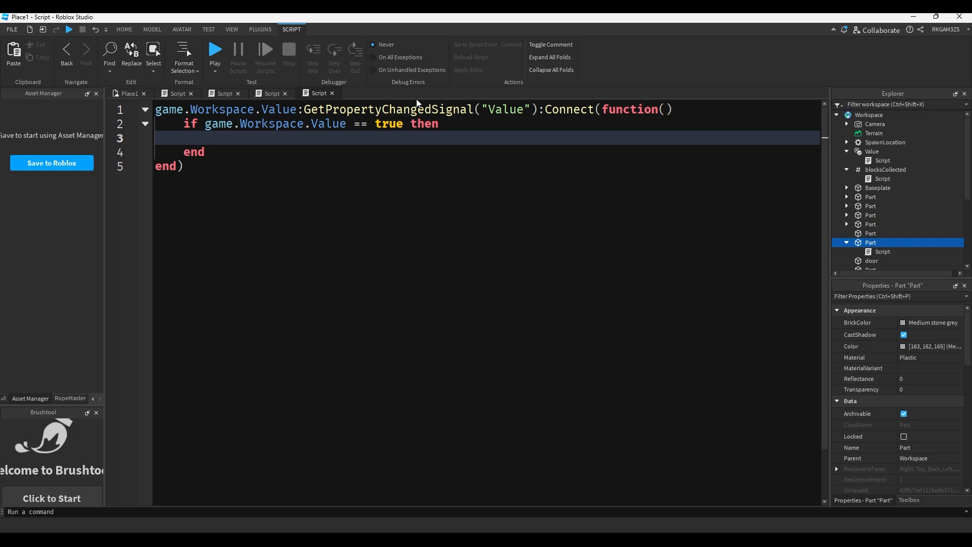
click(271, 93)
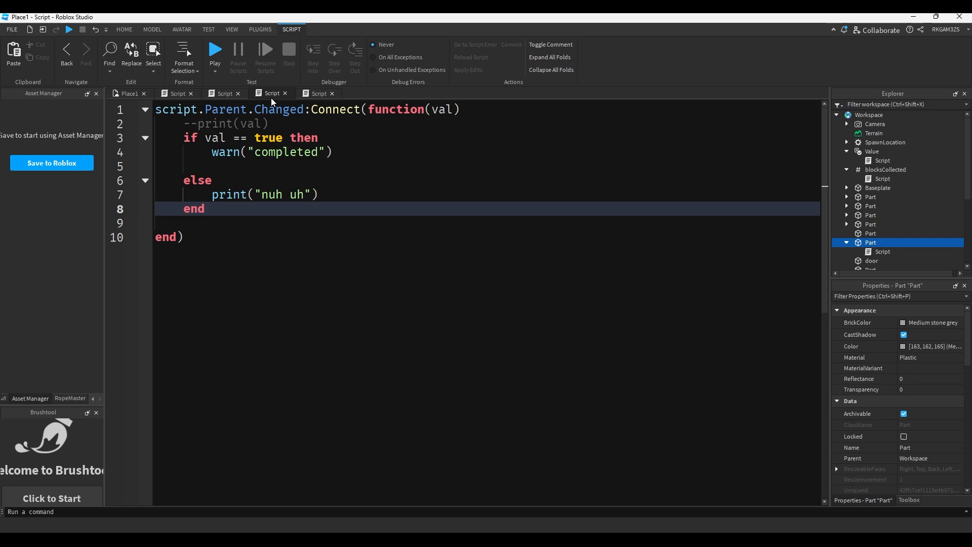
mouse_move(265, 125)
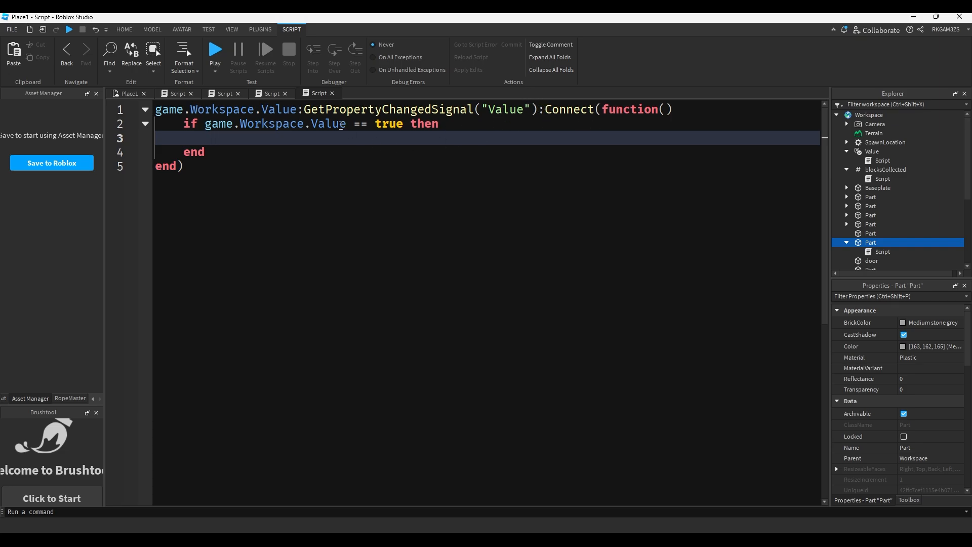
click(130, 93)
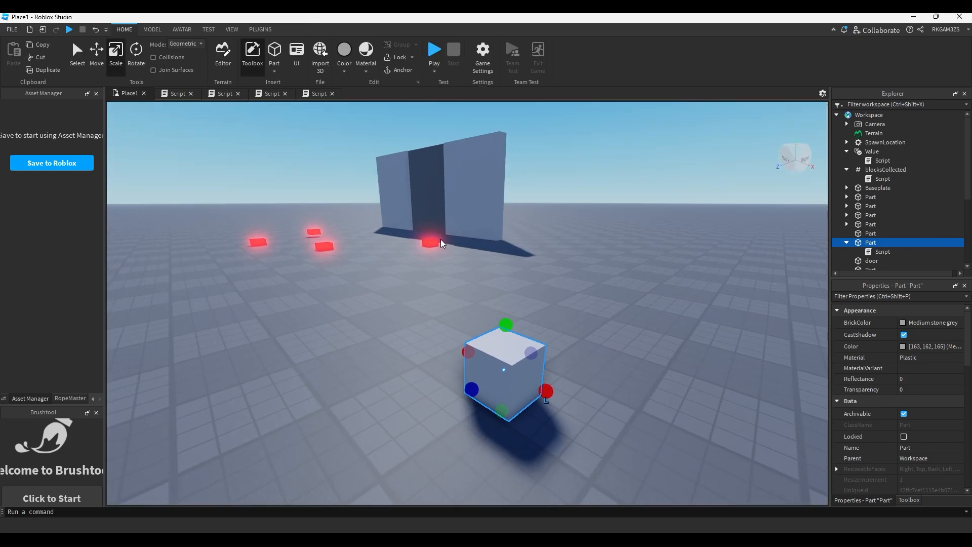